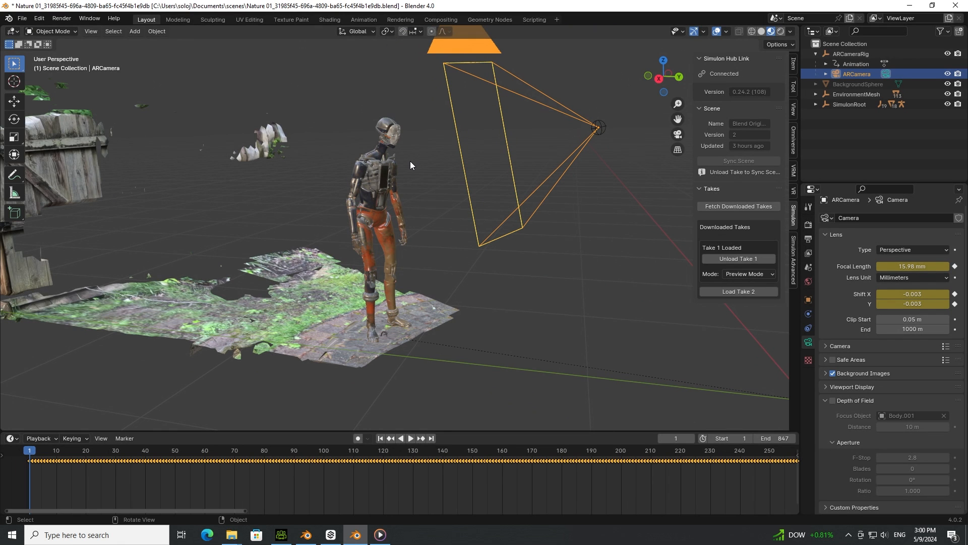
{"action": "mouse_move", "coordinate": [657, 87]}
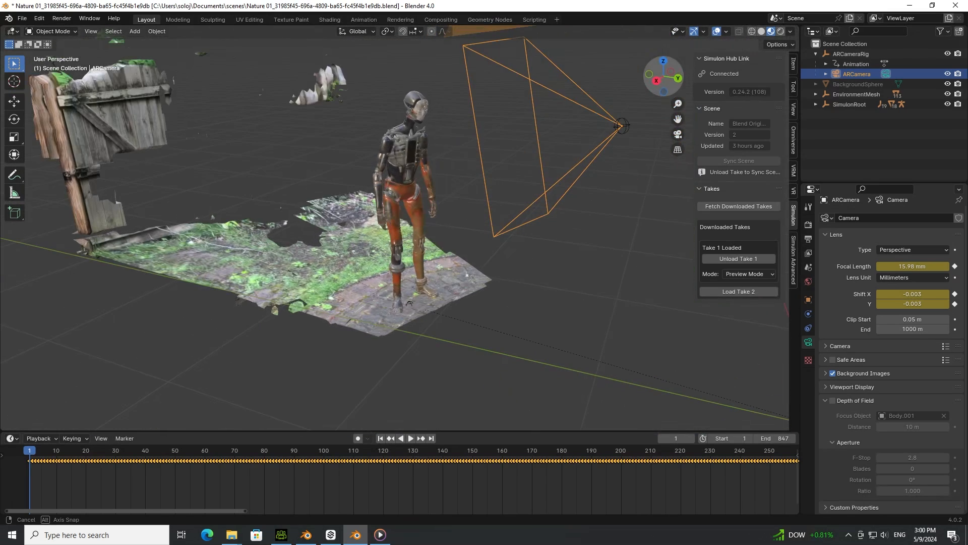
- Play the robot's Simulon Take 1 animation over the scanned backyard environment
{"action": "left_click", "coordinate": [410, 438]}
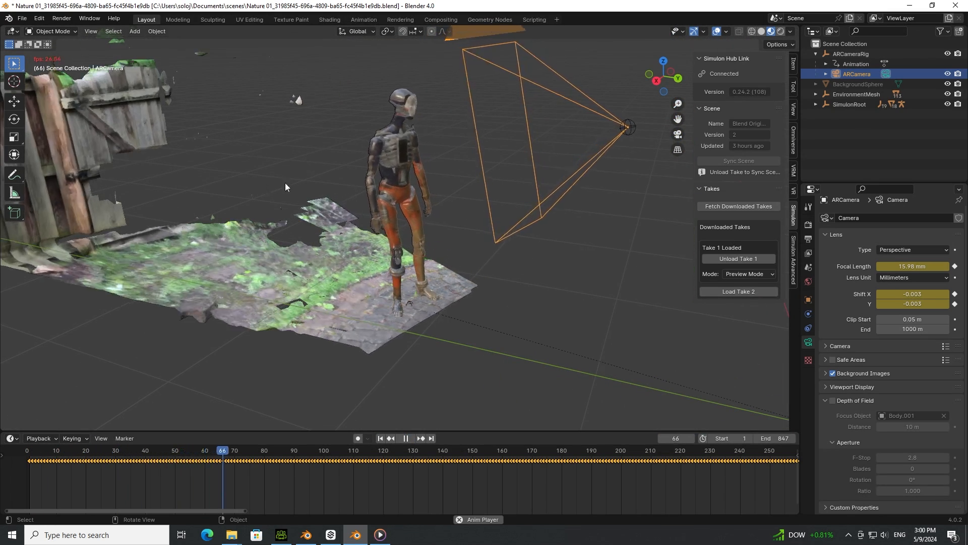
{"action": "left_click", "coordinate": [405, 438]}
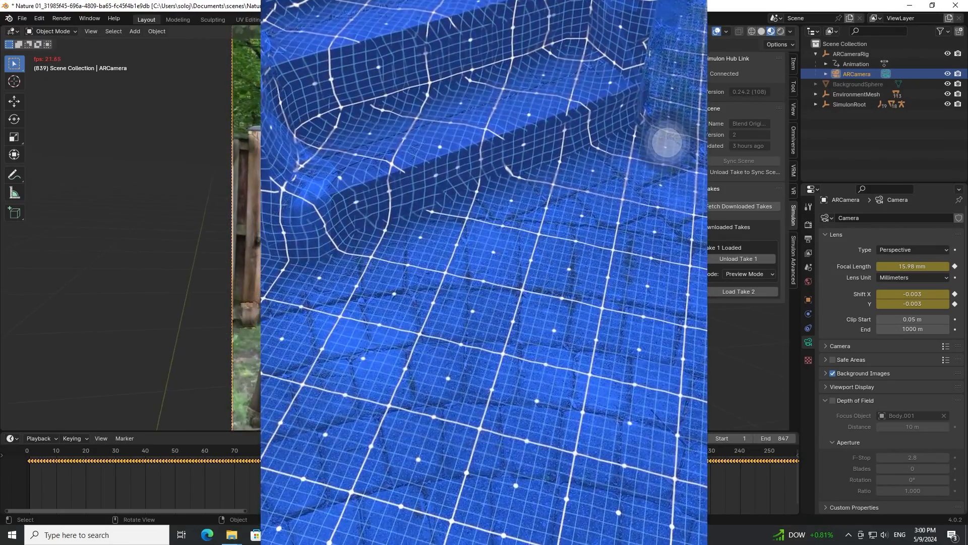
- Pause the looping playback at frame 201, with the robot at a new spot
{"action": "left_click", "coordinate": [168, 449]}
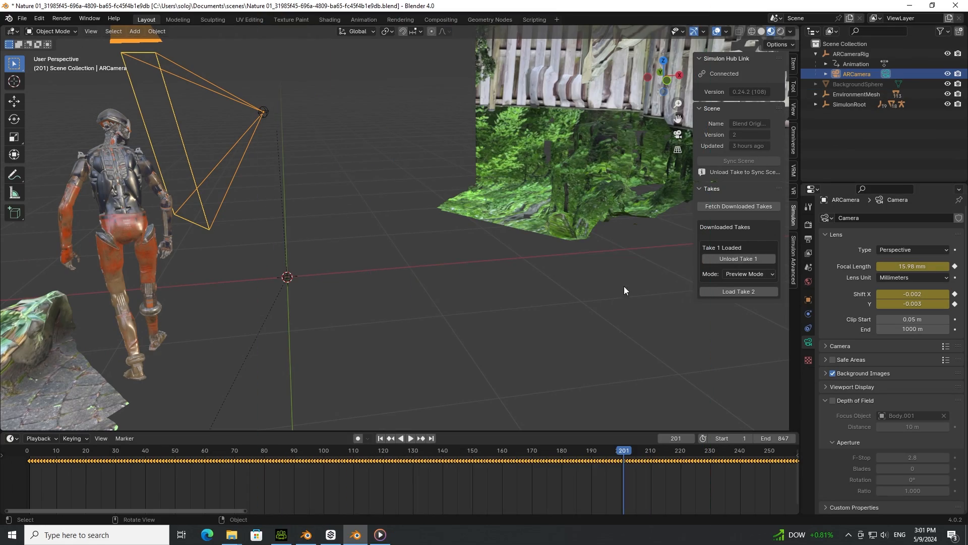
{"action": "mouse_move", "coordinate": [788, 119]}
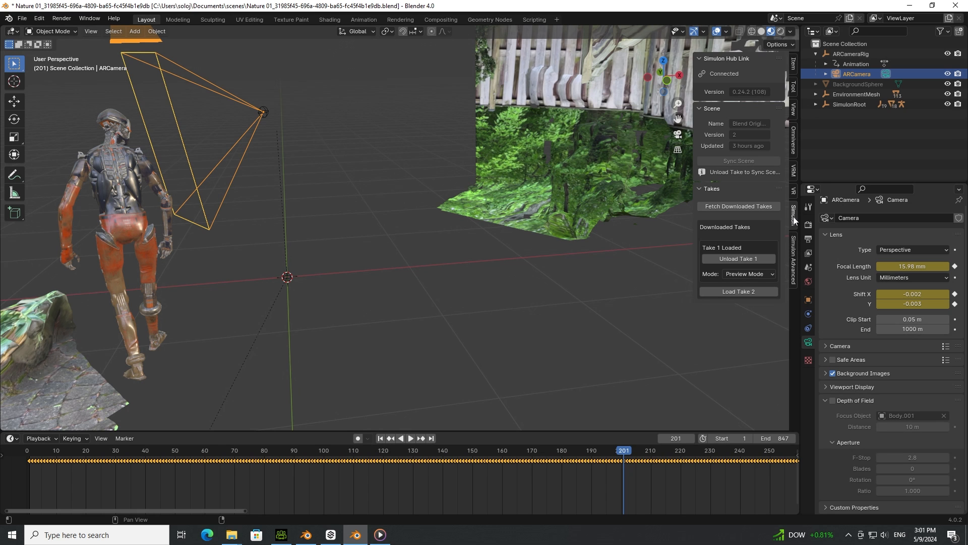
- Launch the Simulon Hub window from Blender's Simulon sidebar tab
{"action": "left_click", "coordinate": [793, 253]}
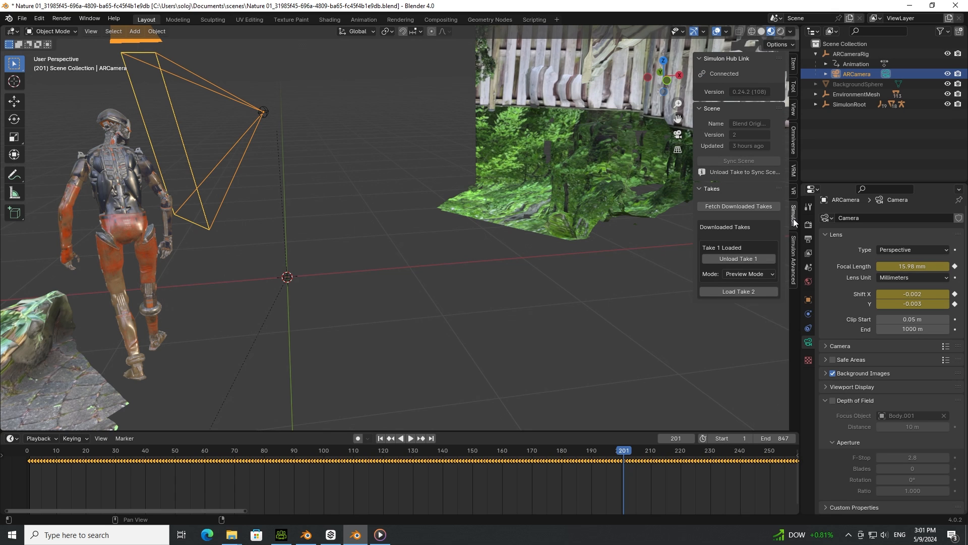
{"action": "mouse_move", "coordinate": [768, 137]}
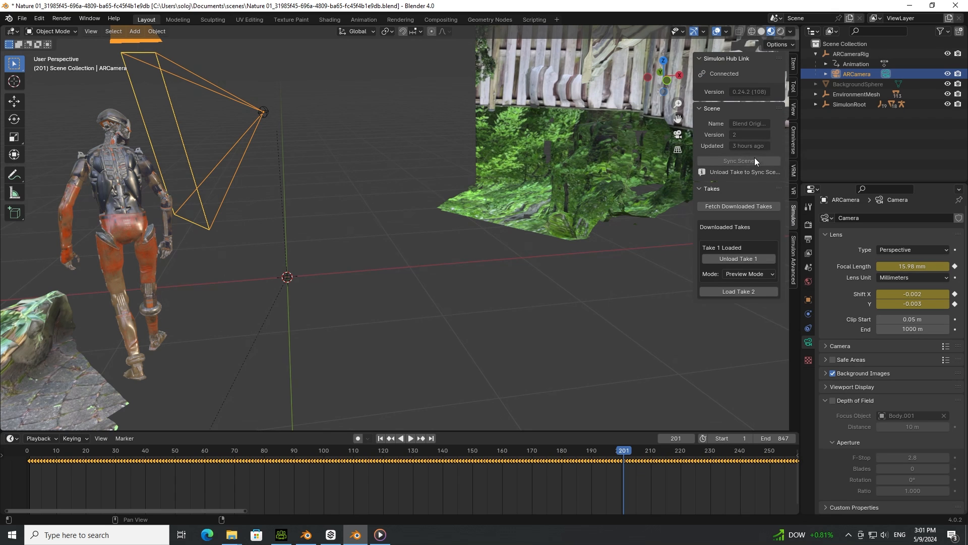
{"action": "left_click", "coordinate": [330, 534]}
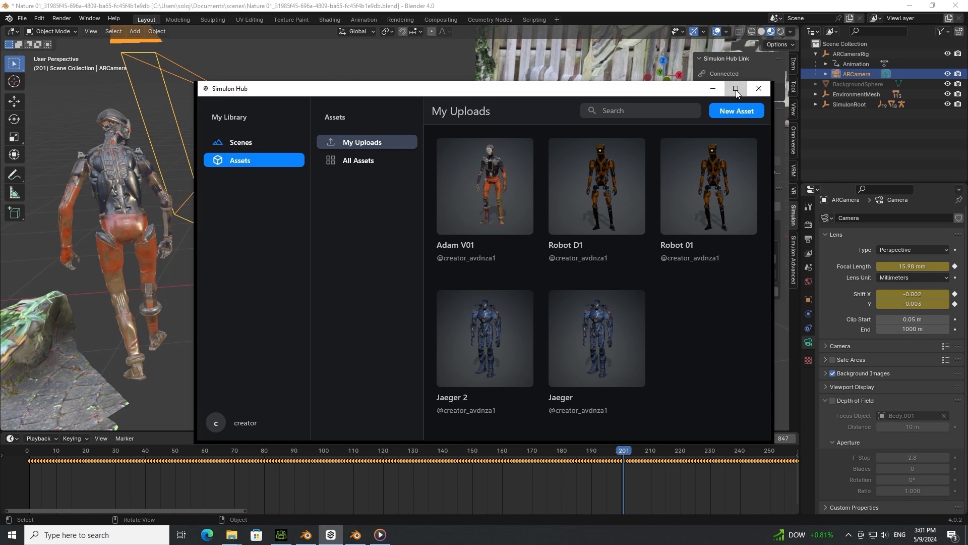
- Maximize Simulon Hub and browse the takes of the Nature 01 and RB 01 scenes
{"action": "left_click", "coordinate": [736, 88]}
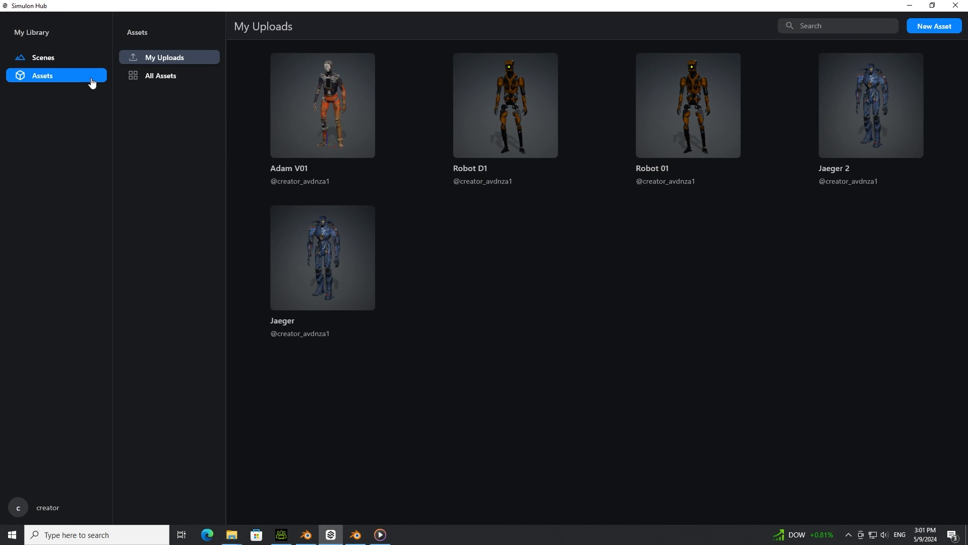
{"action": "left_click", "coordinate": [43, 57]}
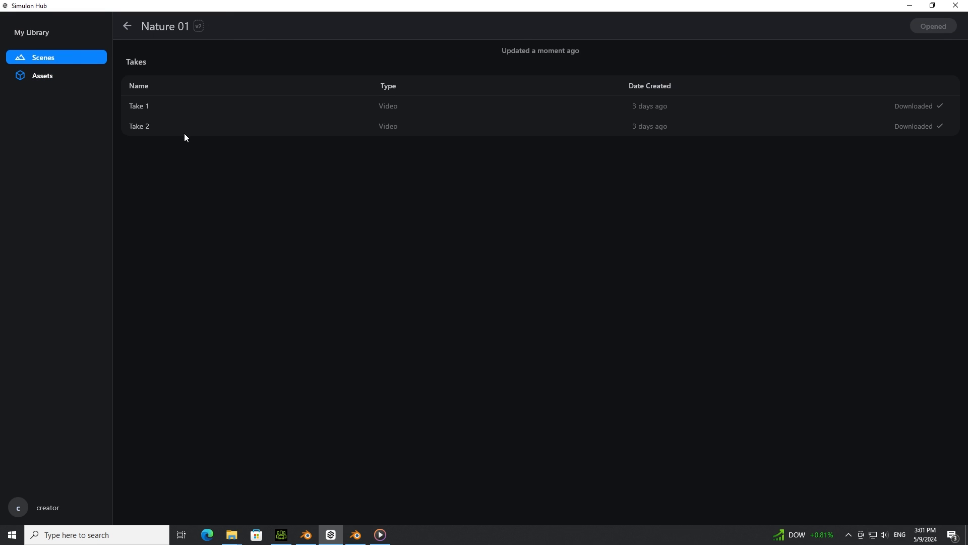
{"action": "mouse_move", "coordinate": [141, 134]}
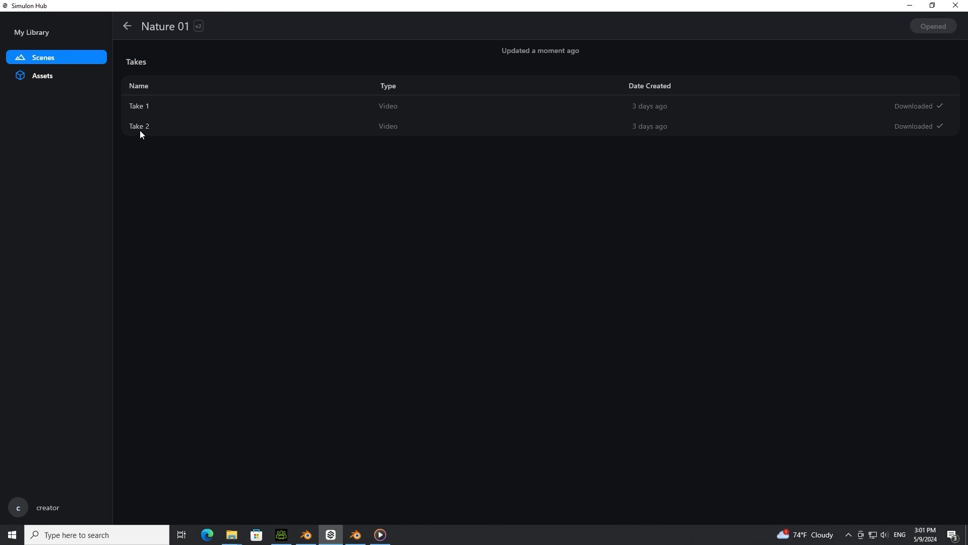
{"action": "mouse_move", "coordinate": [69, 150]}
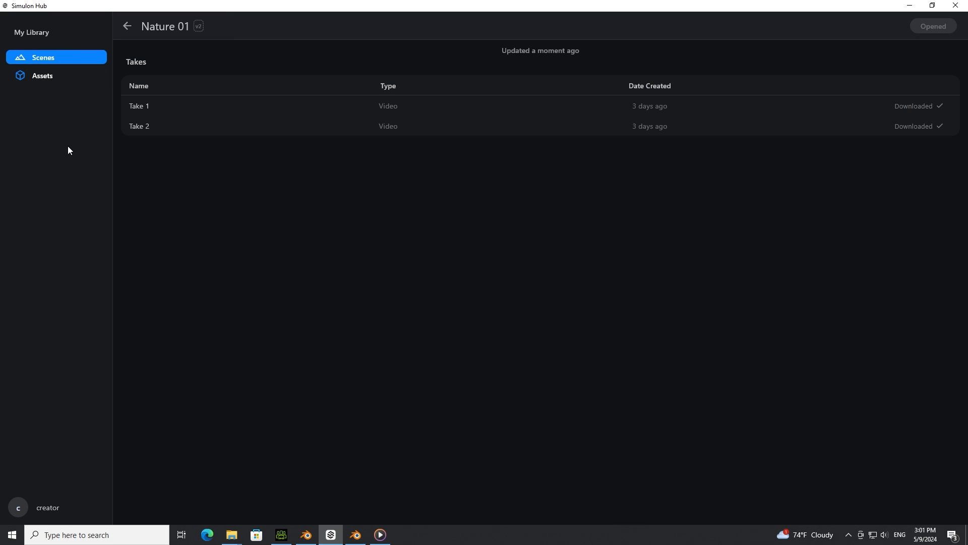
{"action": "mouse_move", "coordinate": [164, 175]}
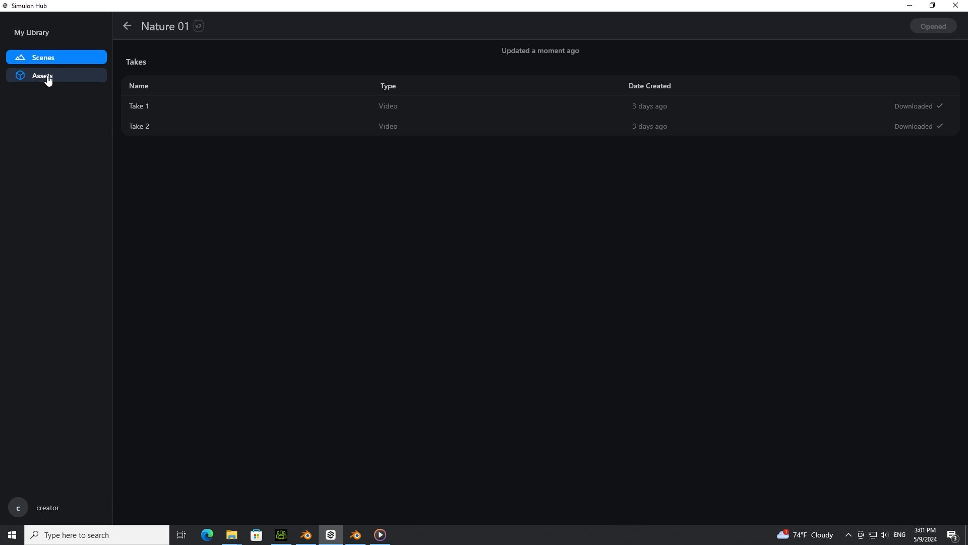
{"action": "mouse_move", "coordinate": [930, 33]}
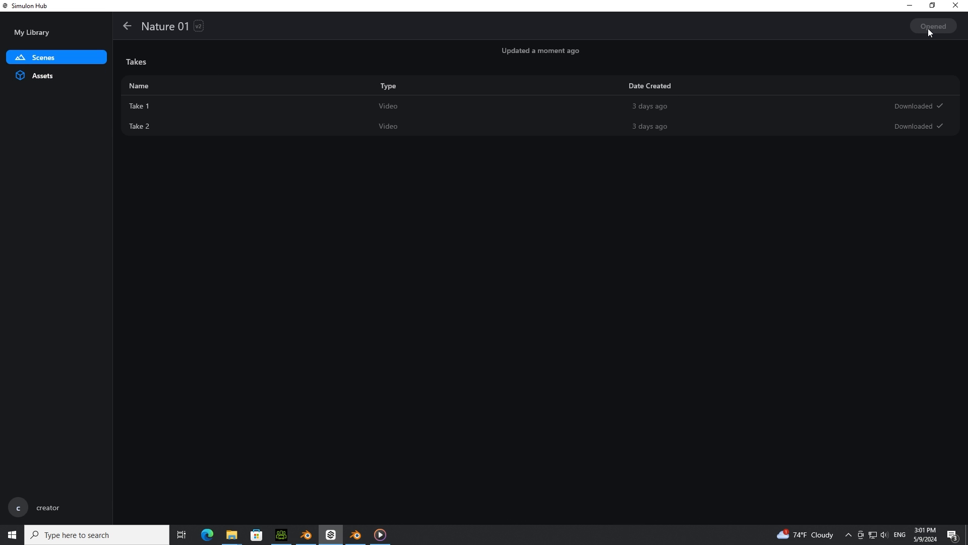
{"action": "mouse_move", "coordinate": [146, 97]}
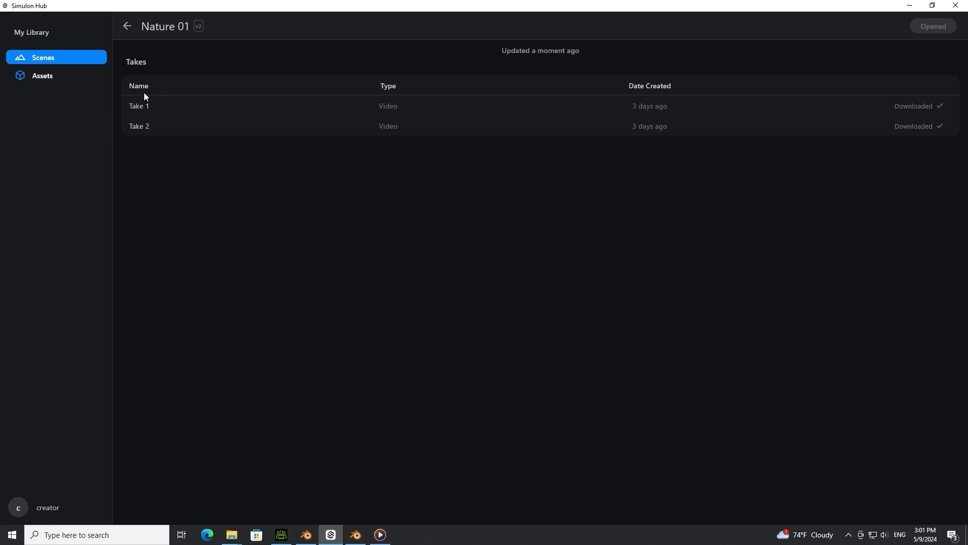
{"action": "left_click", "coordinate": [127, 26]}
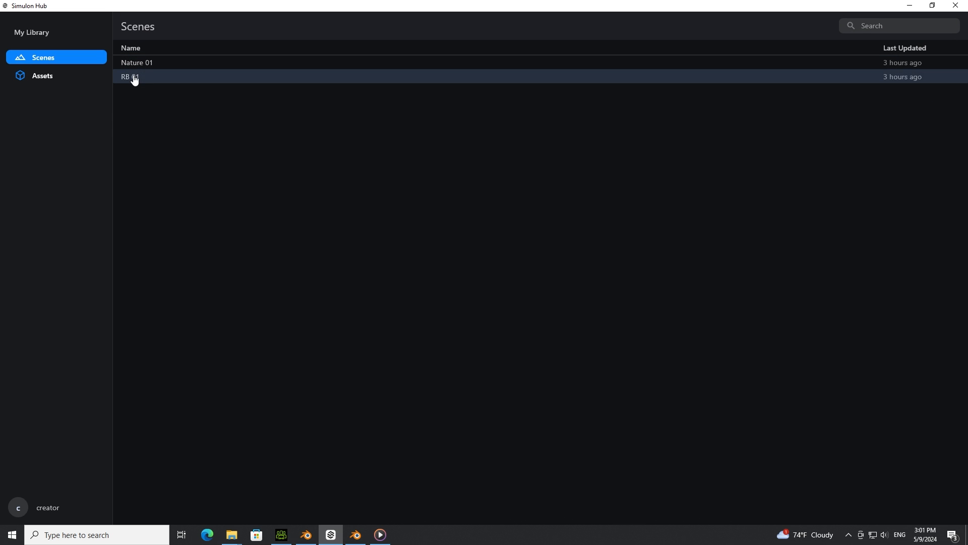
{"action": "left_click", "coordinate": [131, 76]}
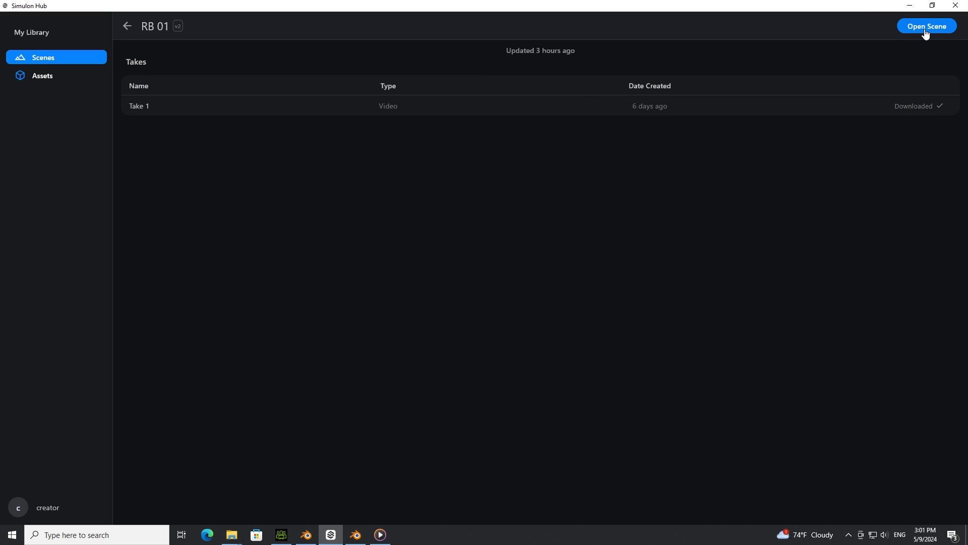
{"action": "mouse_move", "coordinate": [892, 38]}
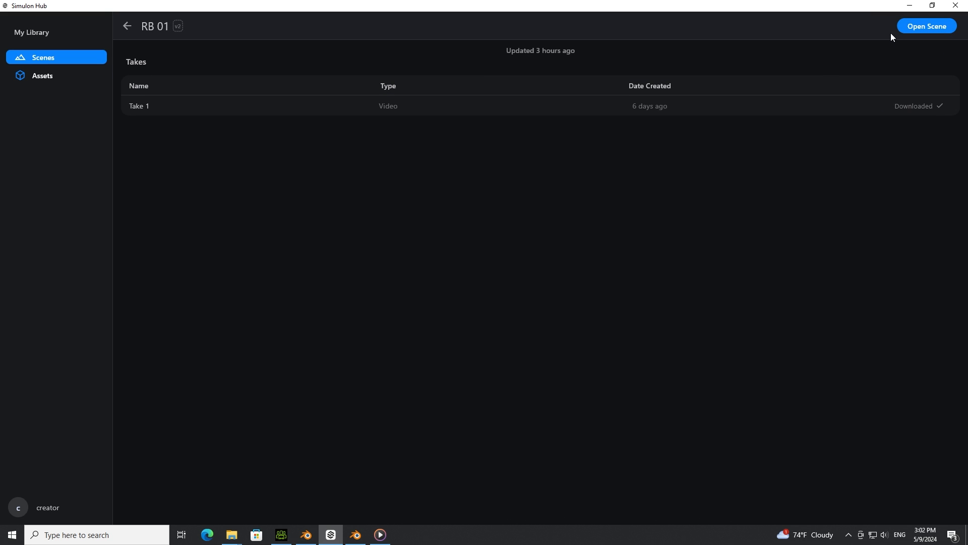
{"action": "mouse_move", "coordinate": [166, 87]}
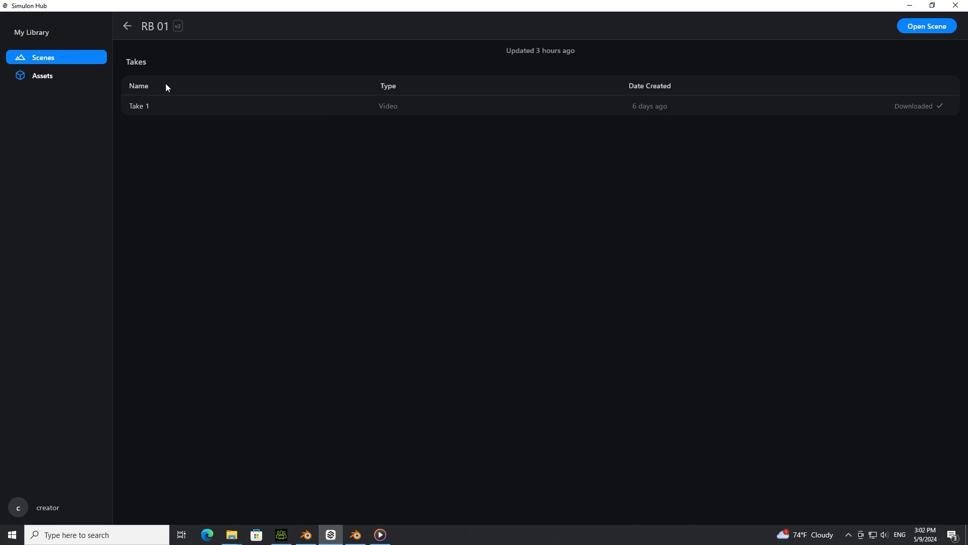
{"action": "mouse_move", "coordinate": [130, 79]}
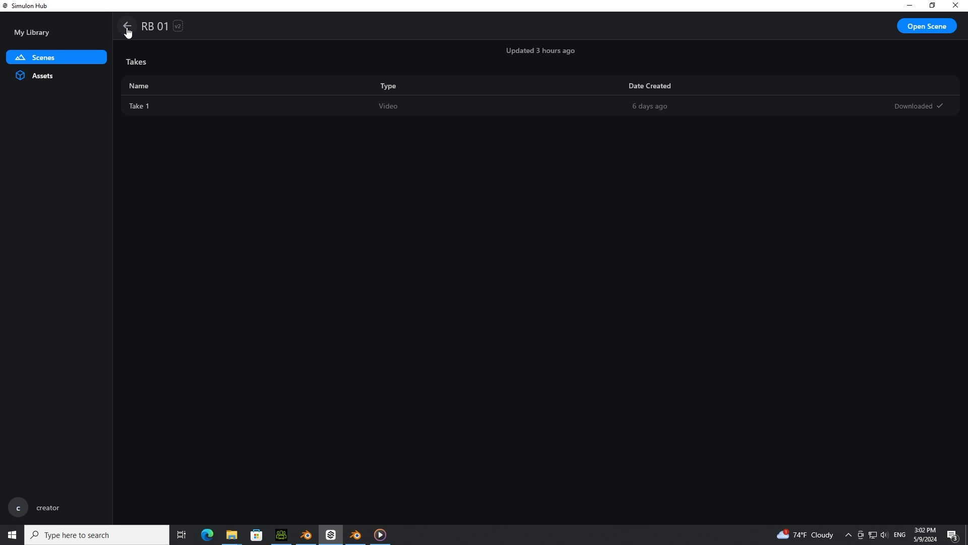
{"action": "mouse_move", "coordinate": [393, 516]}
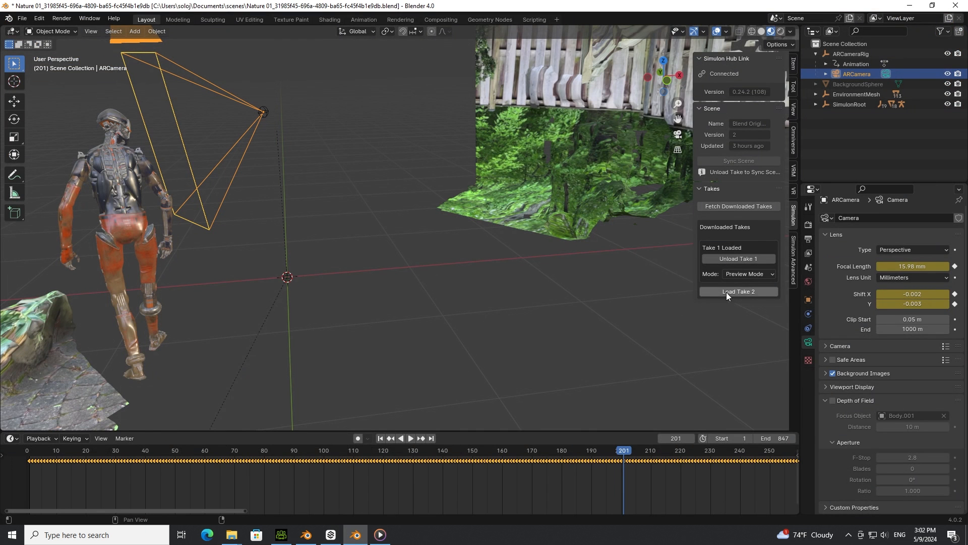
{"action": "mouse_move", "coordinate": [744, 270]}
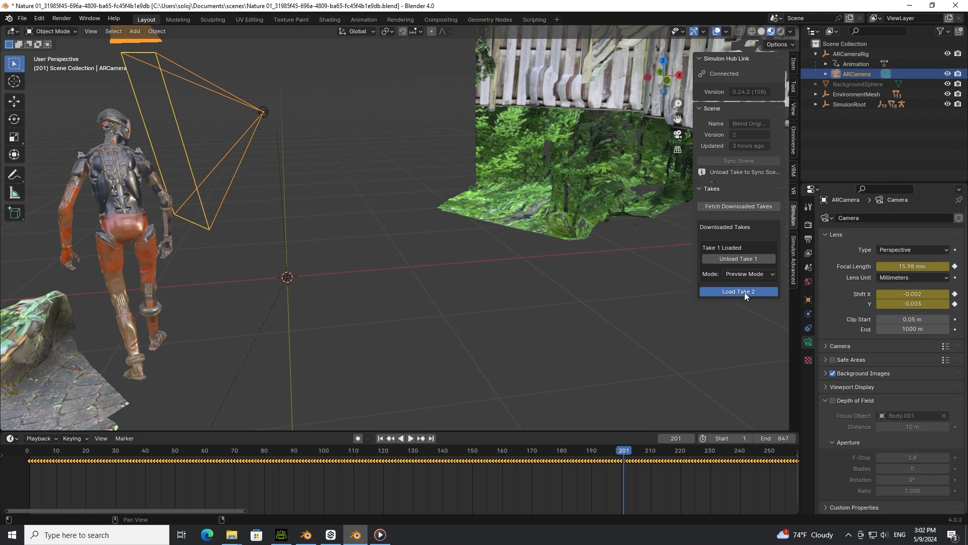
- Load Take 2 from the Simulon panel in Blender
{"action": "left_click", "coordinate": [738, 291]}
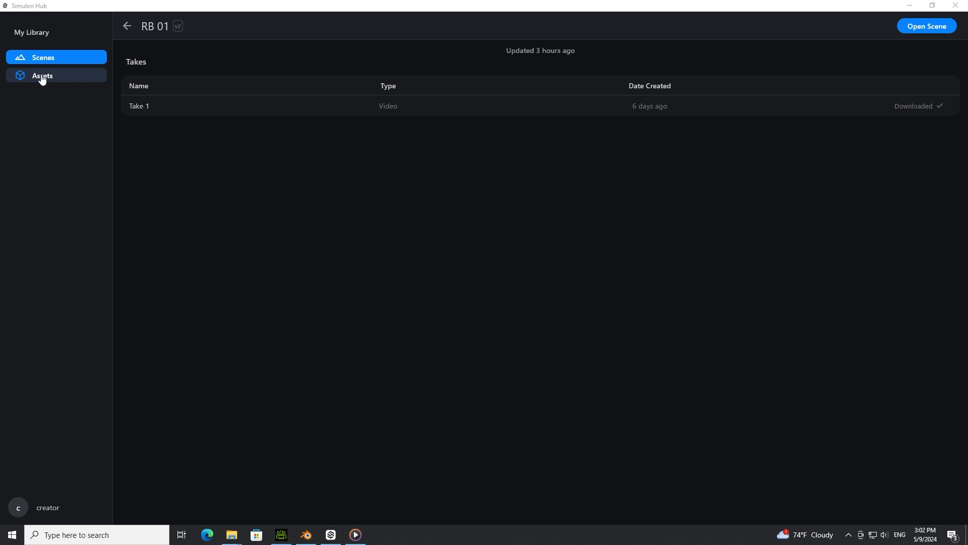
- Open the Nature 01 scene from Simulon Hub's scene list into Blender
{"action": "left_click", "coordinate": [127, 25]}
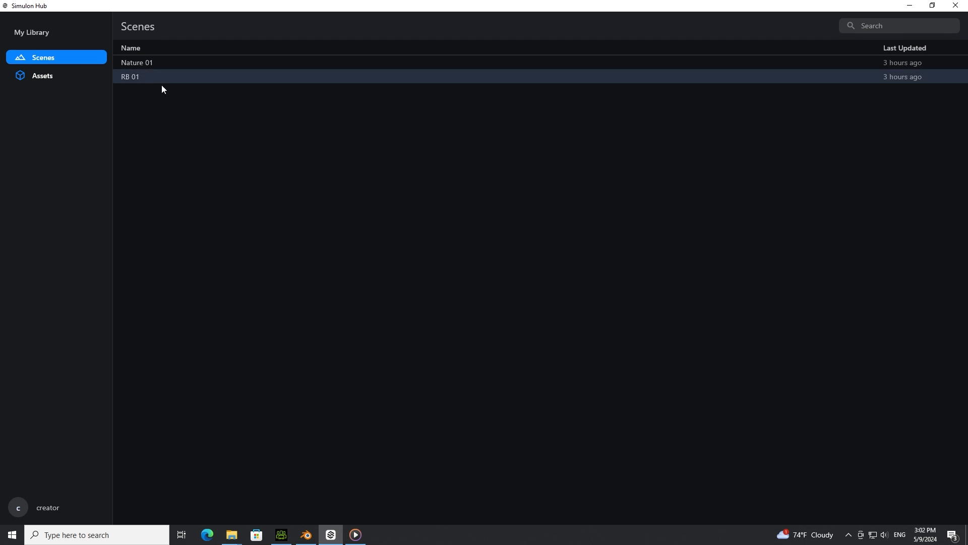
{"action": "left_click", "coordinate": [137, 62]}
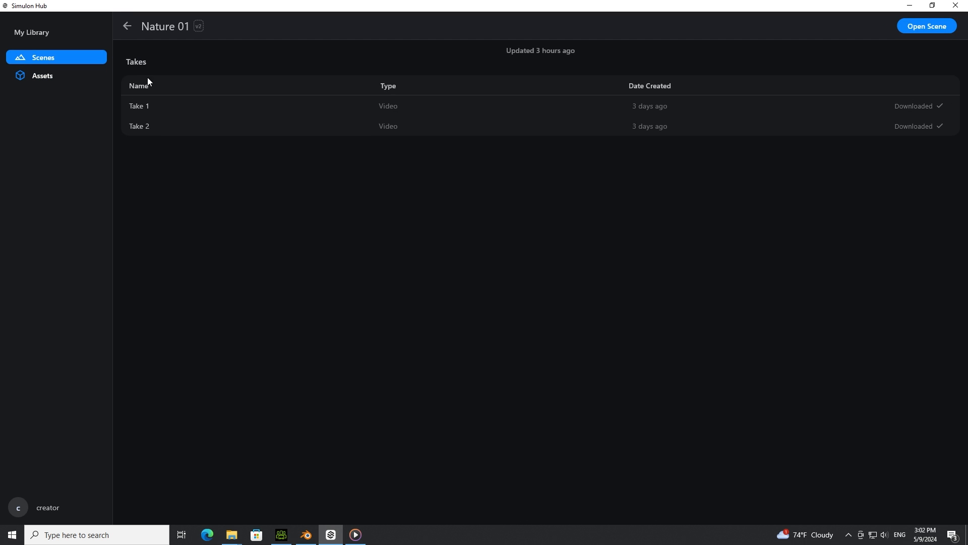
{"action": "left_click", "coordinate": [926, 25]}
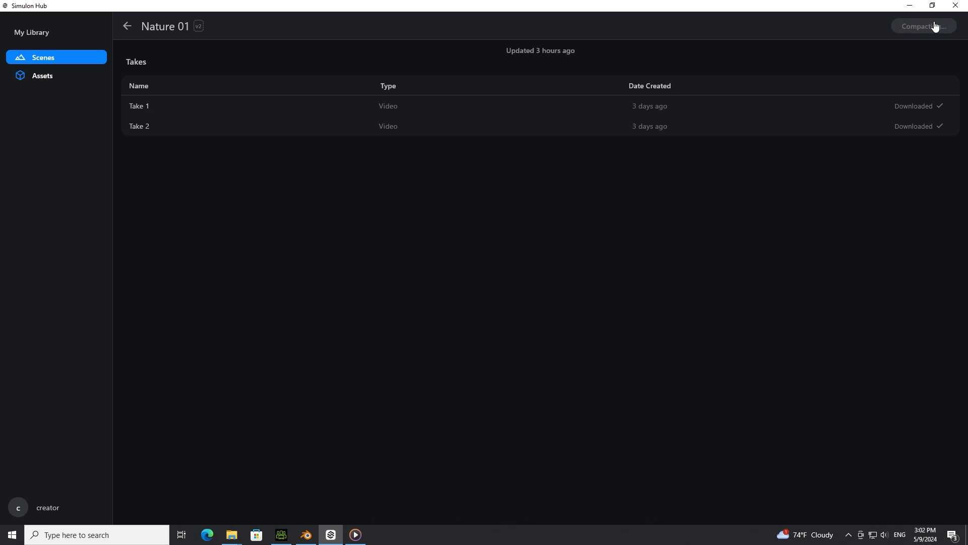
{"action": "left_click", "coordinate": [922, 26]}
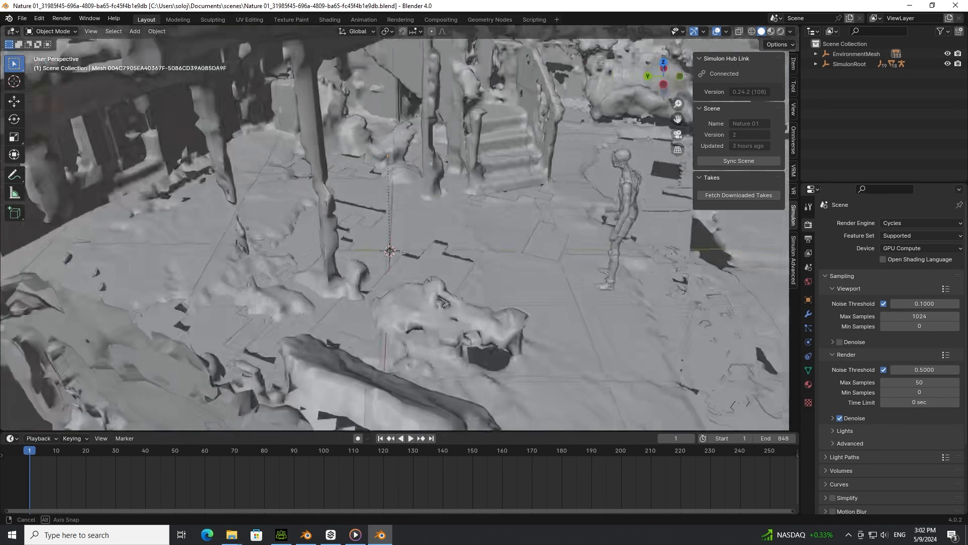
- Orbit around the scanned backyard and play the robot's walk to frame 437
{"action": "left_click_drag", "start_coordinate": [389, 247], "coordinate": [401, 234]}
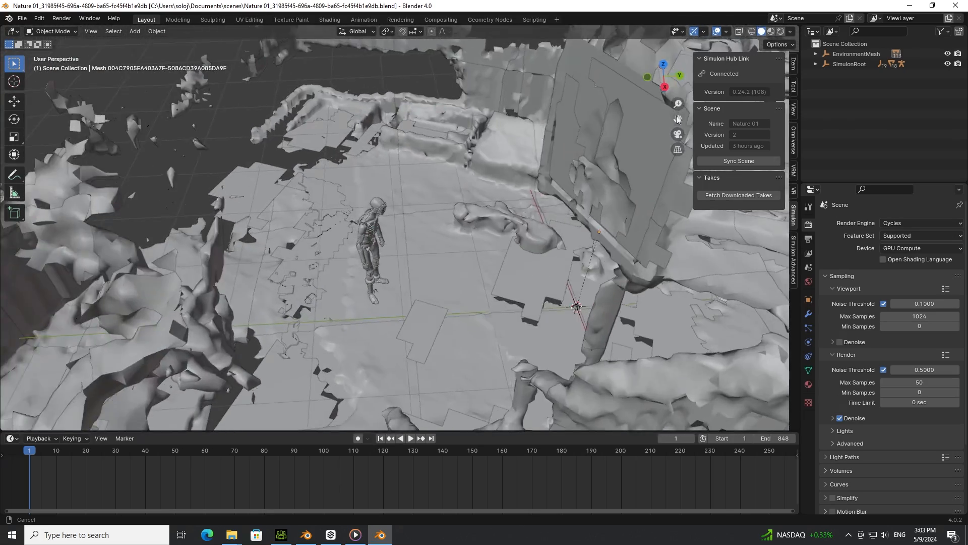
{"action": "mouse_move", "coordinate": [665, 86]}
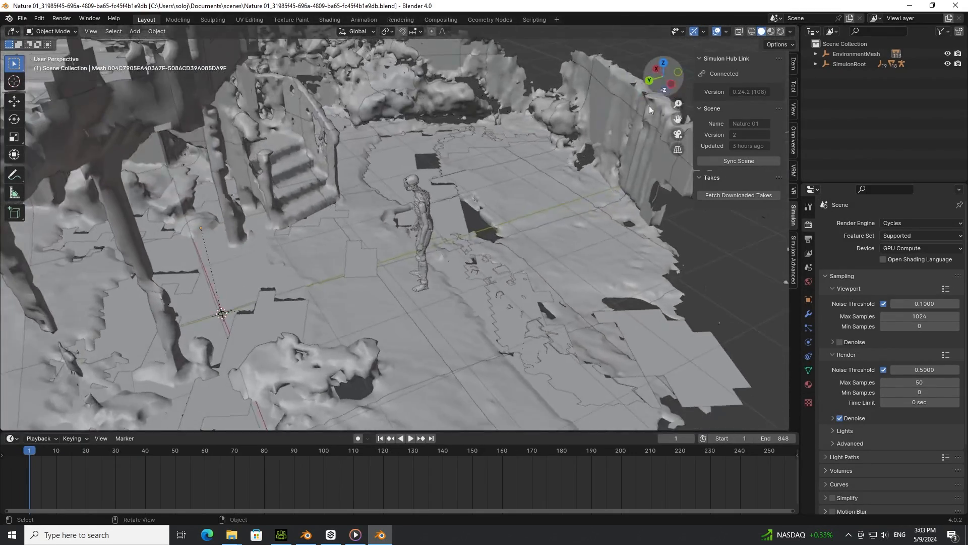
{"action": "left_click", "coordinate": [411, 440]}
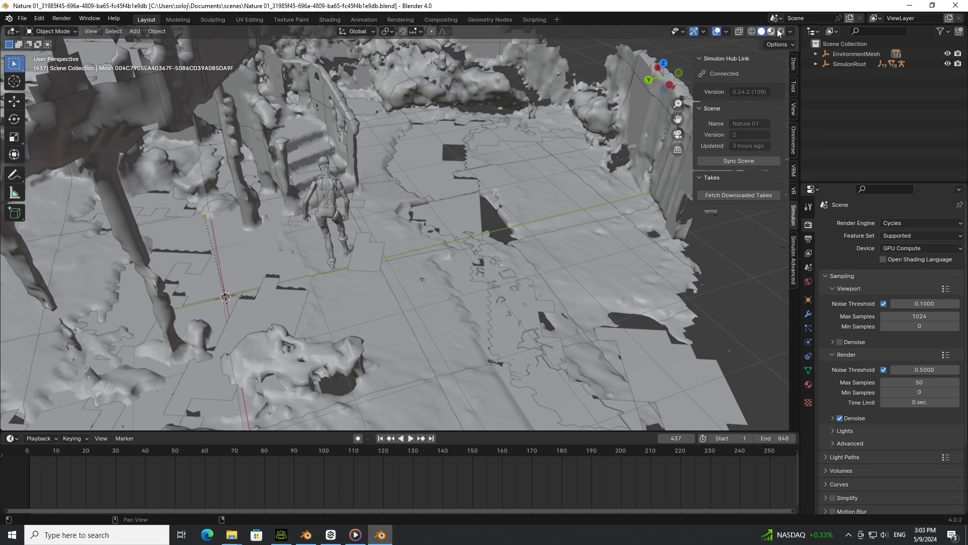
{"action": "left_click", "coordinate": [770, 30]}
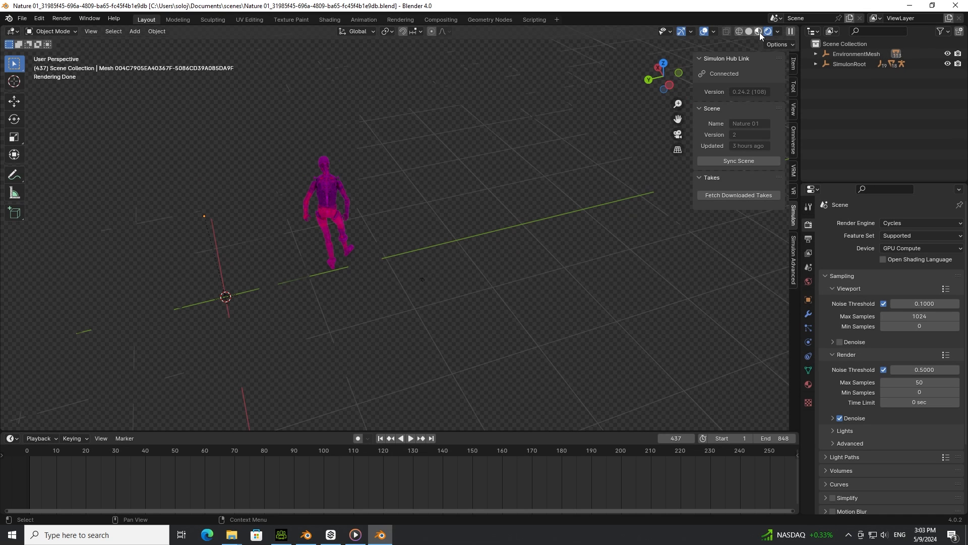
{"action": "left_click", "coordinate": [760, 31]}
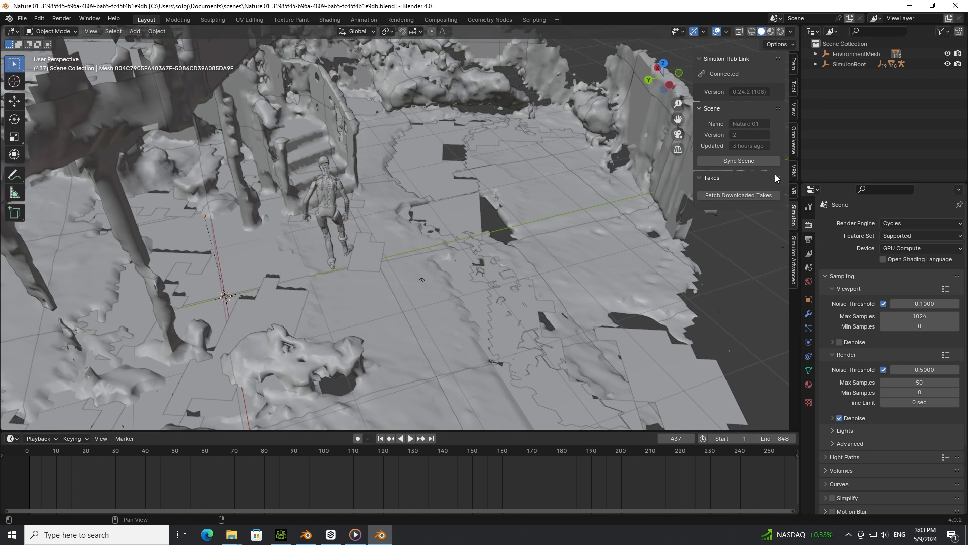
{"action": "mouse_move", "coordinate": [669, 130]}
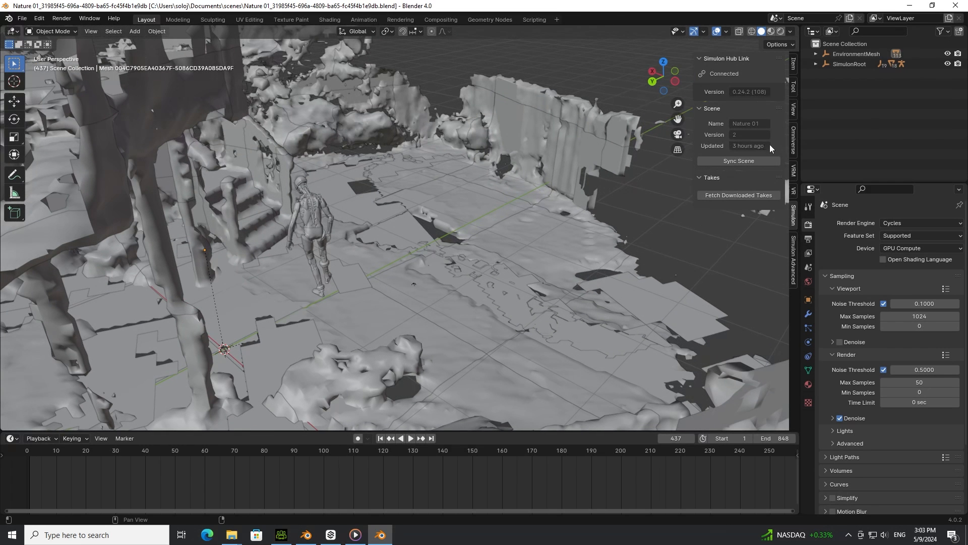
{"action": "mouse_move", "coordinate": [794, 221]}
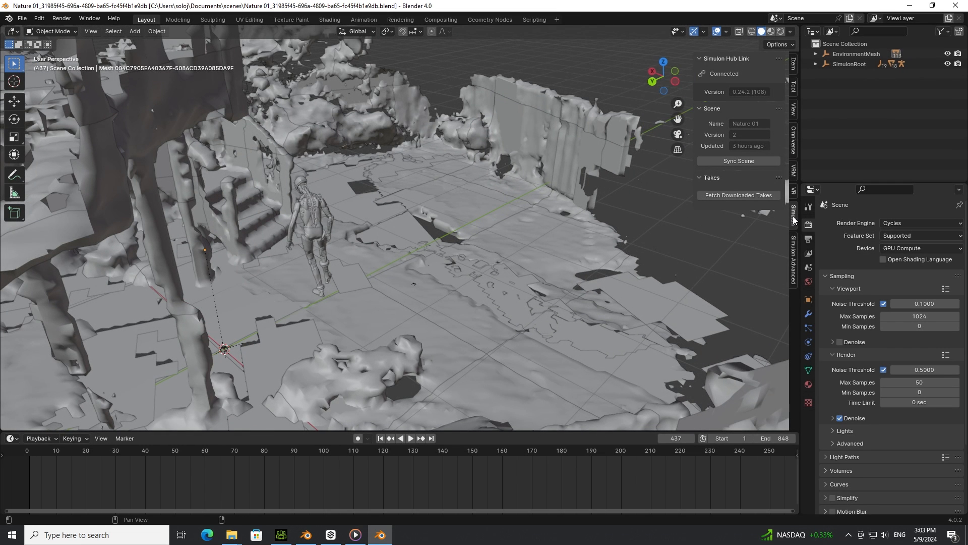
{"action": "mouse_move", "coordinate": [720, 79]}
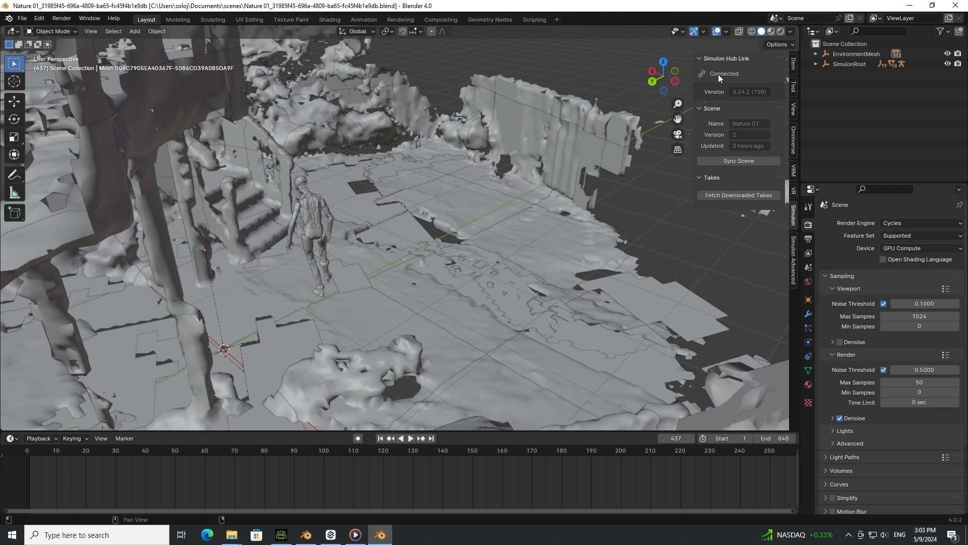
- Start syncing the Nature 01 scene with Simulon Hub via Sync Scene
{"action": "left_click", "coordinate": [738, 160]}
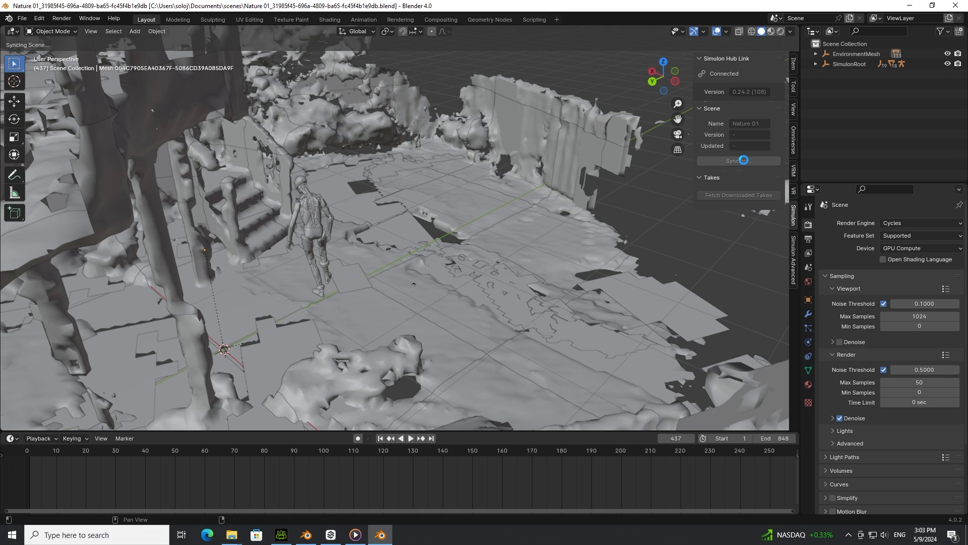
{"action": "left_click", "coordinate": [738, 160]}
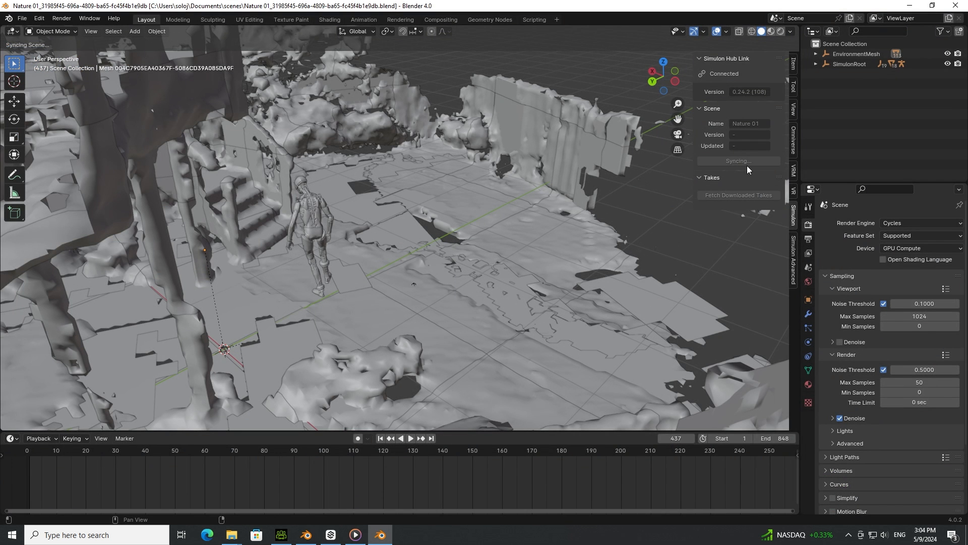
{"action": "mouse_move", "coordinate": [738, 203]}
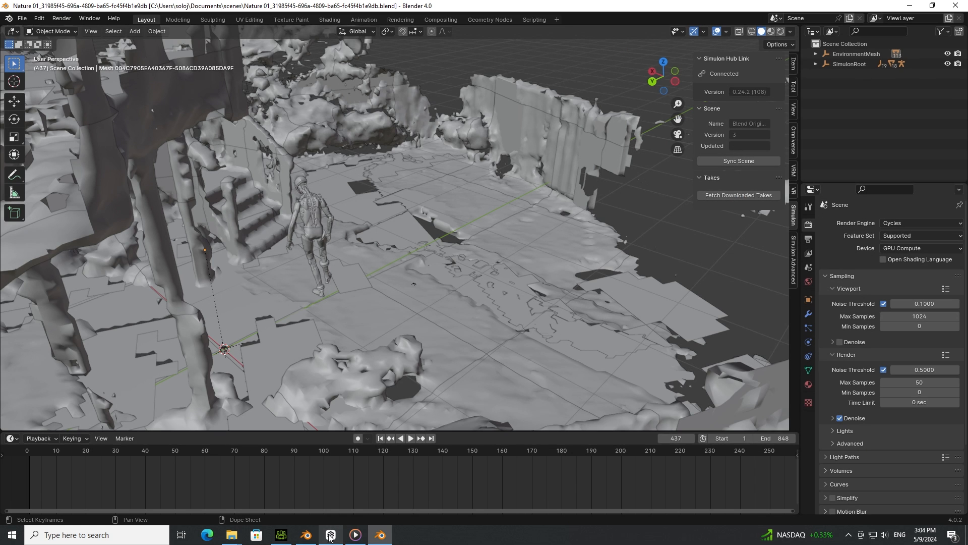
- Confirm Take 1 and Take 2 are downloaded in Simulon Hub, then list them in Blender
{"action": "left_click", "coordinate": [330, 534]}
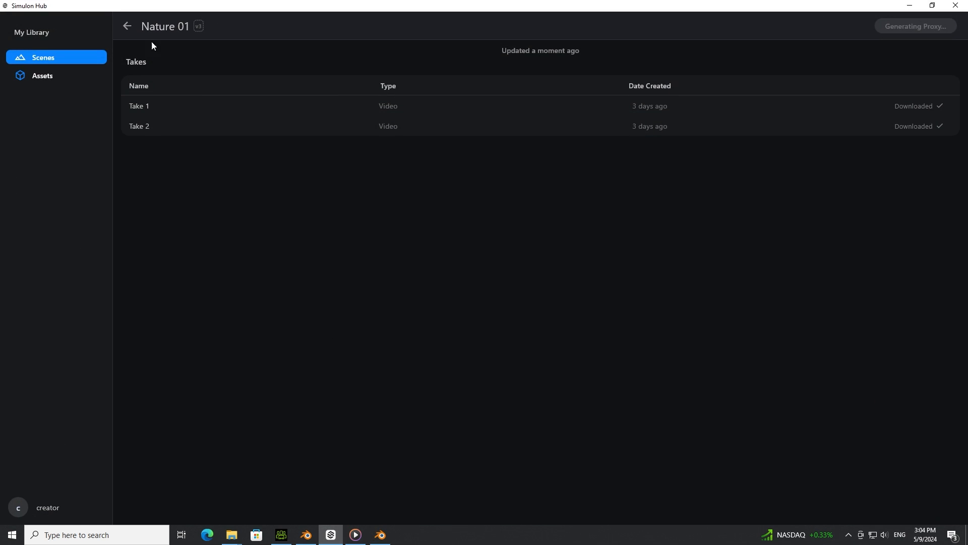
{"action": "mouse_move", "coordinate": [139, 109]}
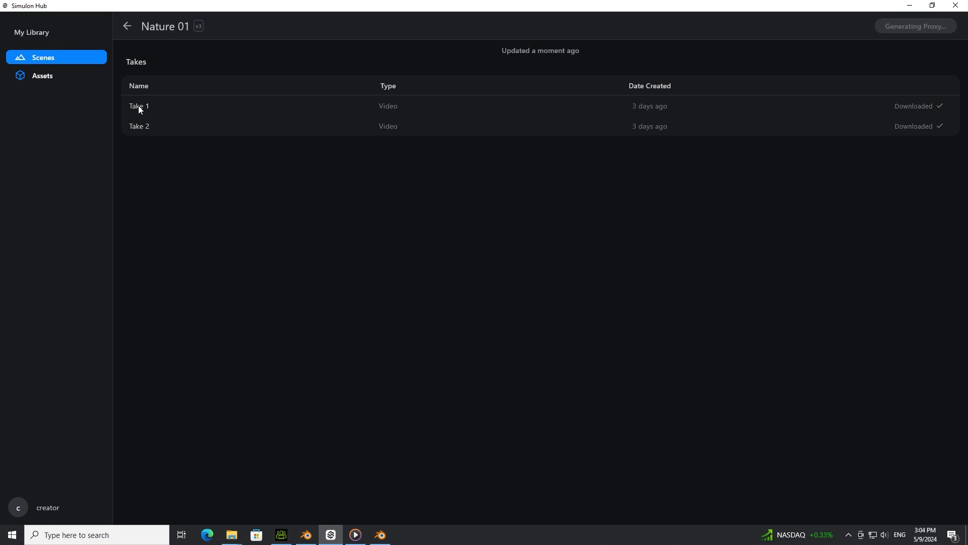
{"action": "mouse_move", "coordinate": [185, 36]}
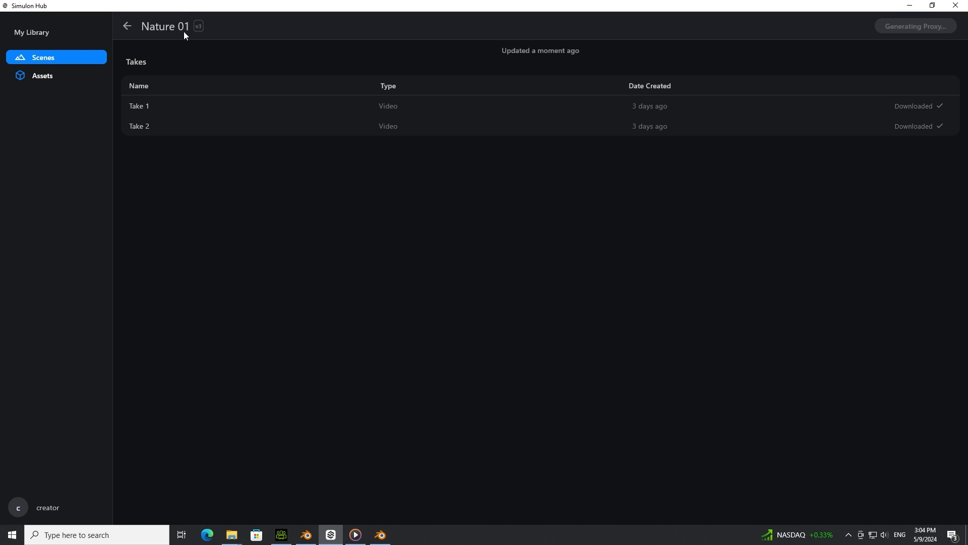
{"action": "mouse_move", "coordinate": [146, 130]}
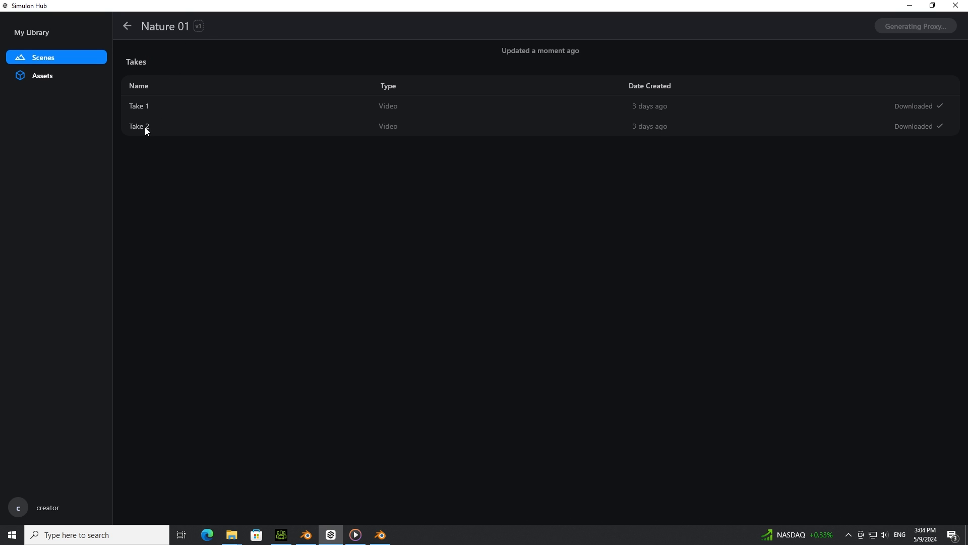
{"action": "mouse_move", "coordinate": [230, 220]}
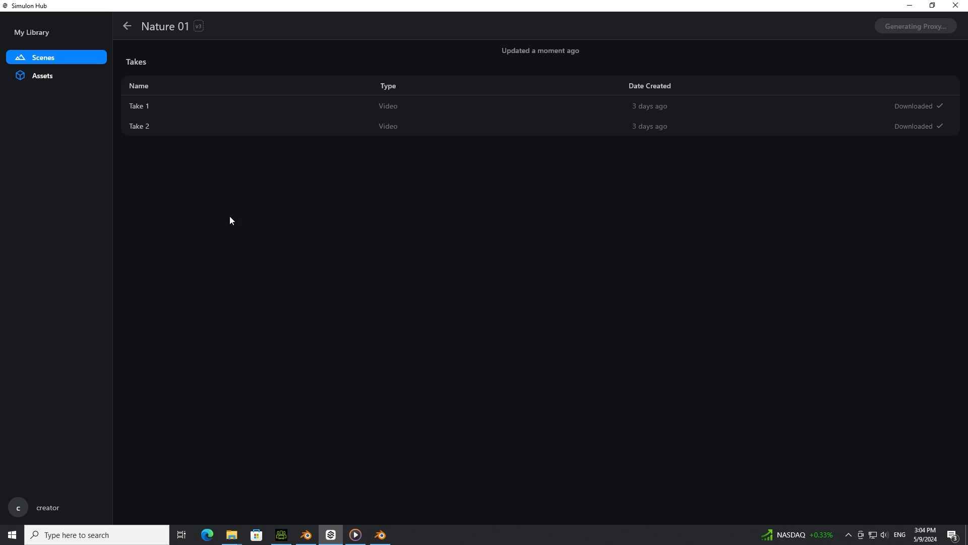
{"action": "left_click", "coordinate": [380, 534]}
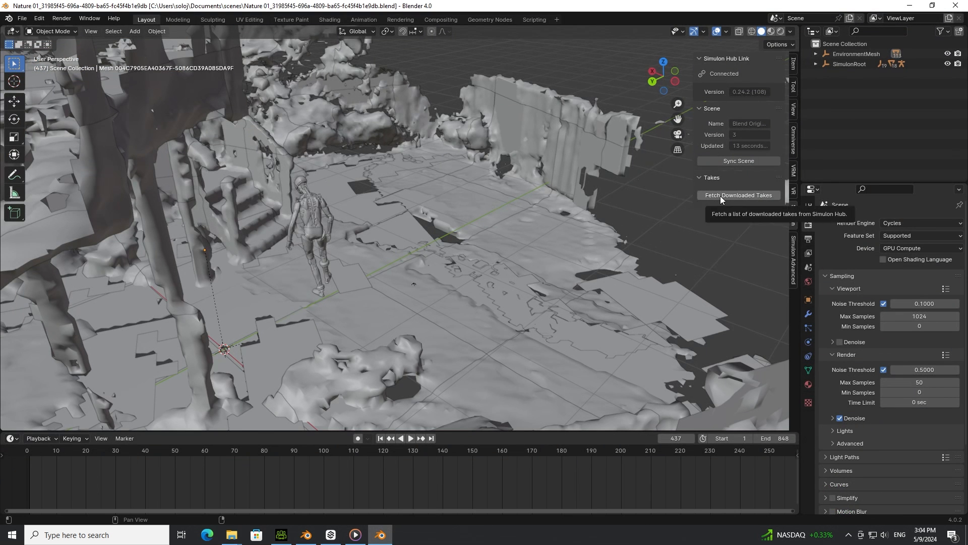
{"action": "left_click", "coordinate": [737, 195]}
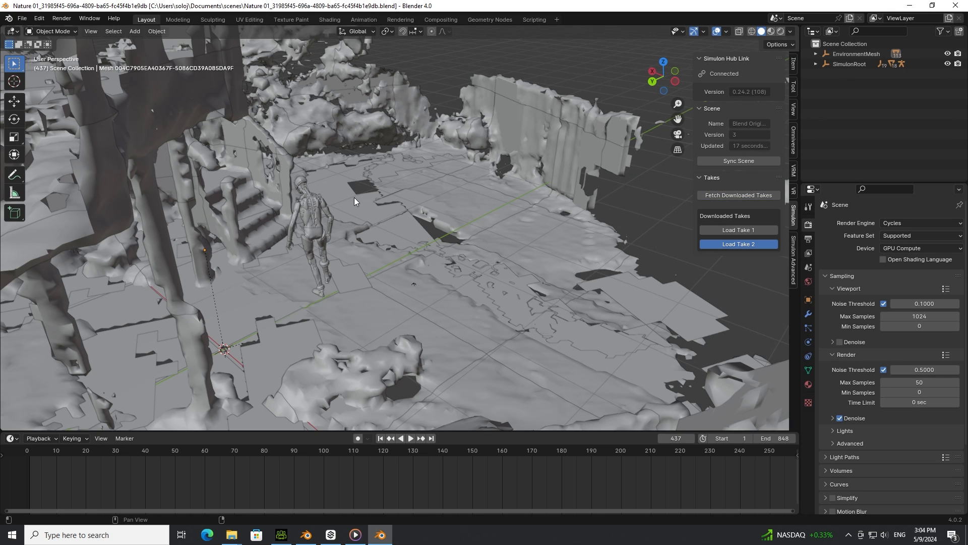
- Load Take 2 with its AR camera footage and play the robot animation to frame 373
{"action": "left_click", "coordinate": [737, 243]}
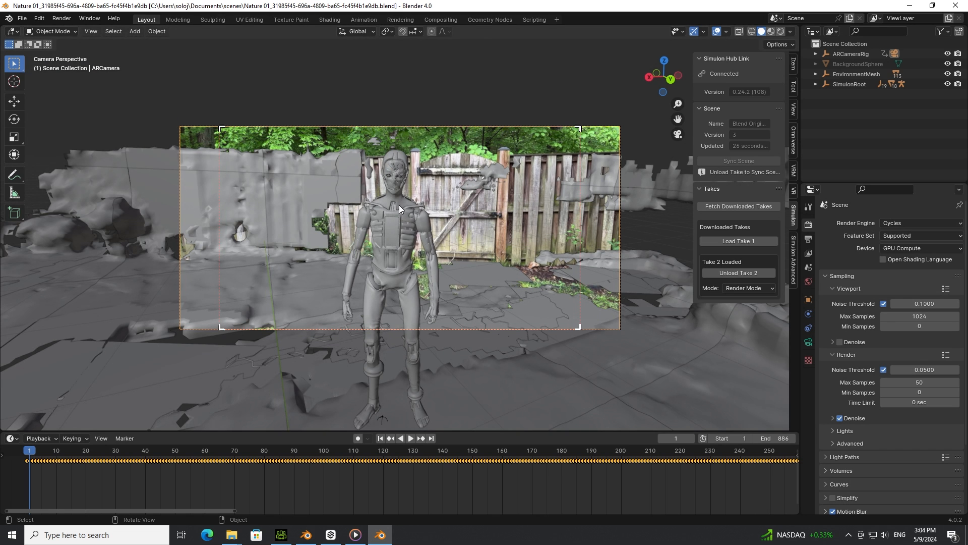
{"action": "left_click", "coordinate": [410, 438]}
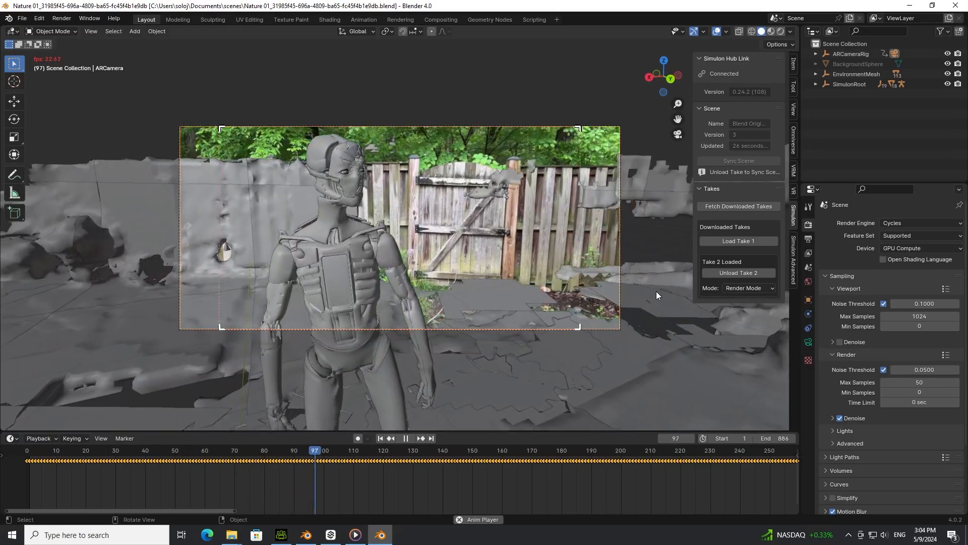
{"action": "left_click", "coordinate": [404, 438]}
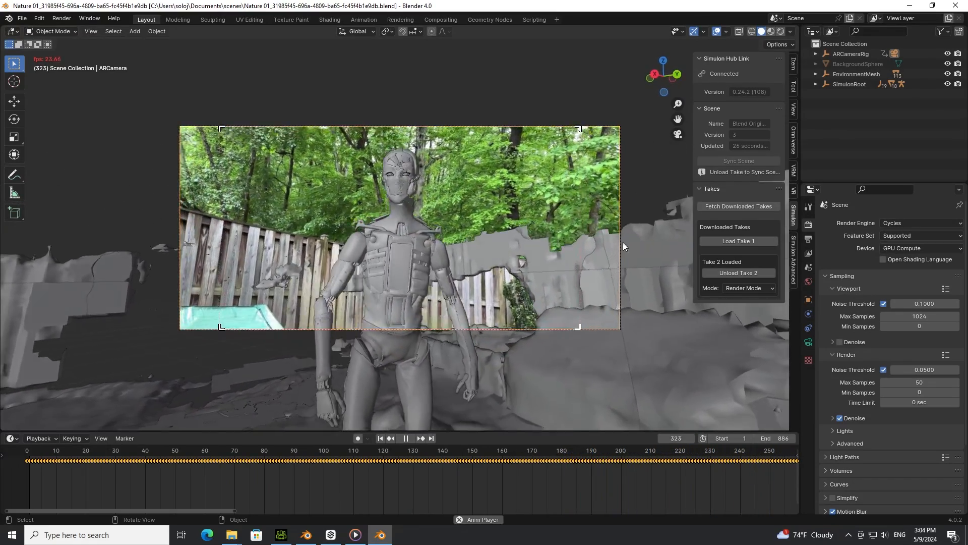
{"action": "left_click", "coordinate": [406, 438]}
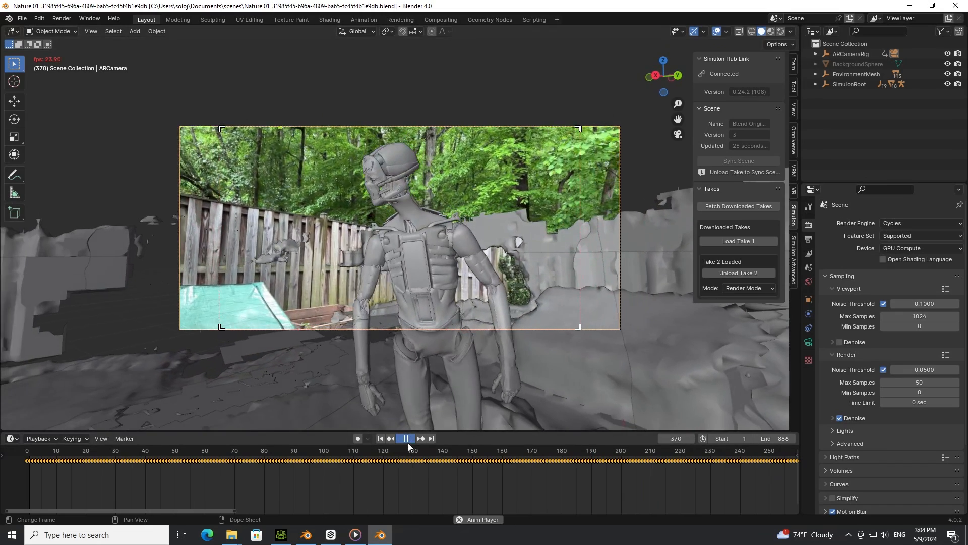
{"action": "left_click", "coordinate": [405, 438]}
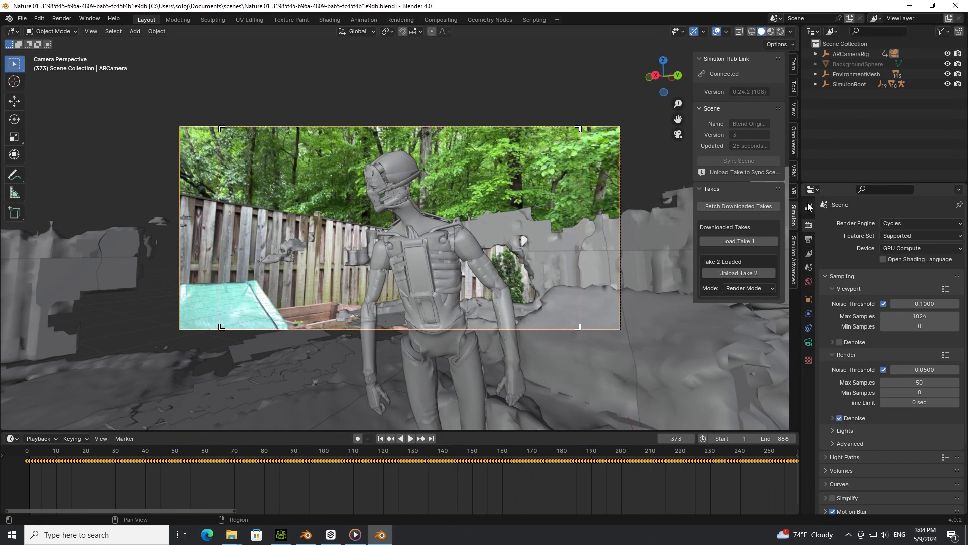
{"action": "left_click", "coordinate": [917, 222]}
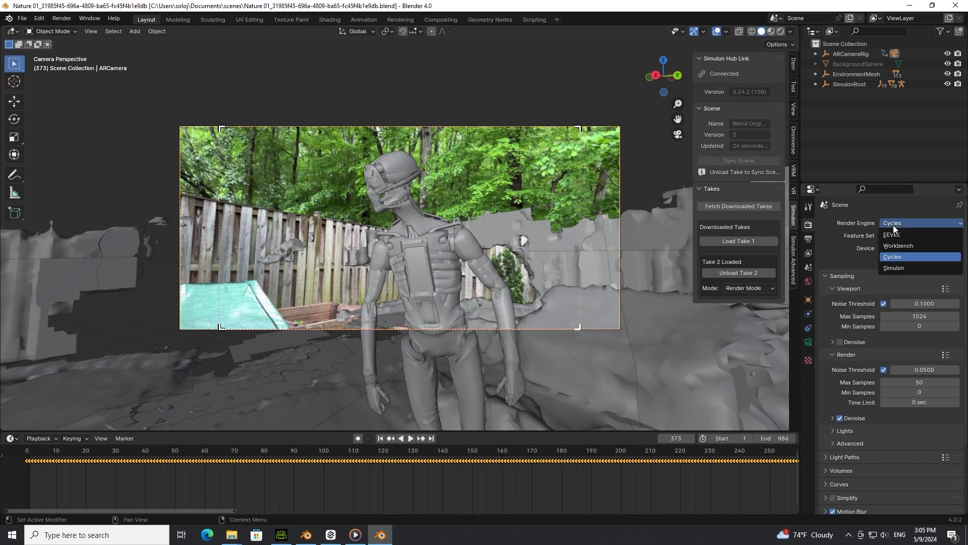
- Switch the render engine to EEVEE and play the take with the textured robot
{"action": "left_click", "coordinate": [891, 234]}
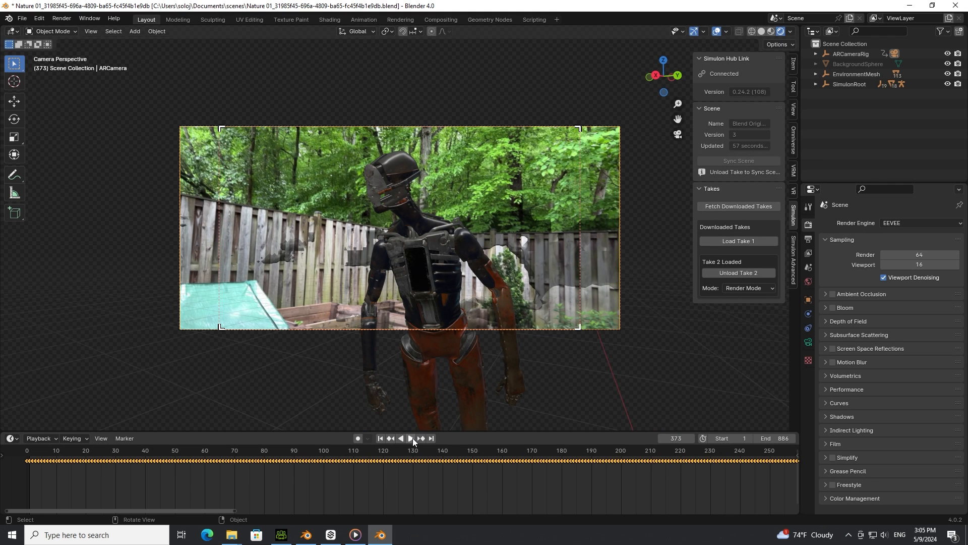
{"action": "left_click", "coordinate": [410, 438]}
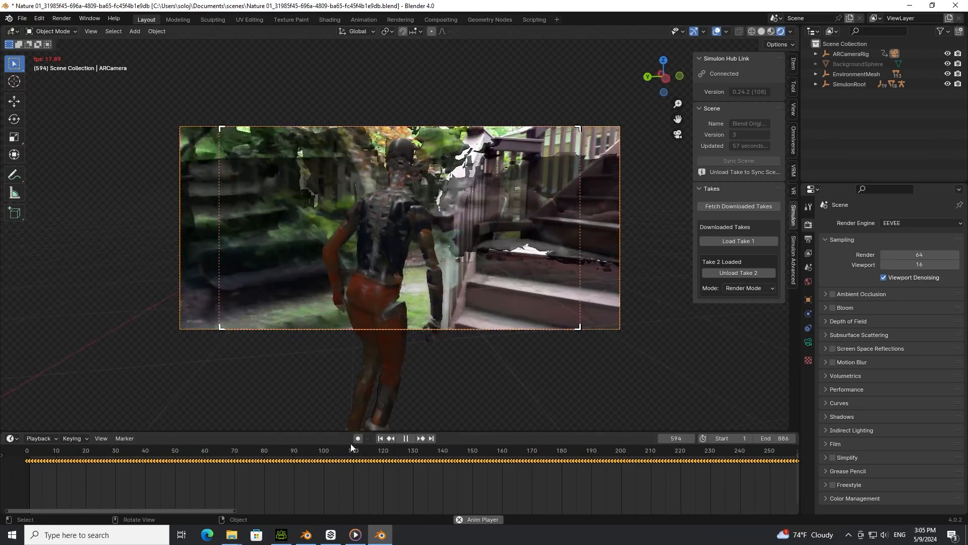
- Stop playback, fetch the downloaded takes, and load Take 1 to replace Take 2
{"action": "left_click", "coordinate": [406, 438]}
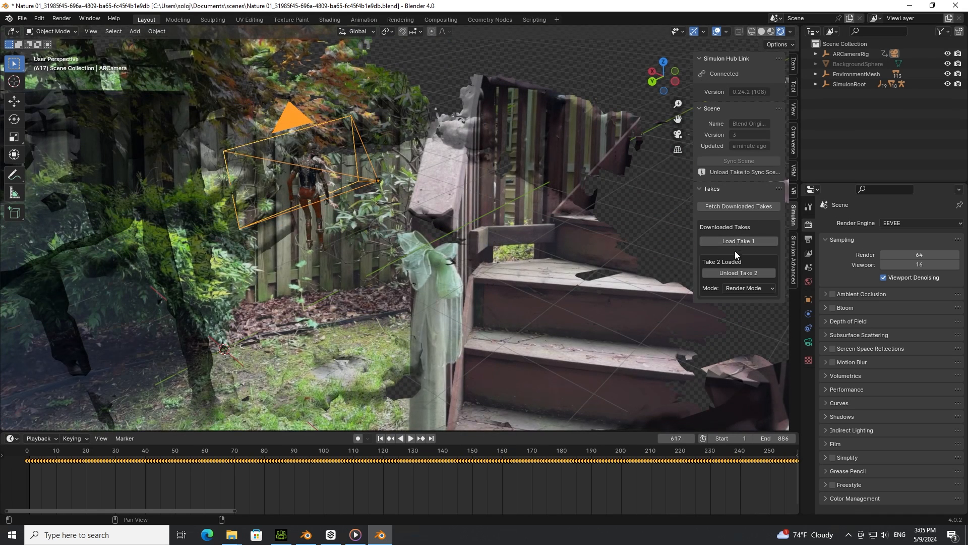
{"action": "mouse_move", "coordinate": [735, 261]}
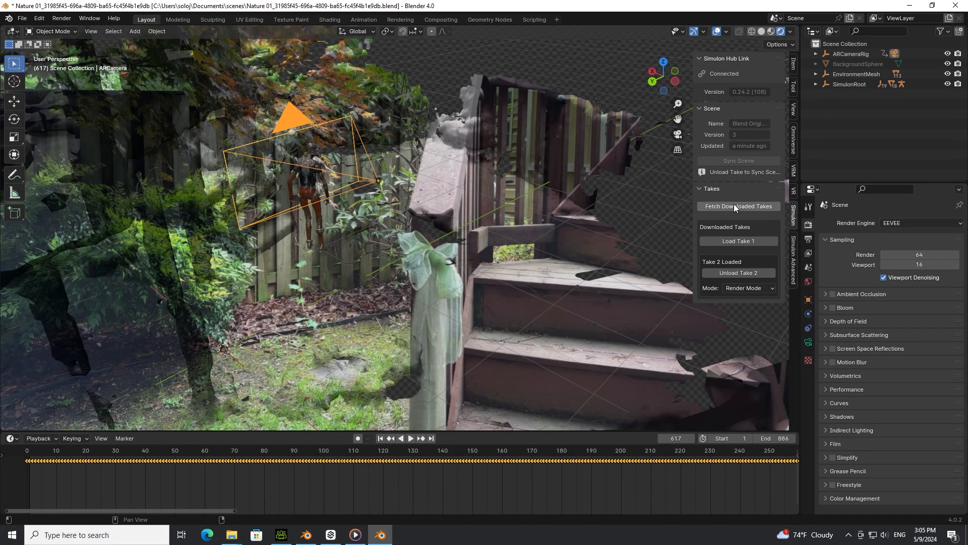
{"action": "left_click", "coordinate": [737, 206]}
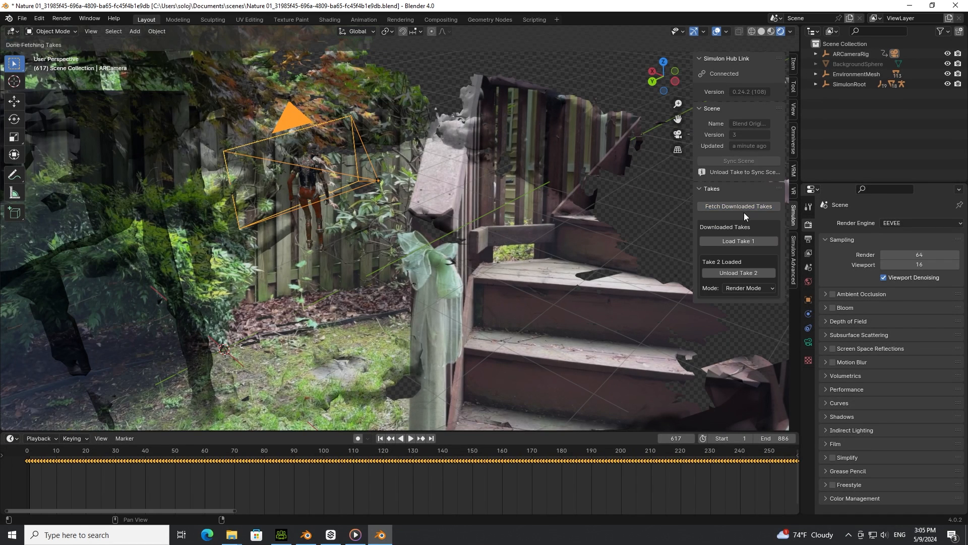
{"action": "mouse_move", "coordinate": [738, 241]}
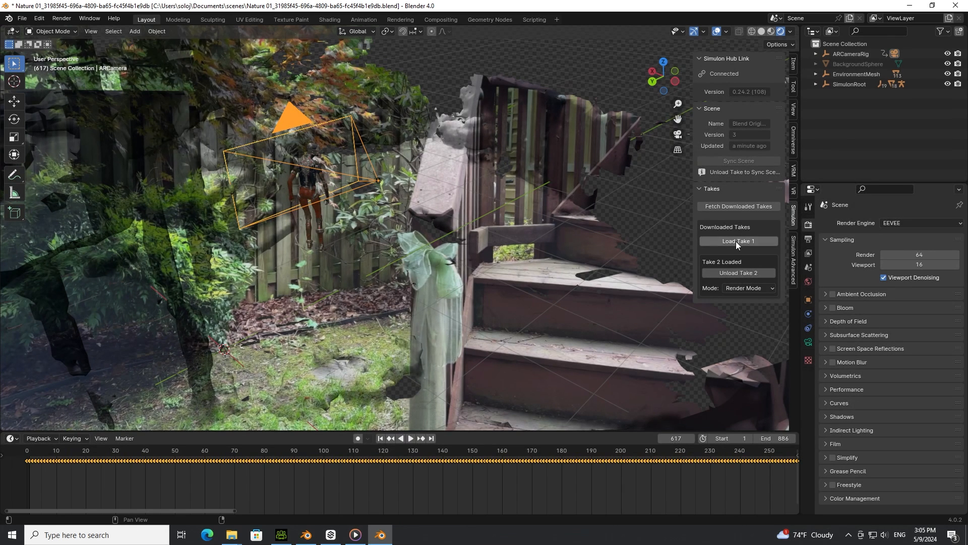
{"action": "left_click", "coordinate": [737, 241]}
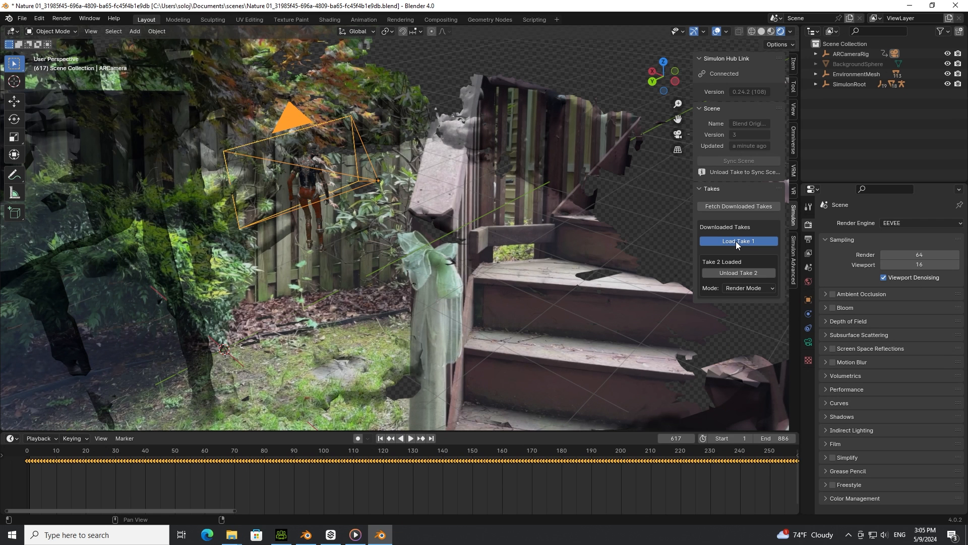
{"action": "left_click", "coordinate": [738, 241]}
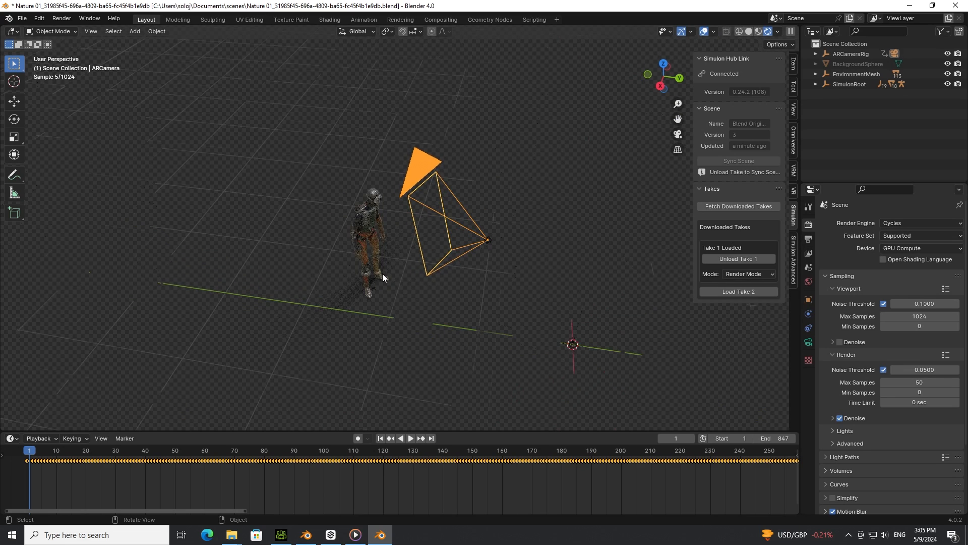
- Set Take 1's render engine to EEVEE, then play and pause the robot animation
{"action": "scroll", "scroll_direction": "up", "scroll_amount": 3}
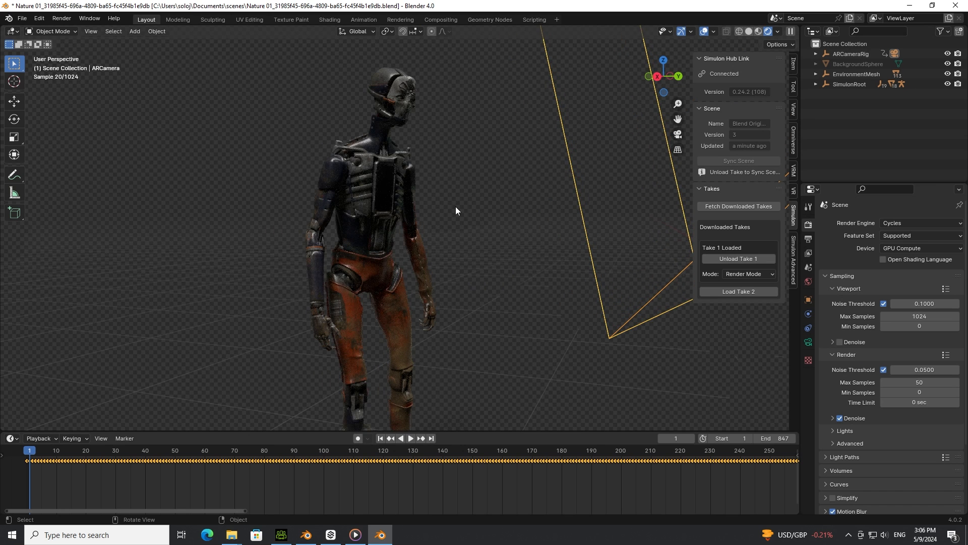
{"action": "left_click", "coordinate": [919, 223]}
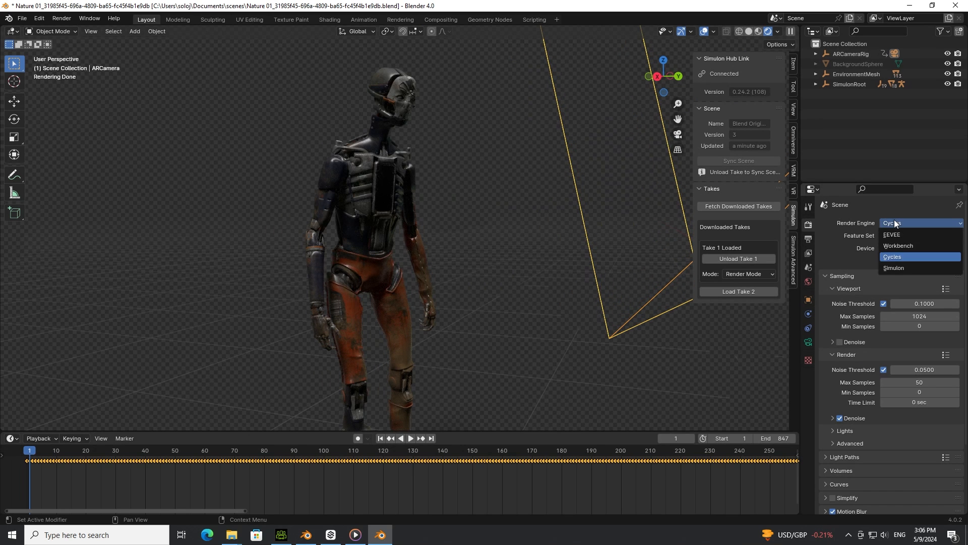
{"action": "mouse_move", "coordinate": [892, 234]}
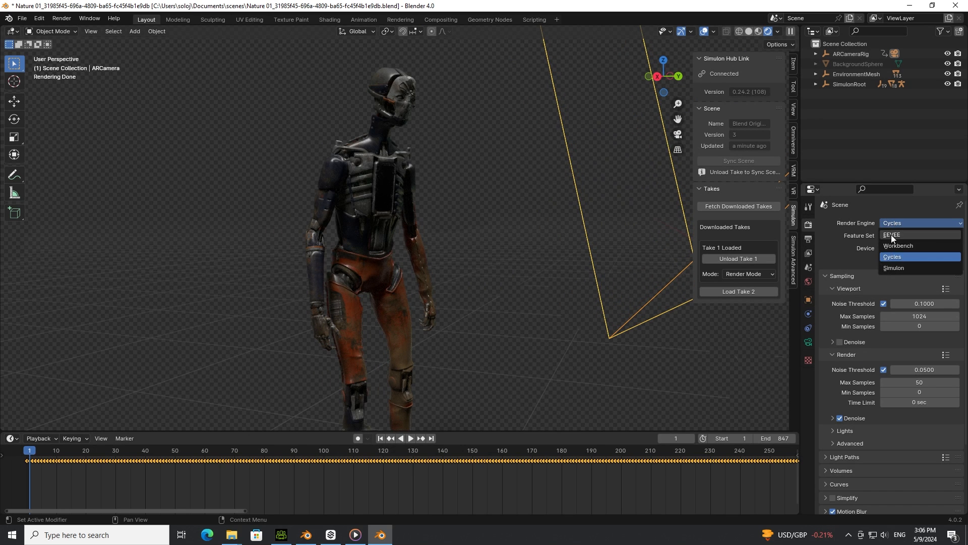
{"action": "left_click", "coordinate": [891, 235]}
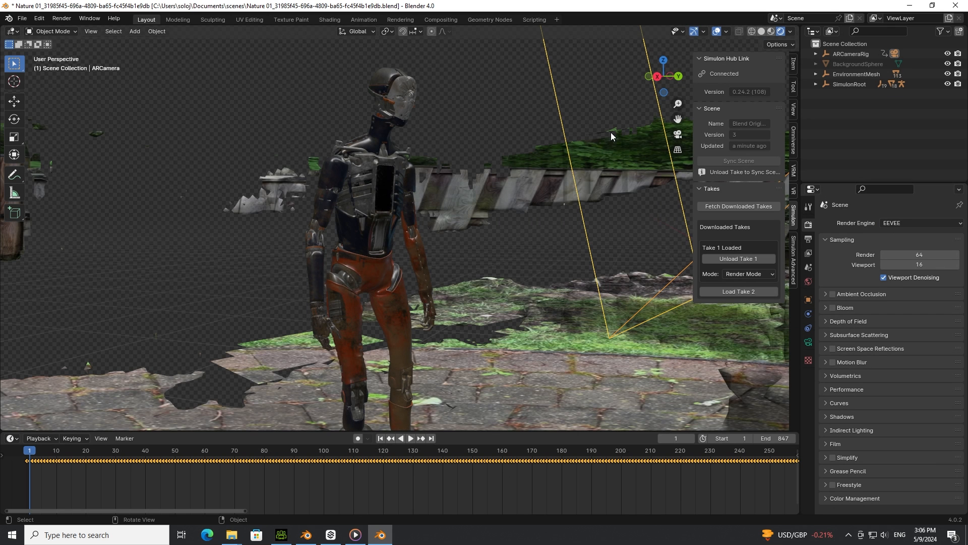
{"action": "mouse_move", "coordinate": [409, 438]}
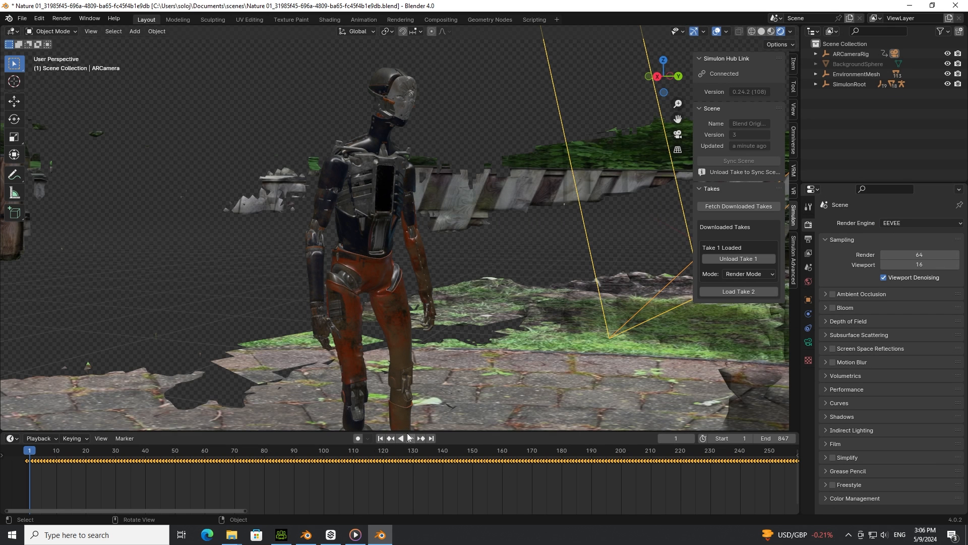
{"action": "left_click", "coordinate": [410, 440]}
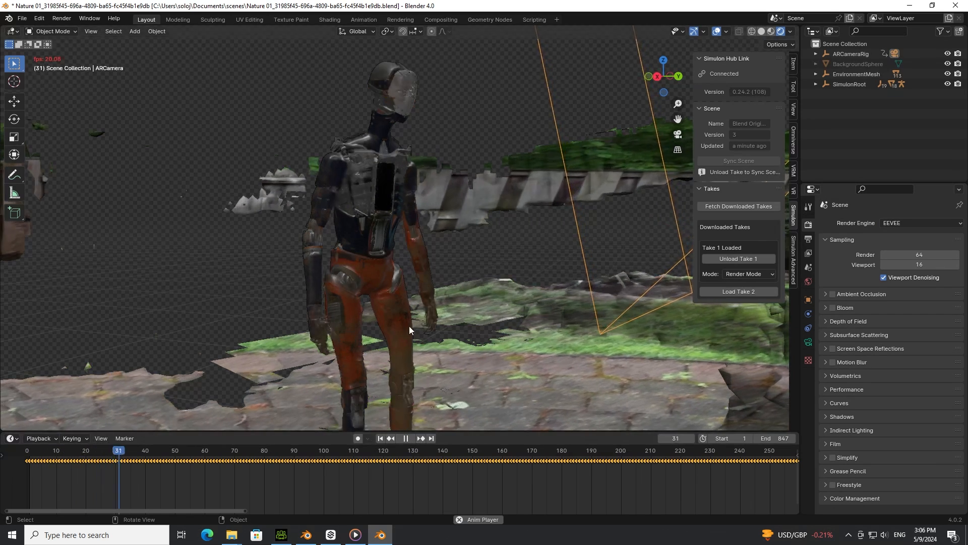
{"action": "left_click", "coordinate": [405, 438]}
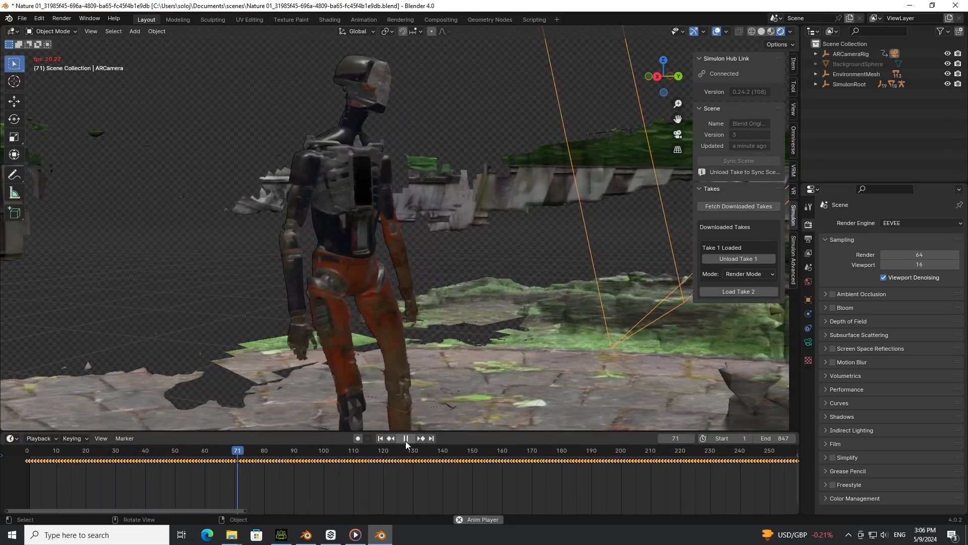
{"action": "left_click", "coordinate": [406, 438]}
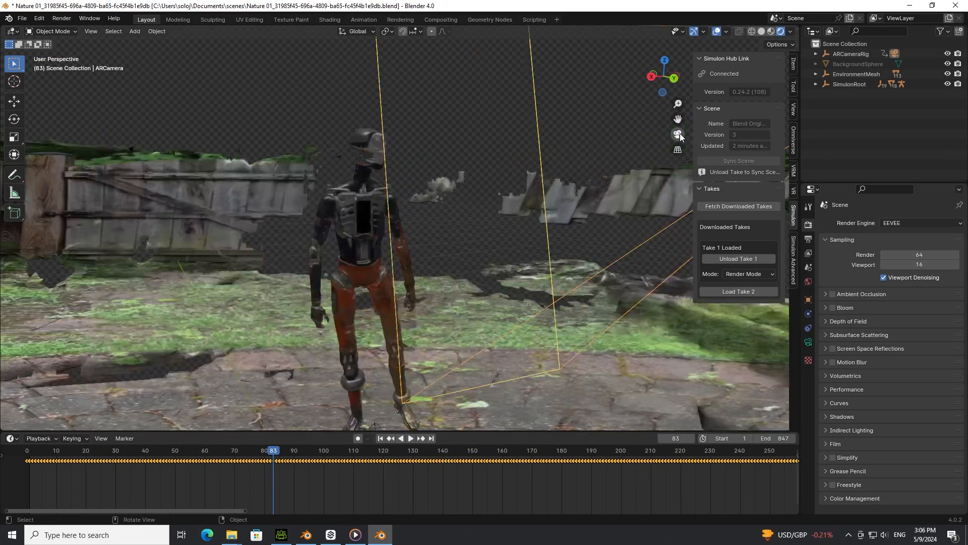
- View the robot through the tracked AR camera over the backyard footage
{"action": "left_click", "coordinate": [410, 438]}
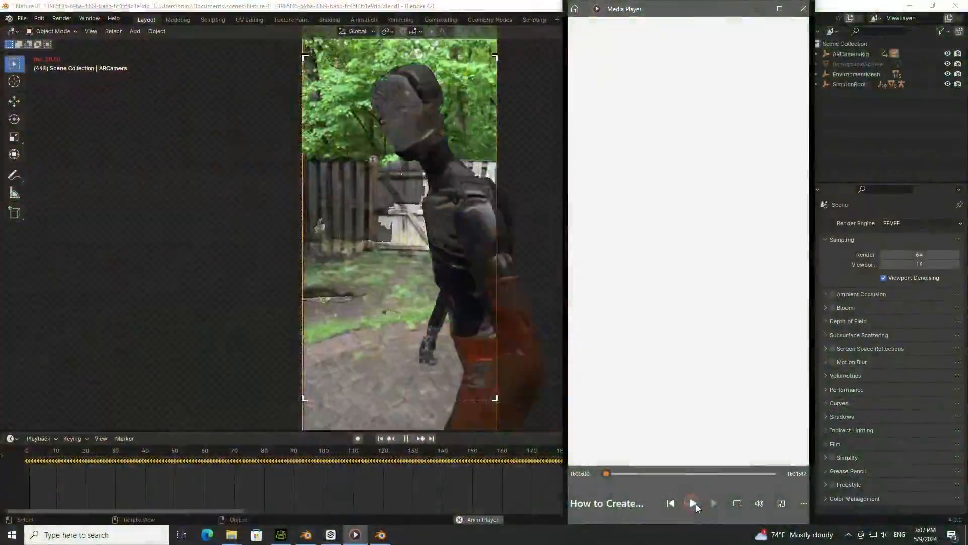
- Play the tutorial through lighting choice, light capture and scan until Scene 01 opens
{"action": "left_click", "coordinate": [691, 502]}
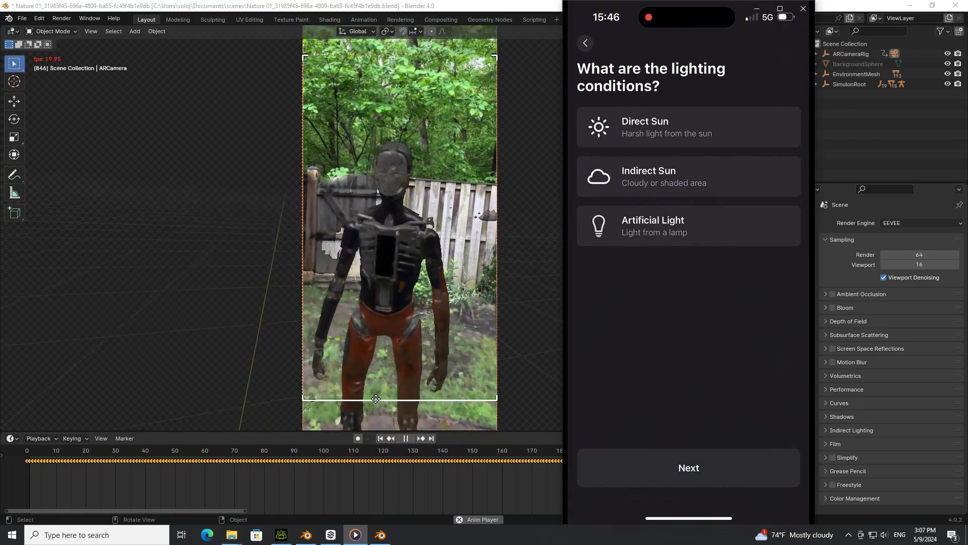
{"action": "left_click", "coordinate": [688, 176]}
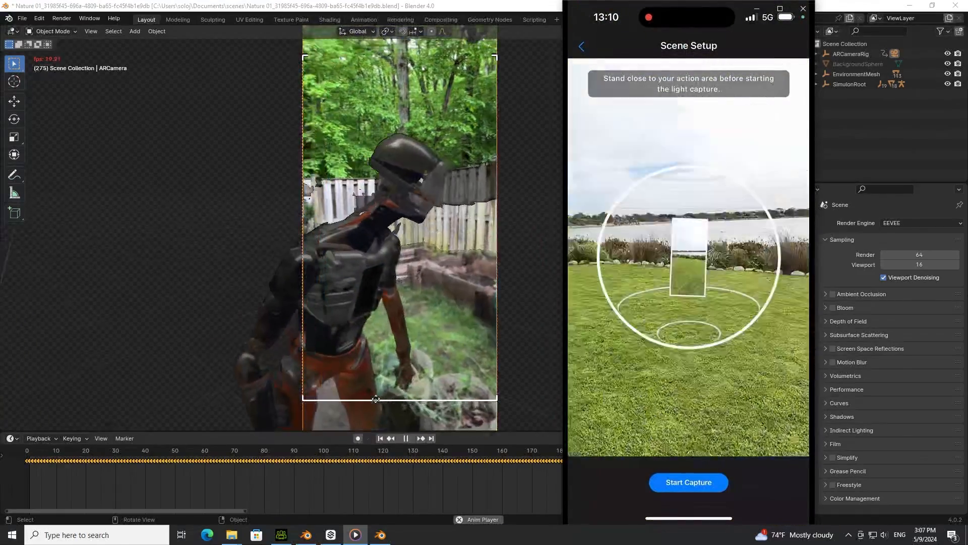
{"action": "left_click", "coordinate": [688, 482]}
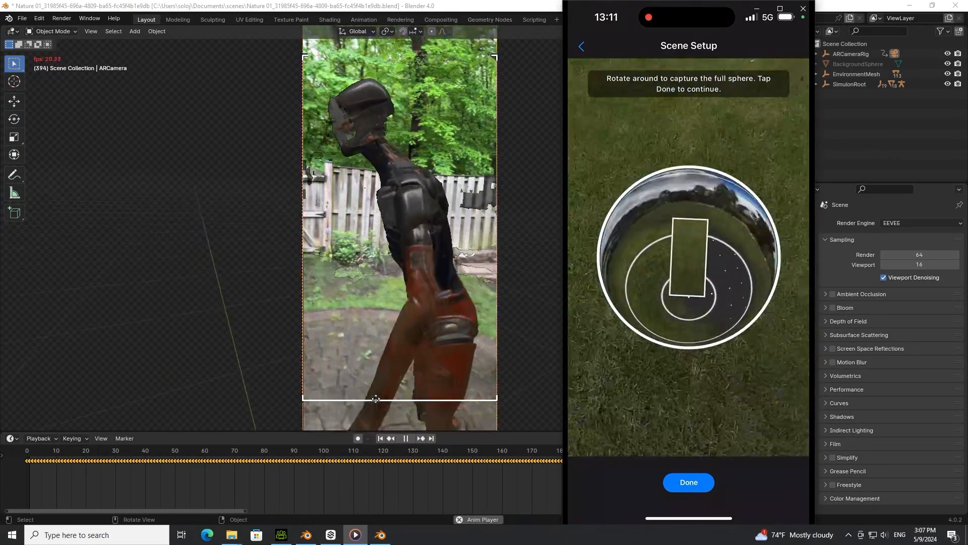
{"action": "left_click", "coordinate": [688, 481]}
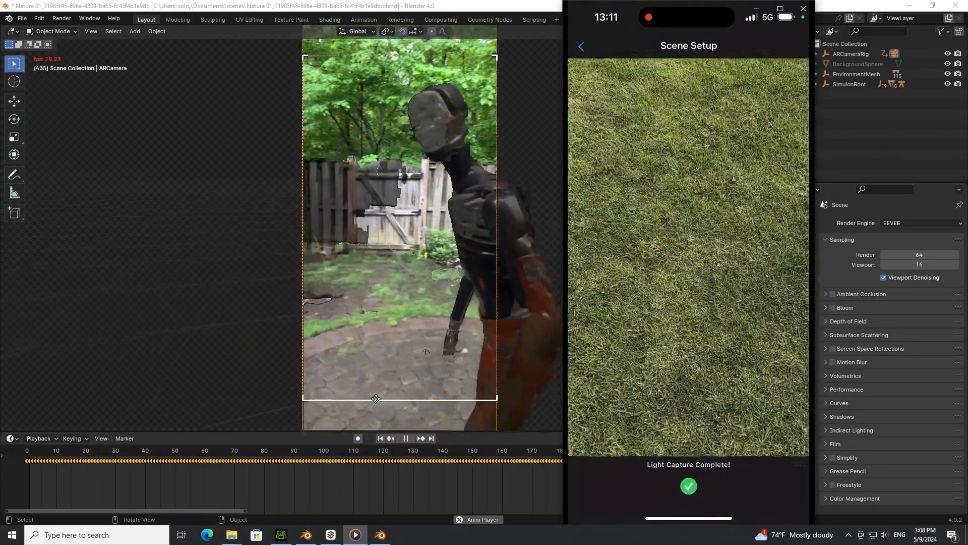
{"action": "left_click", "coordinate": [688, 487]}
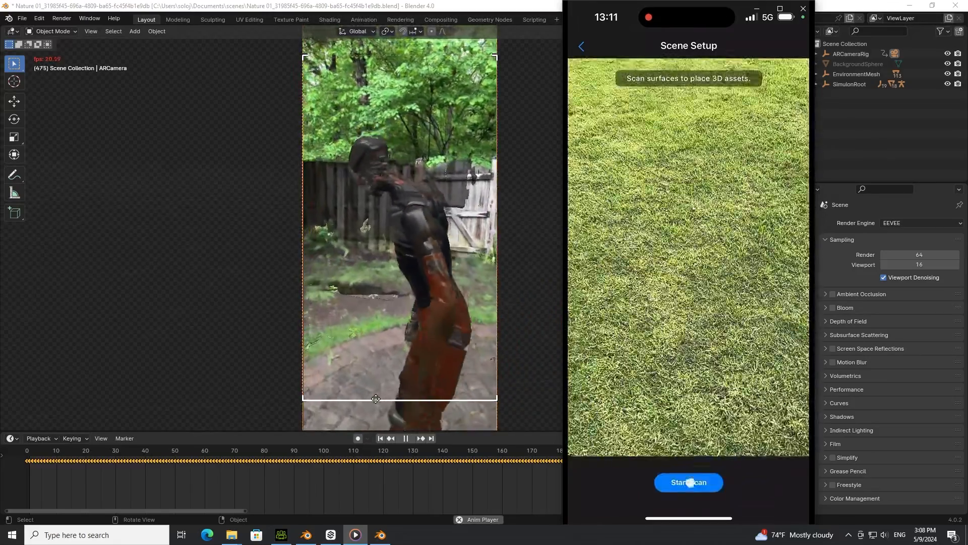
{"action": "left_click", "coordinate": [688, 482]}
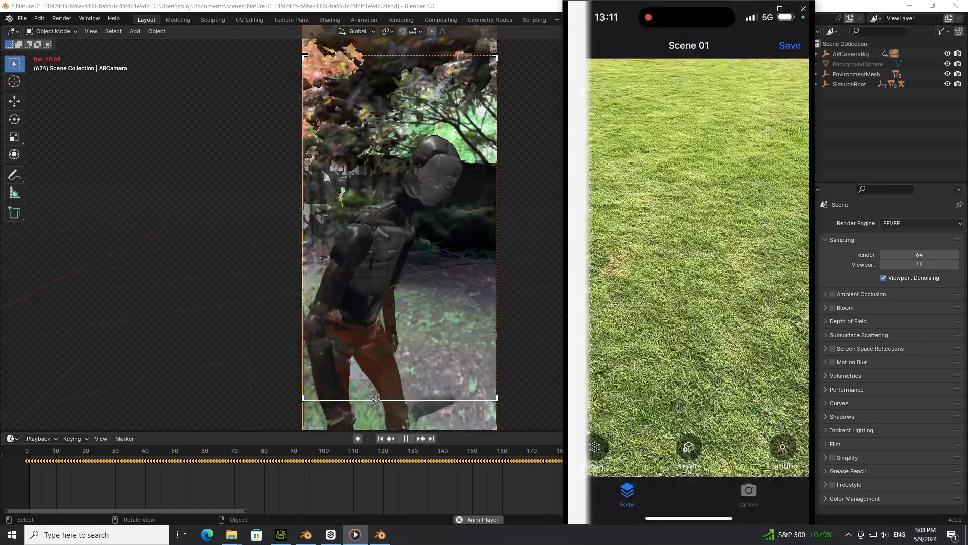
- Watch the Robot asset placed on the lawn, then close Media Player
{"action": "left_click", "coordinate": [688, 446]}
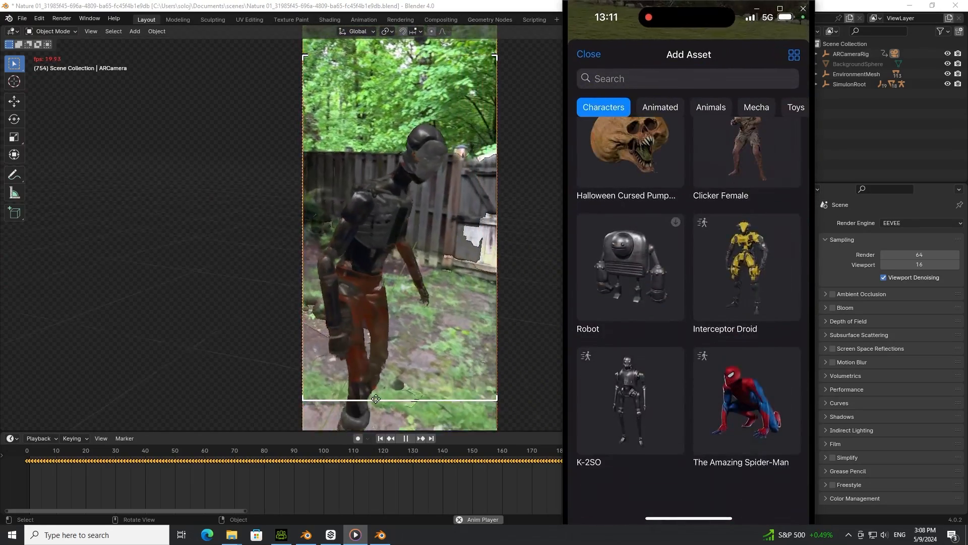
{"action": "left_click", "coordinate": [629, 267]}
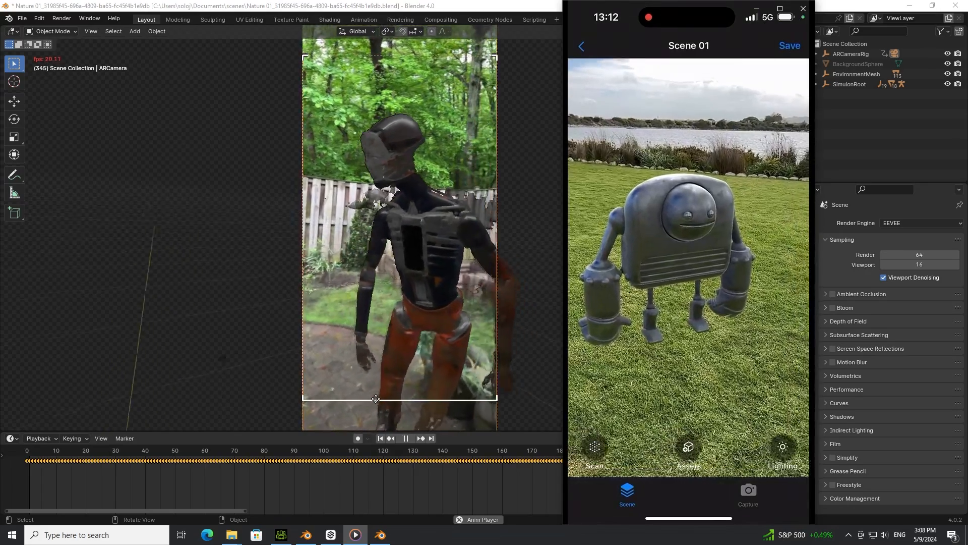
{"action": "left_click", "coordinate": [748, 494]}
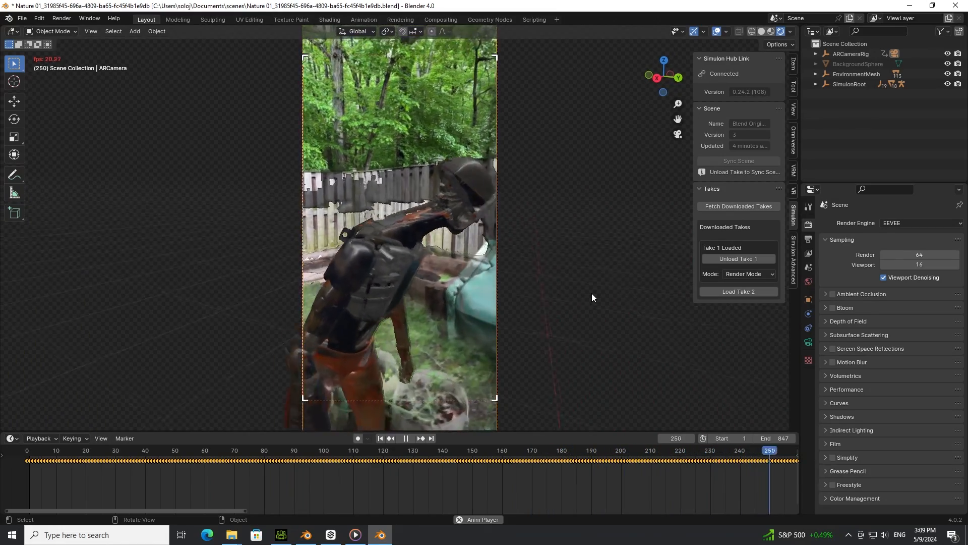
- Show Simulon compositing options in Blender, then bring Simulon Hub's Nature 01 takes forward
{"action": "left_click", "coordinate": [405, 440]}
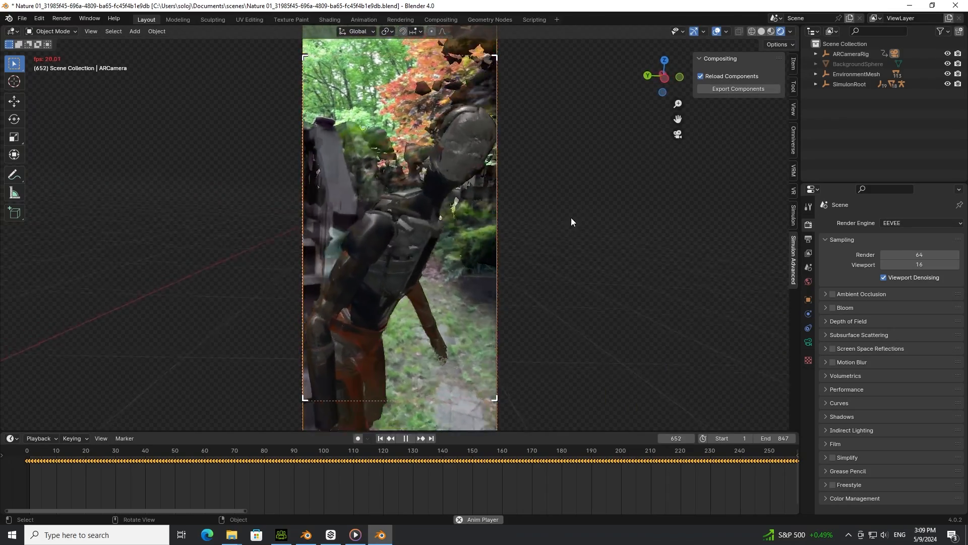
{"action": "left_click", "coordinate": [330, 539]}
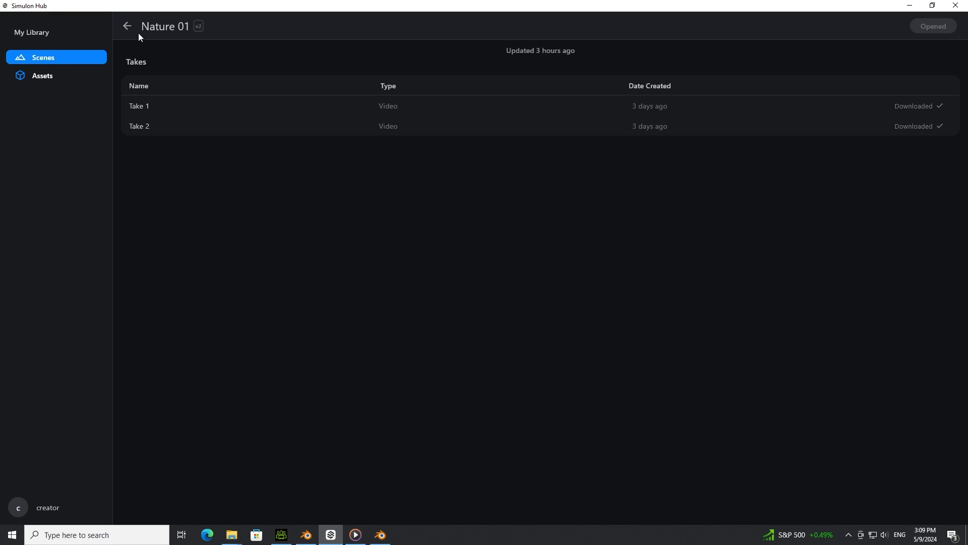
- Leave the Nature 01 takes, browse the Assets library, and start a new asset
{"action": "left_click", "coordinate": [127, 25]}
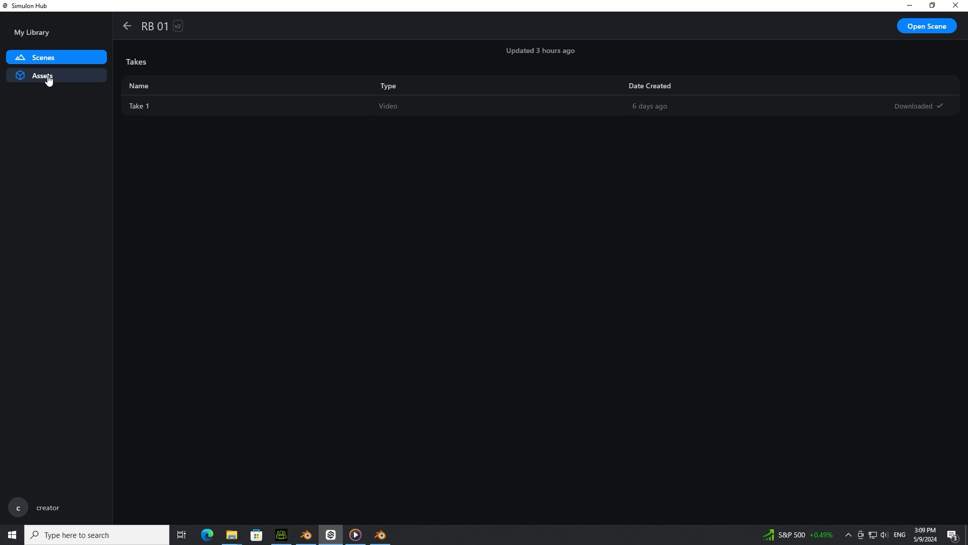
{"action": "mouse_move", "coordinate": [253, 200]}
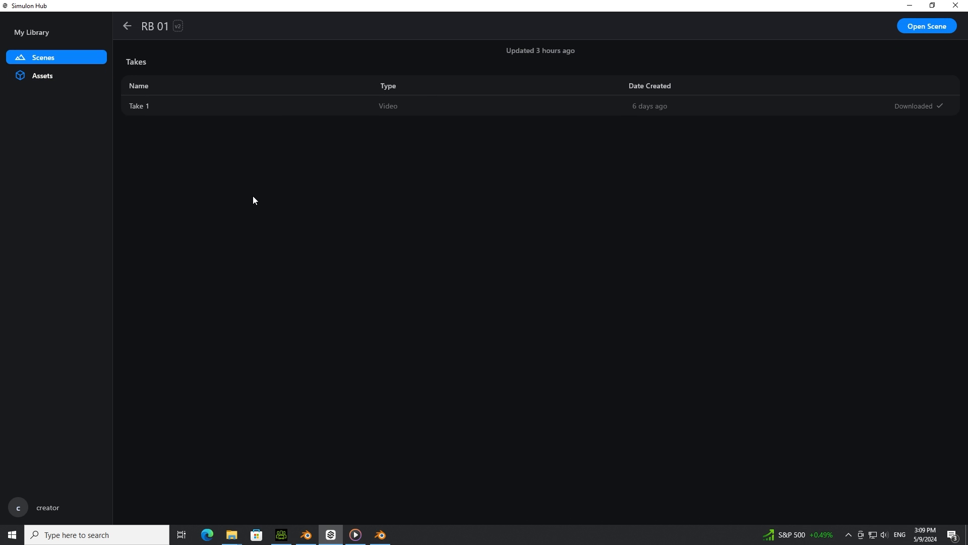
{"action": "mouse_move", "coordinate": [333, 217]}
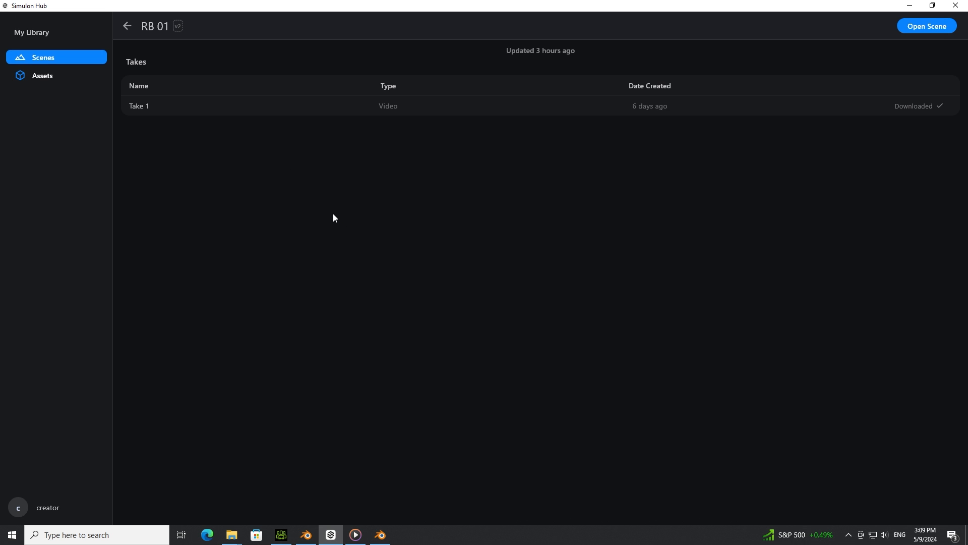
{"action": "mouse_move", "coordinate": [121, 177]}
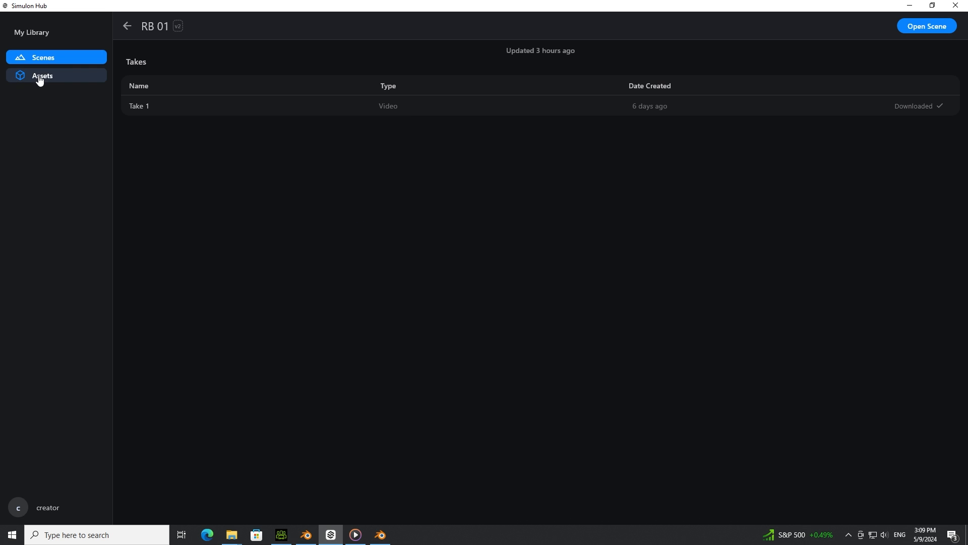
{"action": "left_click", "coordinate": [42, 75]}
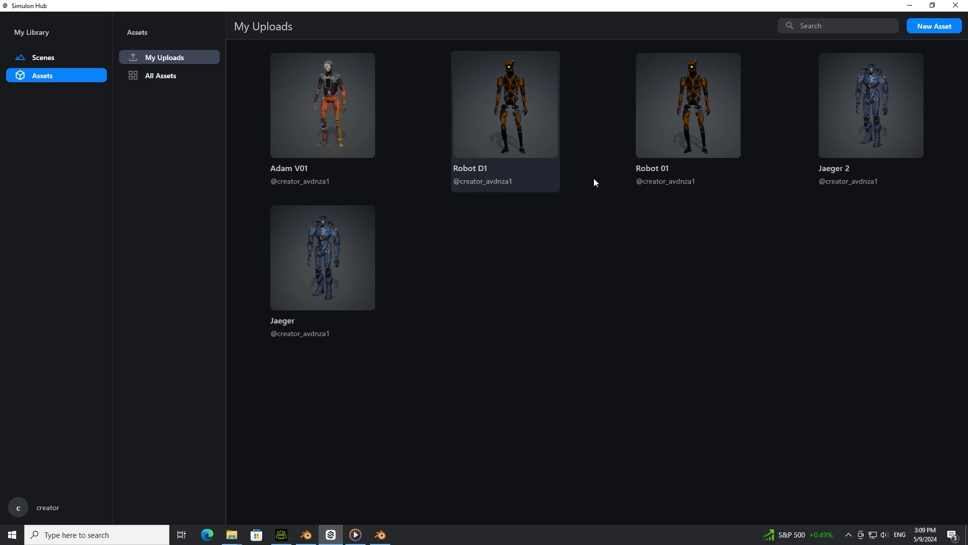
{"action": "left_click", "coordinate": [933, 25]}
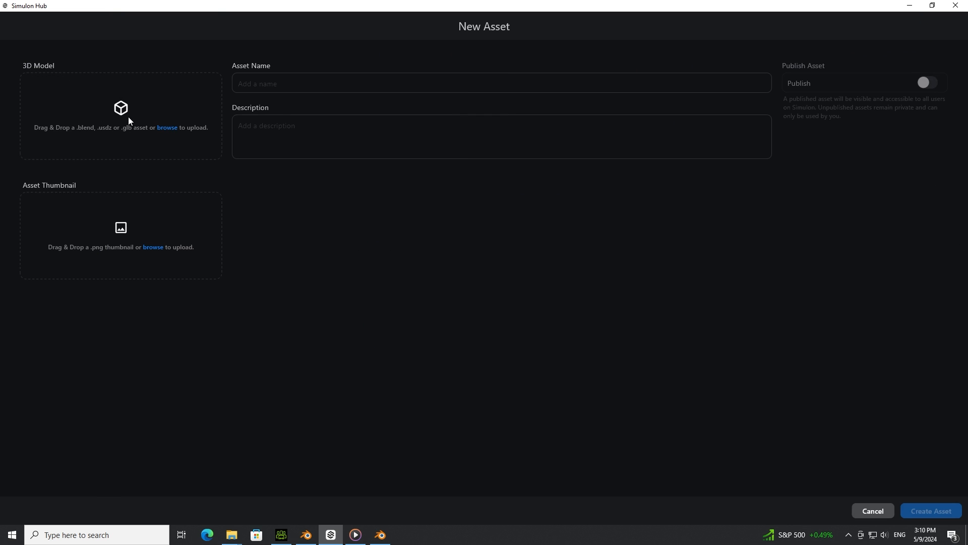
{"action": "mouse_move", "coordinate": [138, 145]}
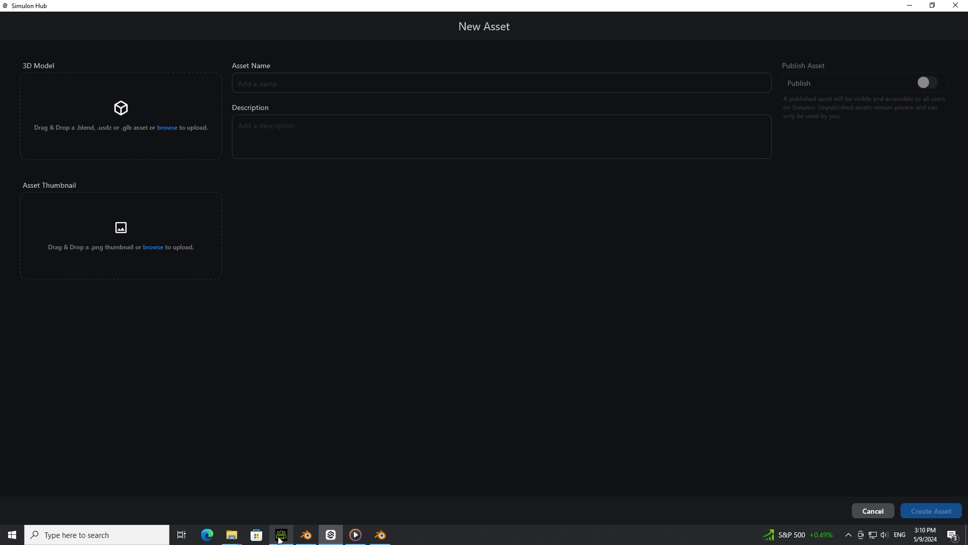
- Bring up Character Creator 4's Adam_V001 project, select the character, and open File
{"action": "left_click", "coordinate": [281, 534]}
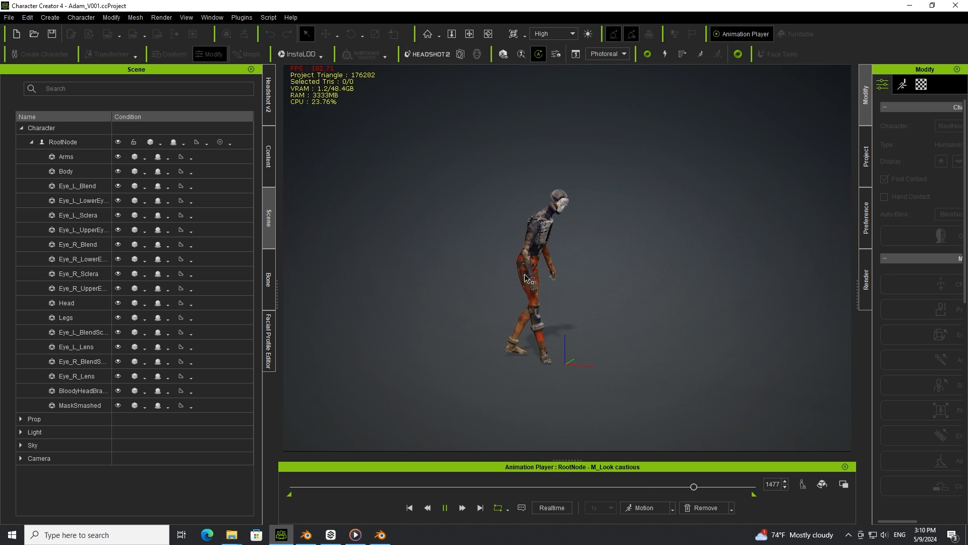
{"action": "left_click", "coordinate": [9, 17]}
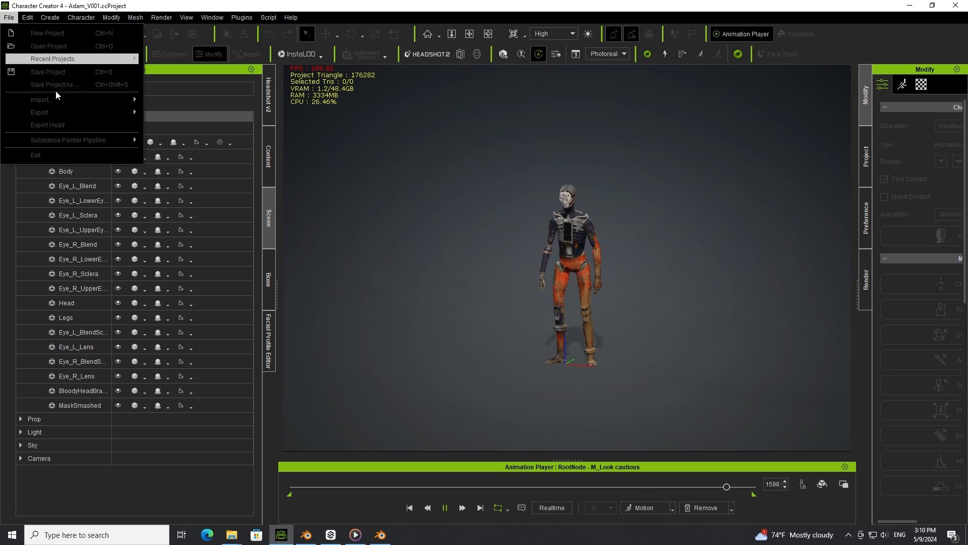
{"action": "left_click", "coordinate": [444, 507]}
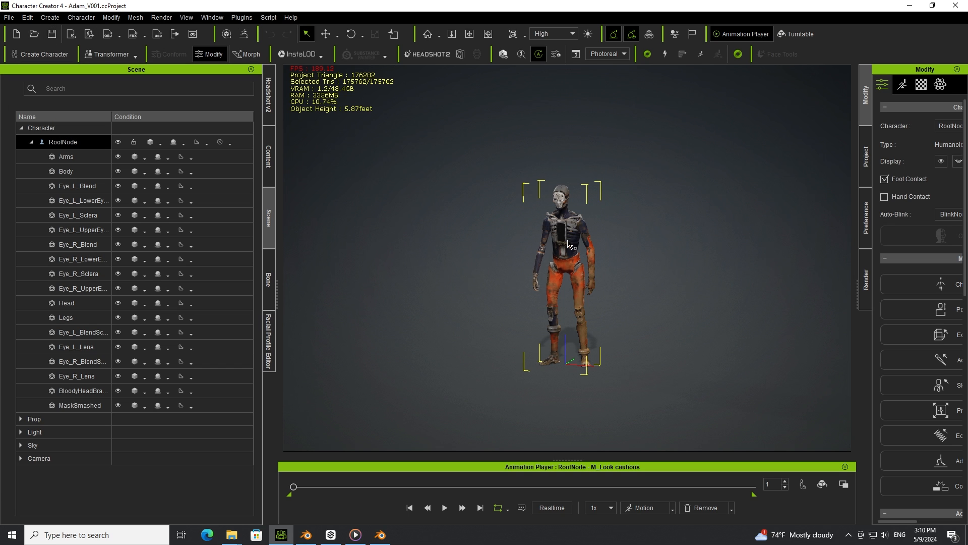
{"action": "left_click", "coordinate": [8, 16]}
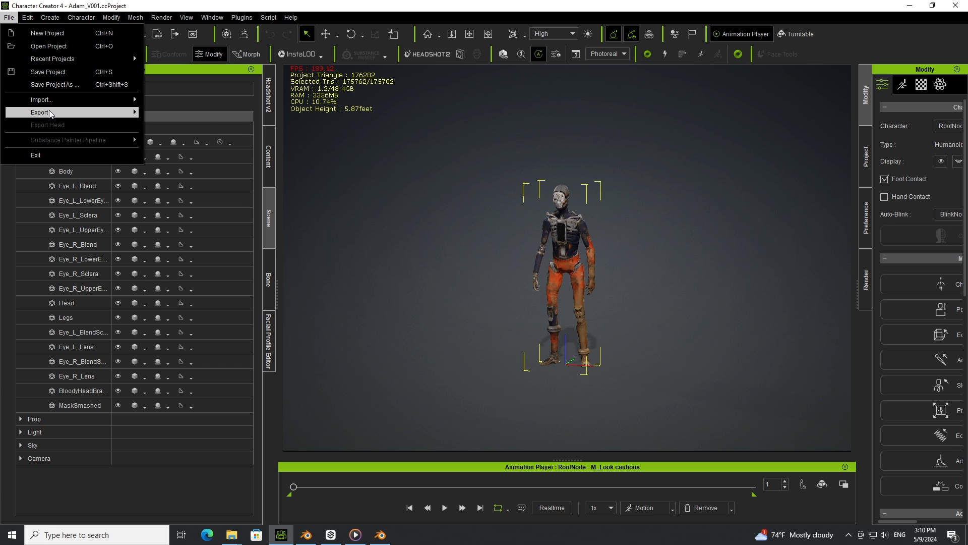
- Start an FBX export with Blender preset, 30 fps, Custom motion, and browse for iMotion
{"action": "left_click", "coordinate": [39, 112]}
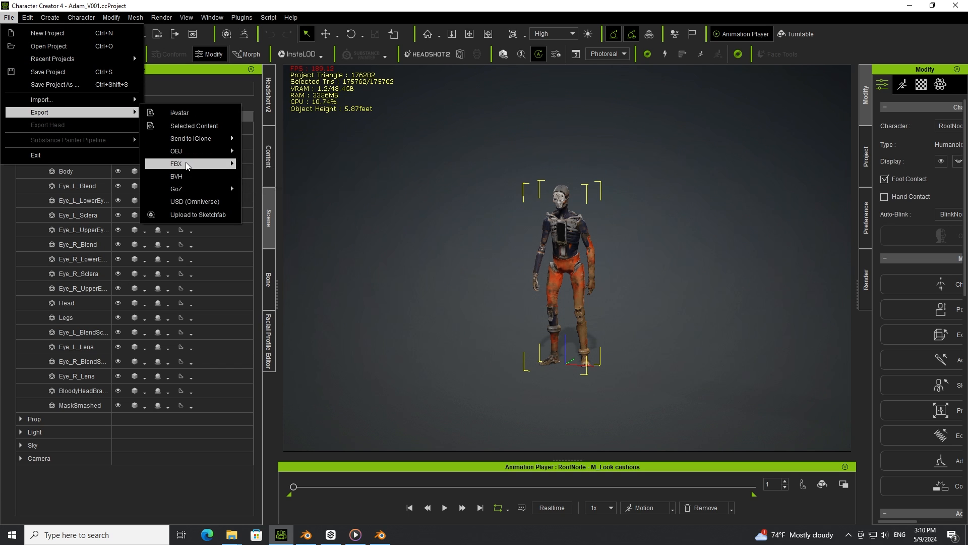
{"action": "left_click", "coordinate": [286, 182]}
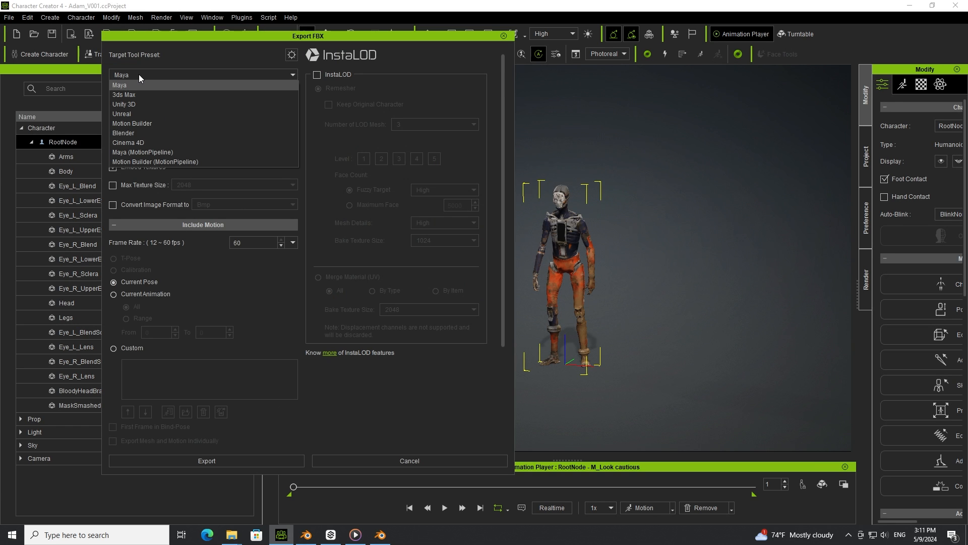
{"action": "left_click", "coordinate": [123, 133]}
{"action": "type", "text": "30"}
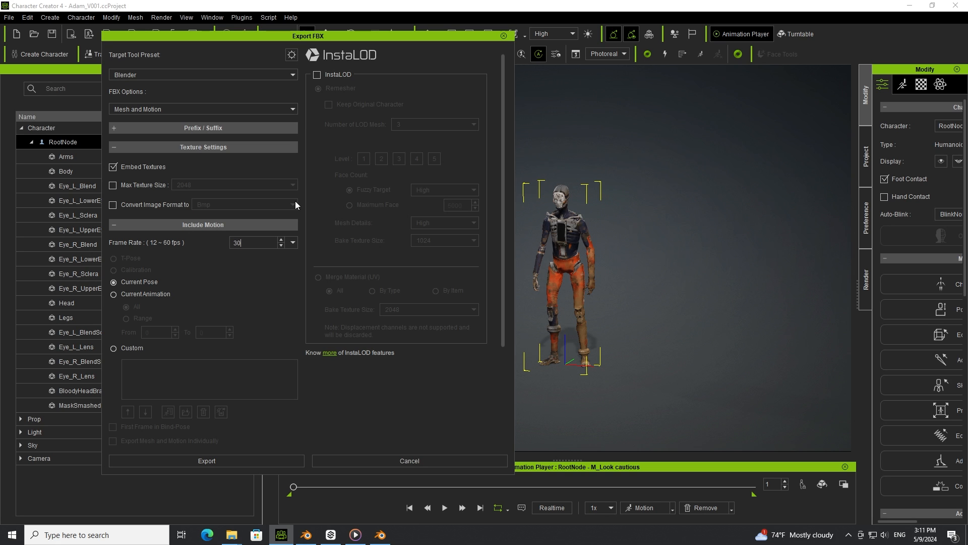
{"action": "left_click", "coordinate": [114, 348]}
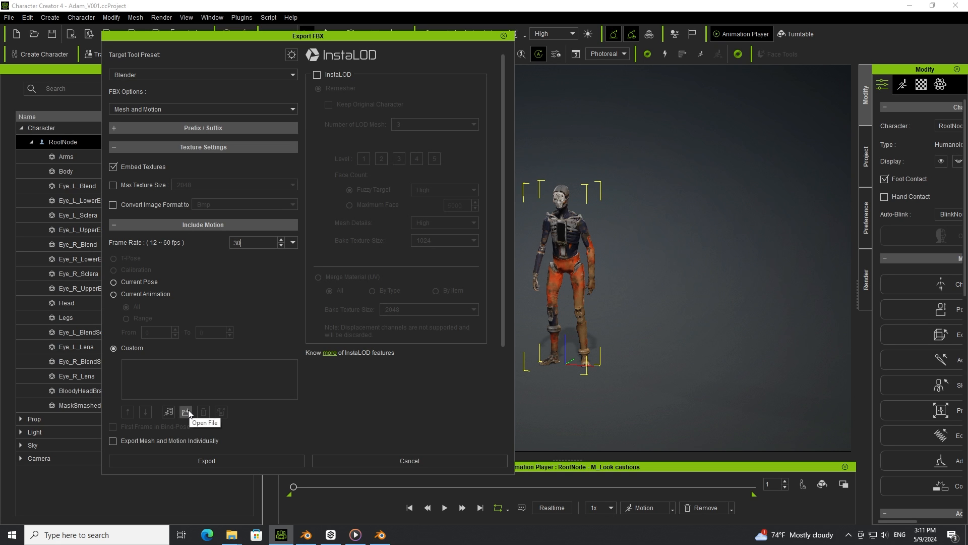
{"action": "left_click", "coordinate": [186, 411]}
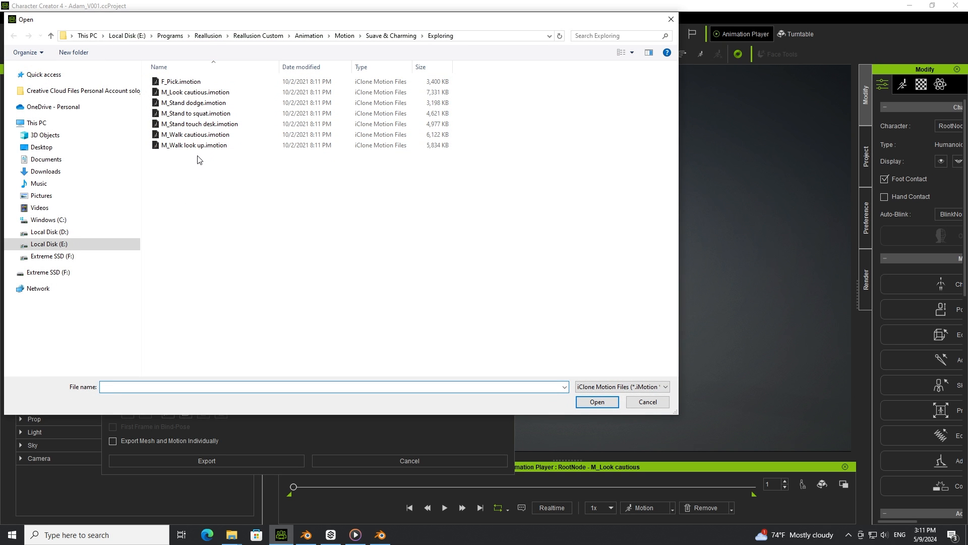
- Choose M_Look cautious.imotion as the custom motion for the FBX export
{"action": "left_click", "coordinate": [196, 91]}
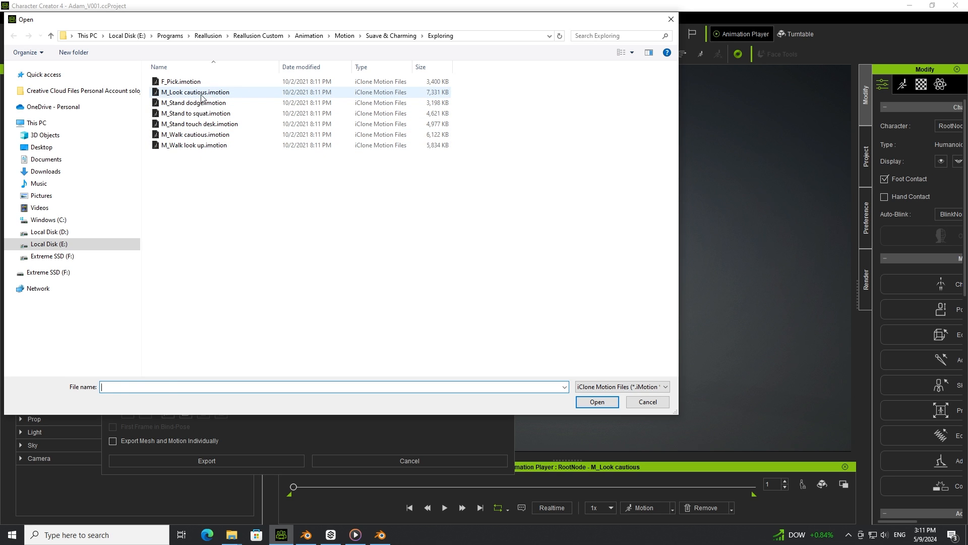
{"action": "left_click", "coordinate": [195, 92]}
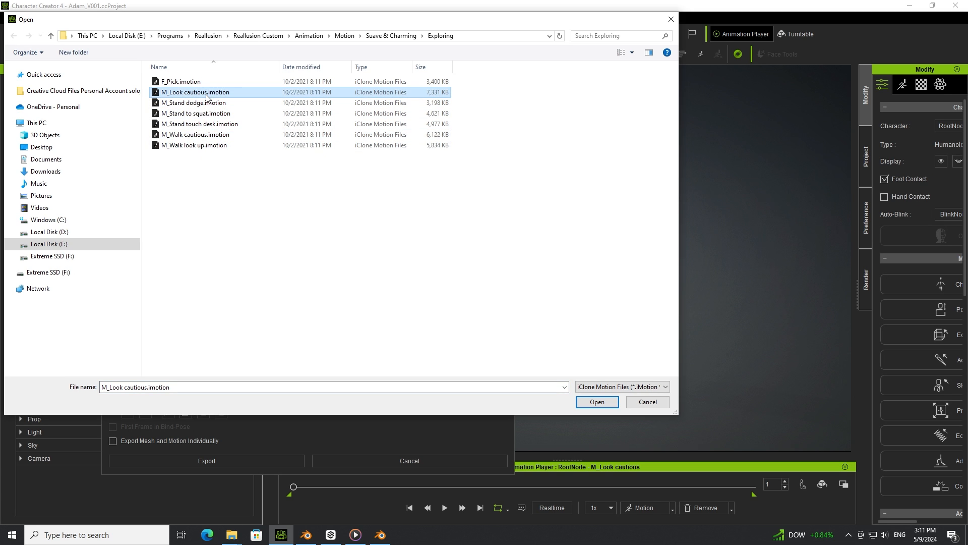
{"action": "mouse_move", "coordinate": [548, 310]}
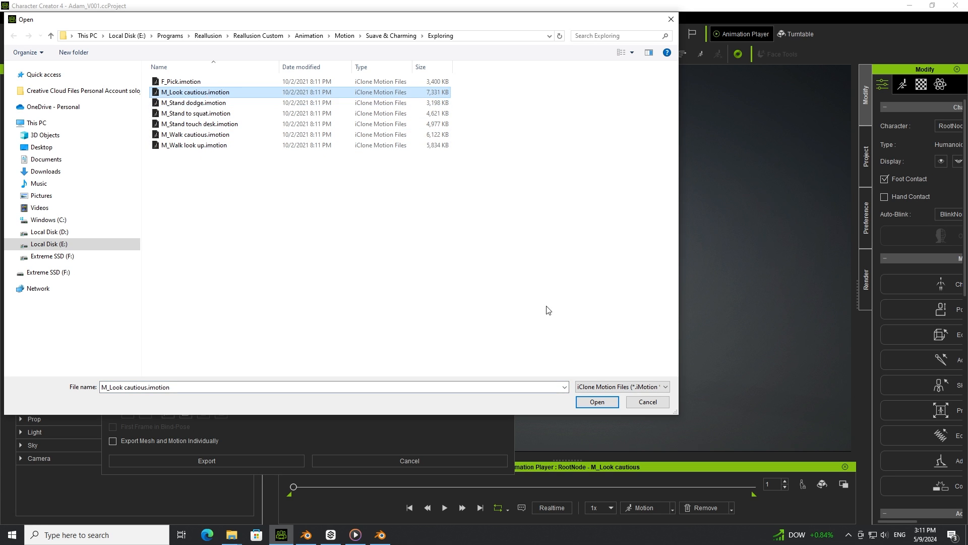
{"action": "mouse_move", "coordinate": [204, 107]}
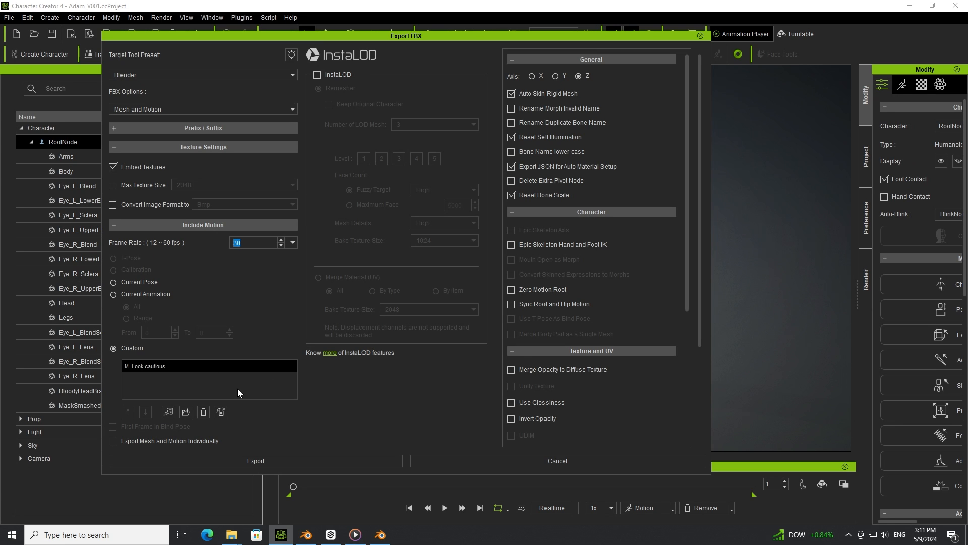
- Export the Adam character to FBX with the M_Look cautious custom motion
{"action": "left_click", "coordinate": [112, 440]}
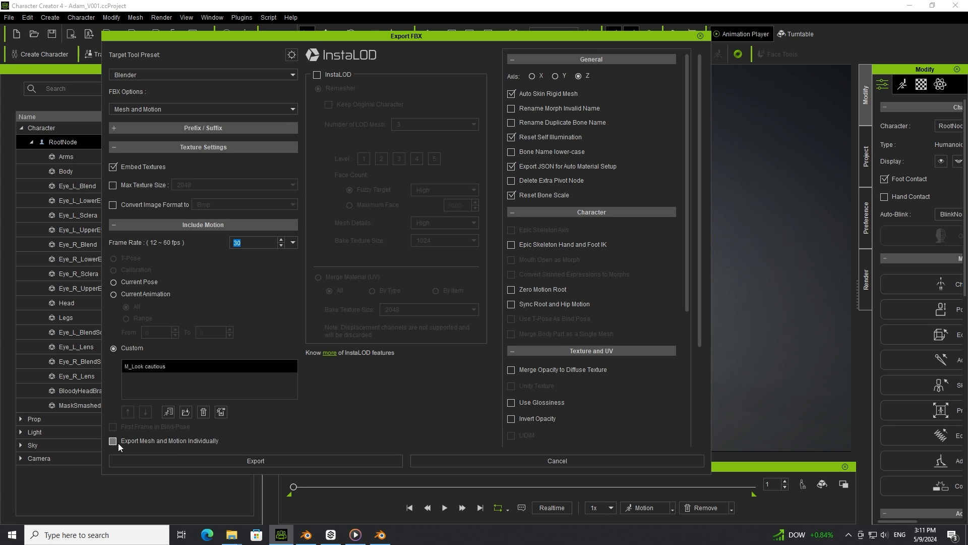
{"action": "mouse_move", "coordinate": [202, 448]}
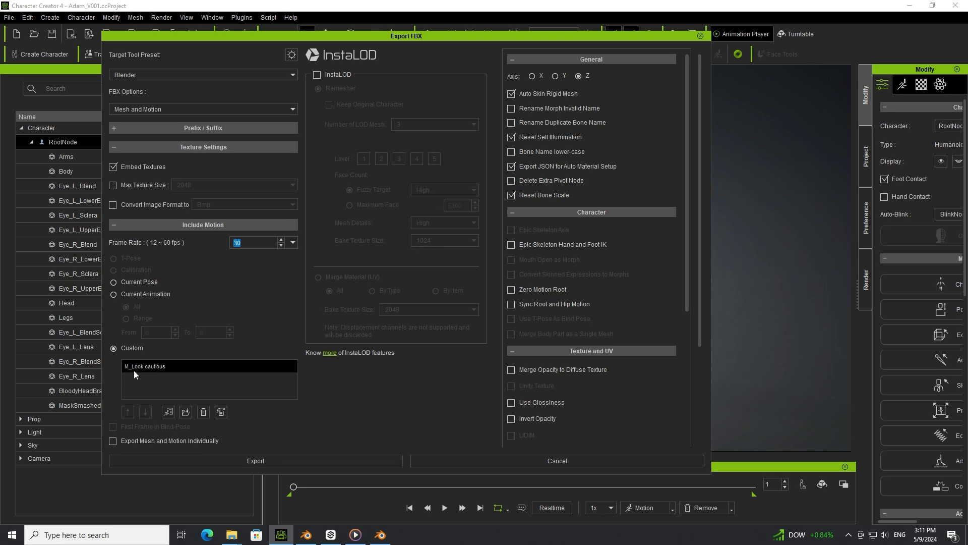
{"action": "mouse_move", "coordinate": [179, 332]}
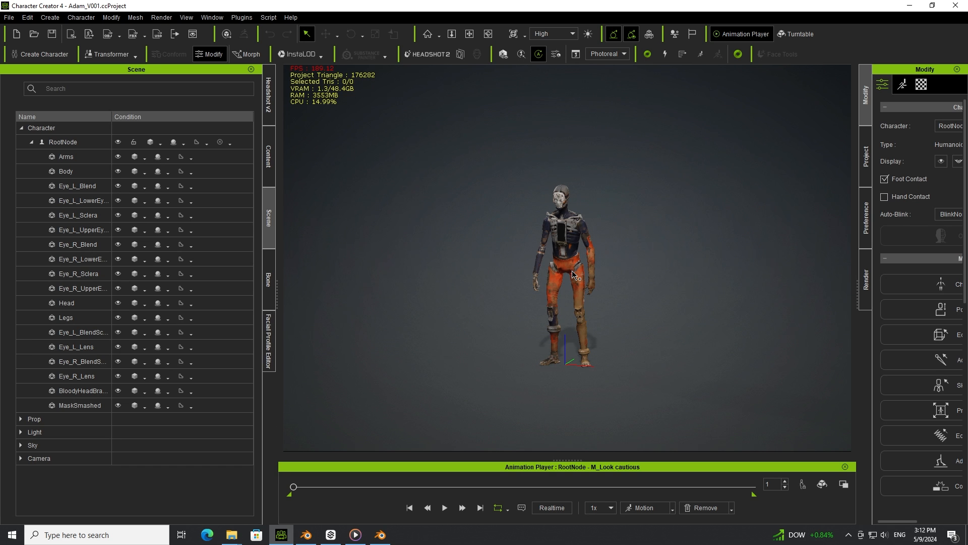
{"action": "mouse_move", "coordinate": [575, 279]}
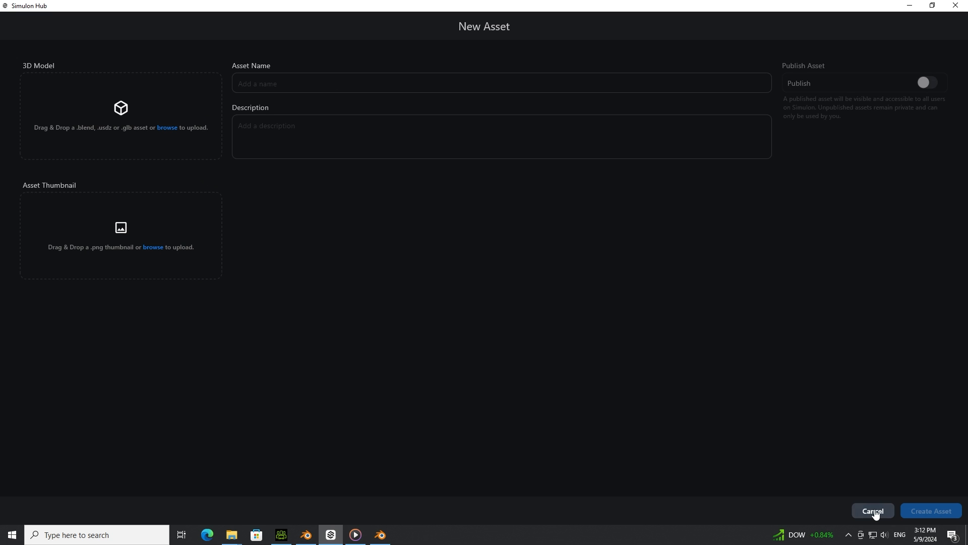
{"action": "mouse_move", "coordinate": [217, 90]}
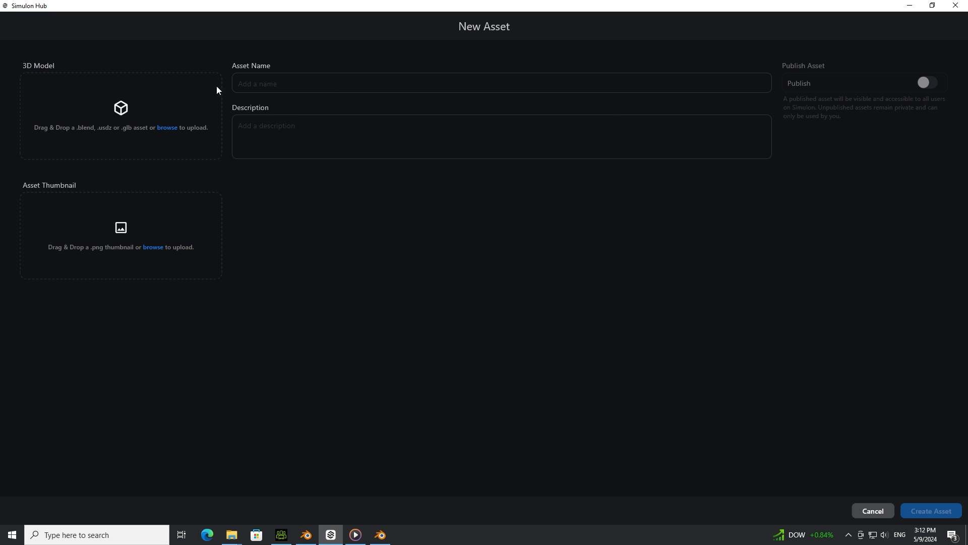
{"action": "mouse_move", "coordinate": [127, 135]}
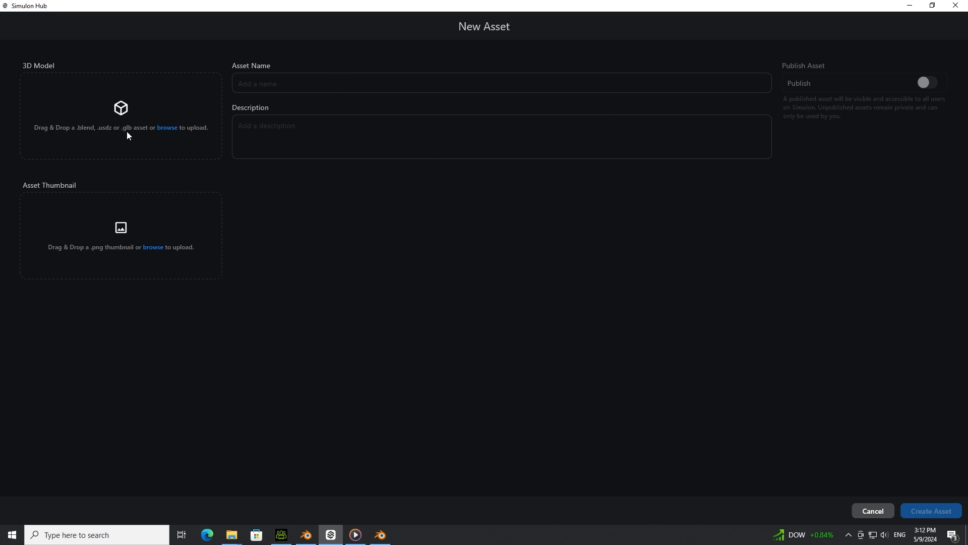
{"action": "mouse_move", "coordinate": [142, 130]}
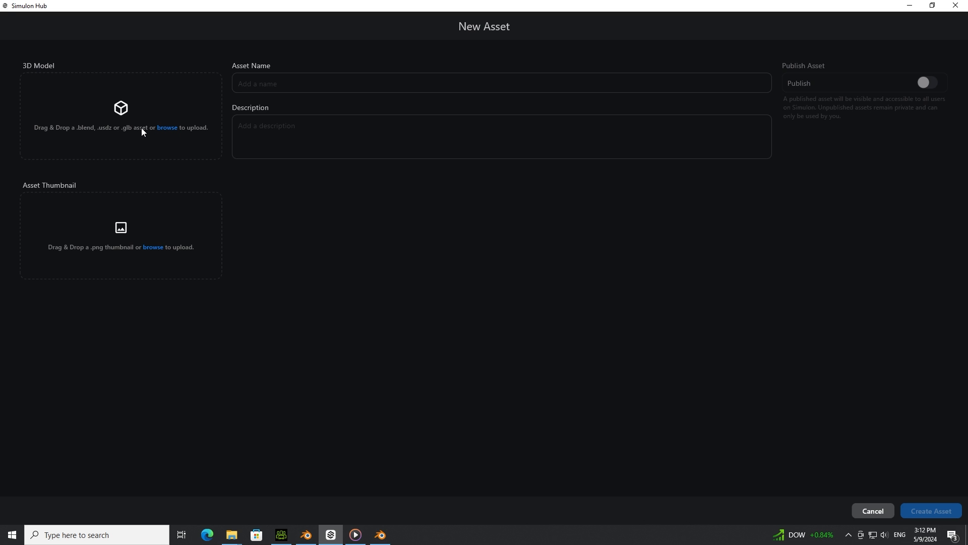
{"action": "mouse_move", "coordinate": [168, 133]}
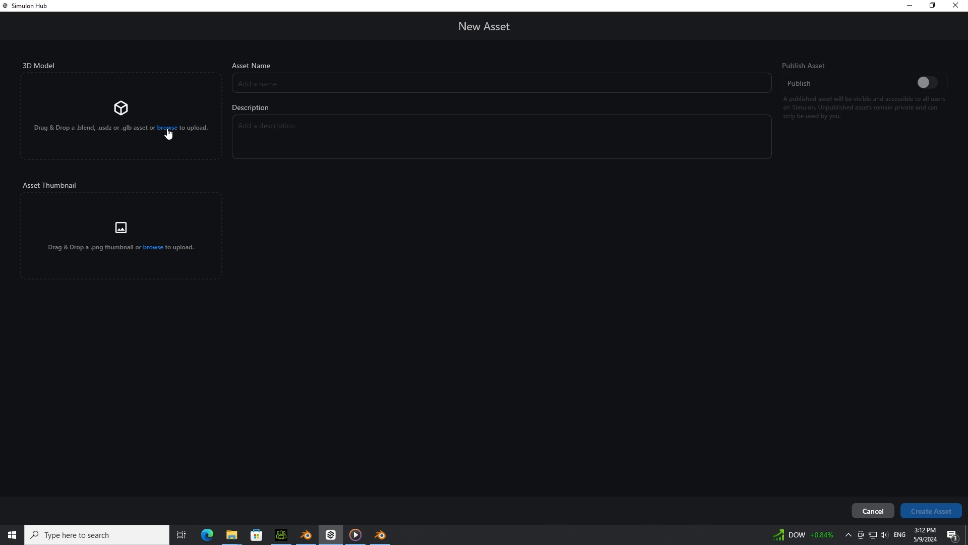
{"action": "mouse_move", "coordinate": [157, 253]}
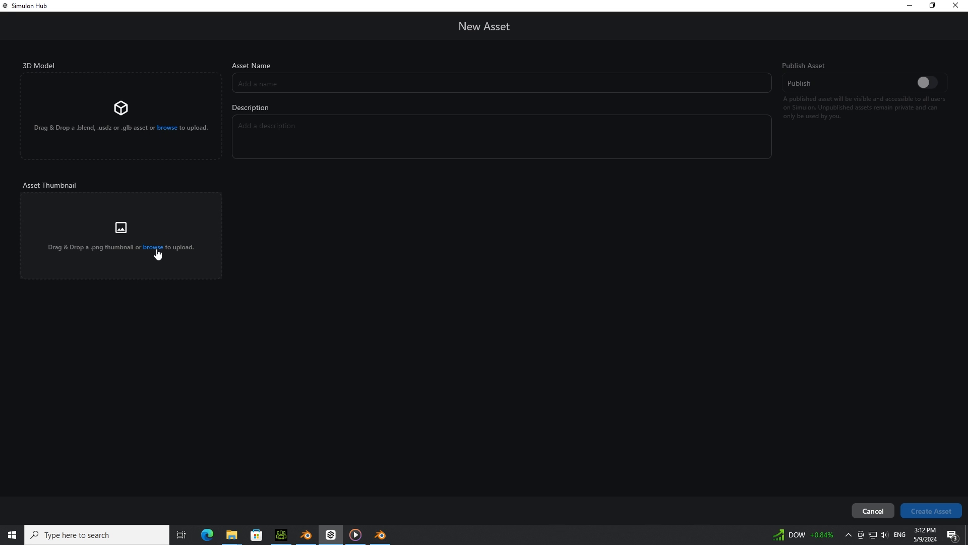
{"action": "mouse_move", "coordinate": [110, 259]}
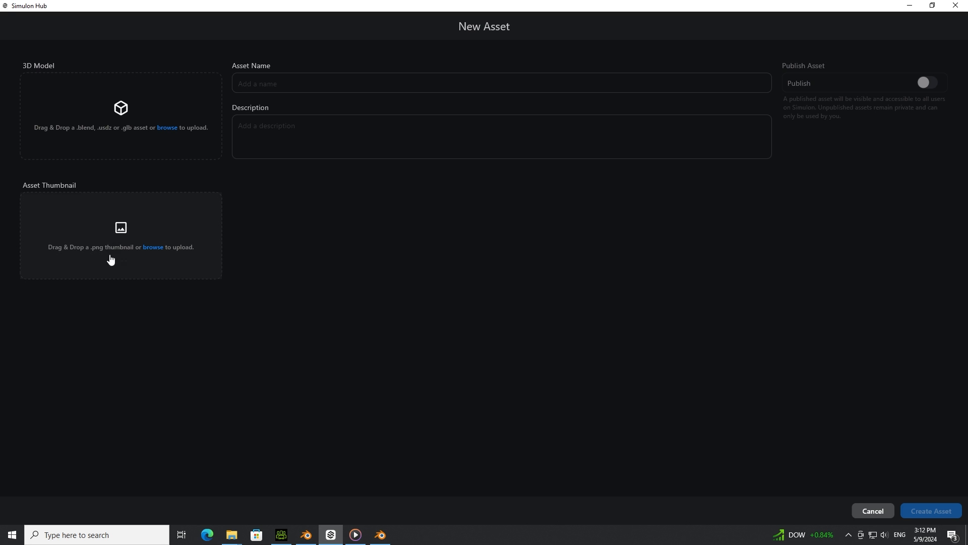
{"action": "mouse_move", "coordinate": [94, 246]}
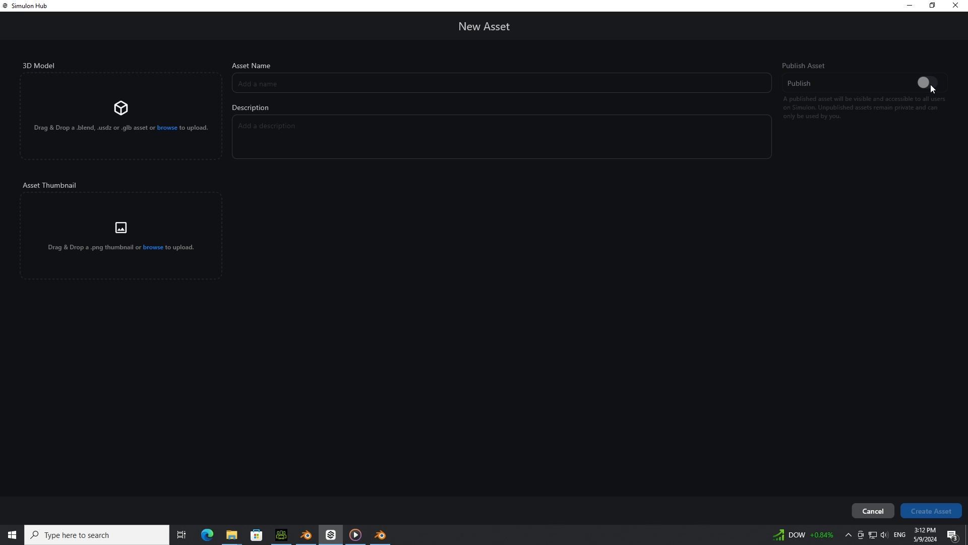
{"action": "mouse_move", "coordinate": [932, 90]}
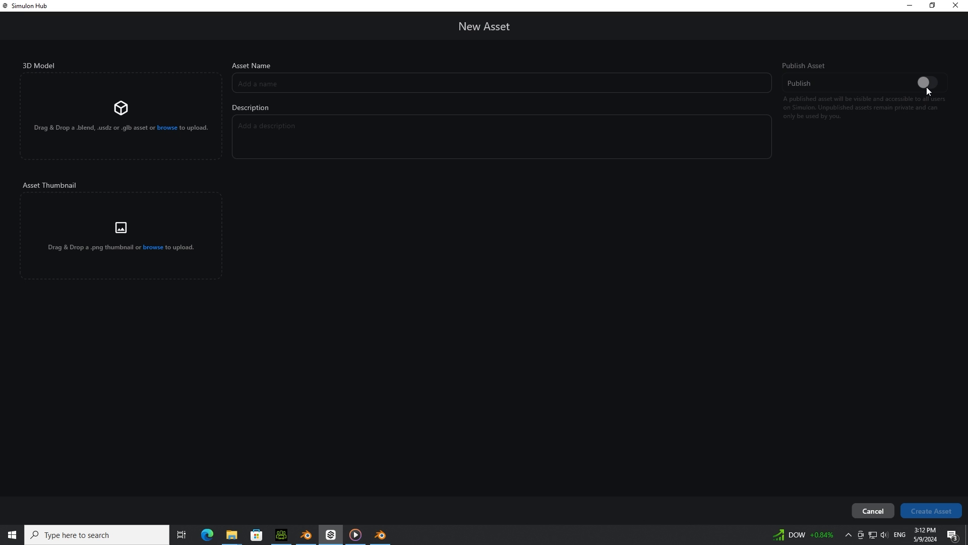
{"action": "mouse_move", "coordinate": [168, 325]}
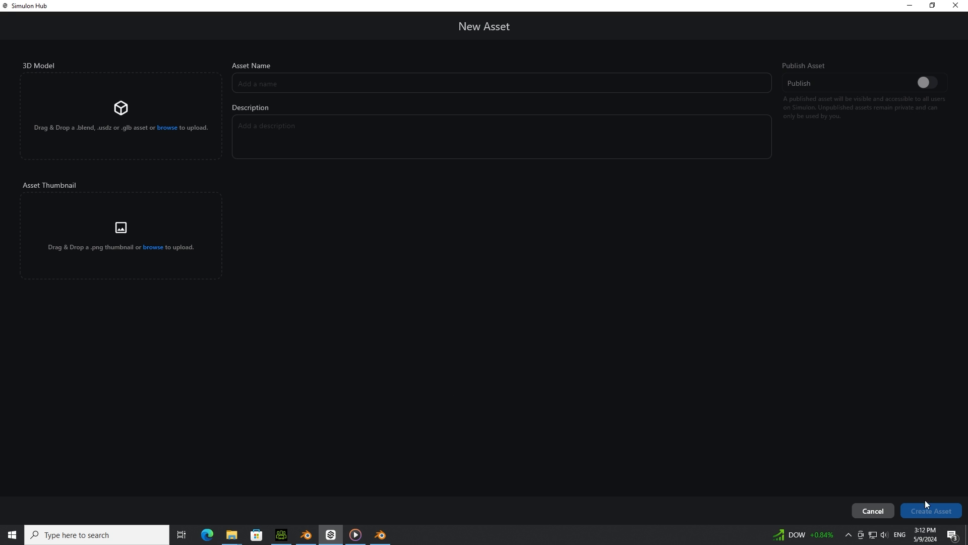
{"action": "mouse_move", "coordinate": [909, 518]}
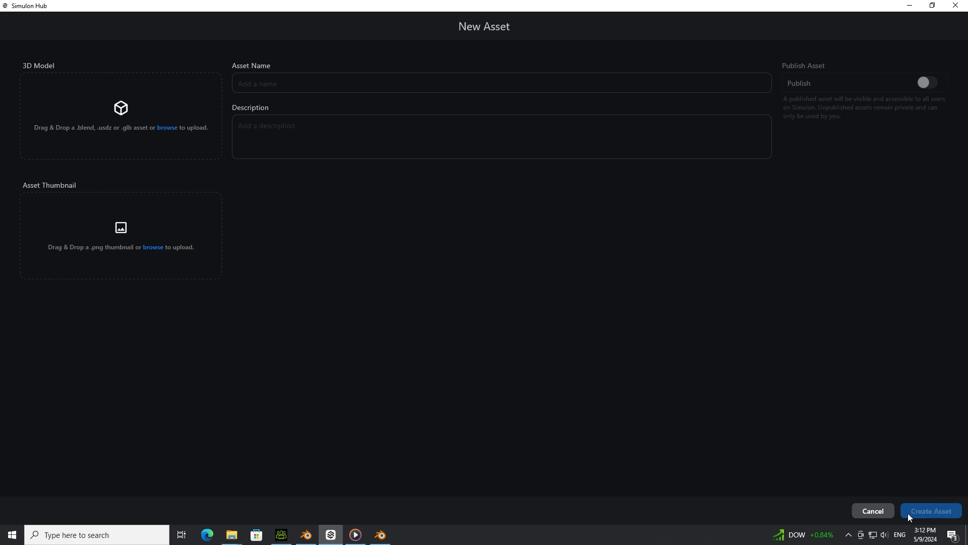
- Cancel the empty New Asset form and go back to My Uploads
{"action": "left_click", "coordinate": [872, 511]}
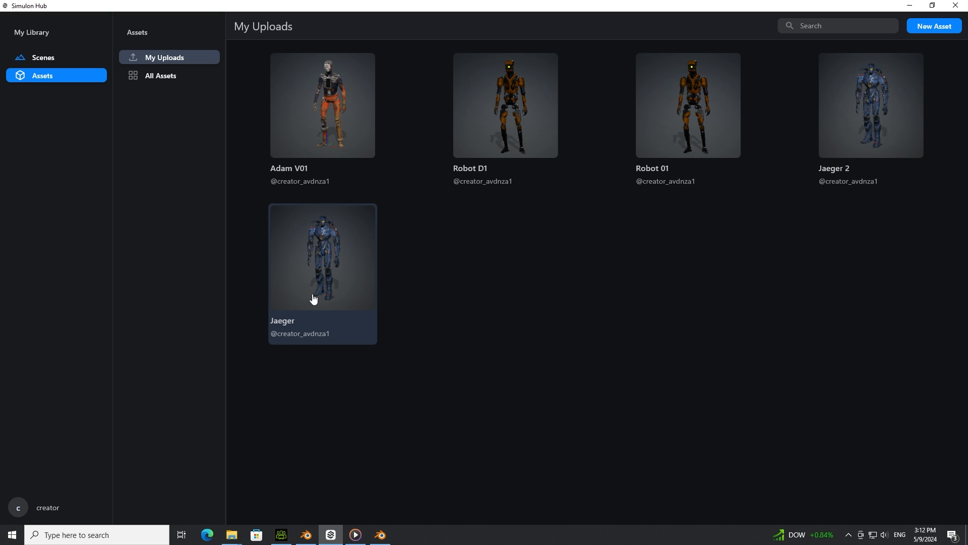
{"action": "mouse_move", "coordinate": [328, 290]}
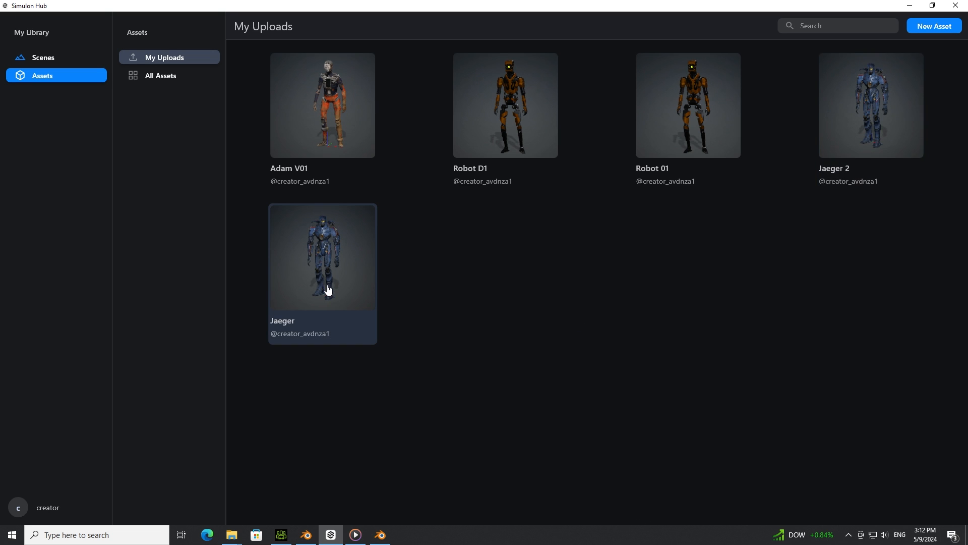
{"action": "mouse_move", "coordinate": [315, 300]}
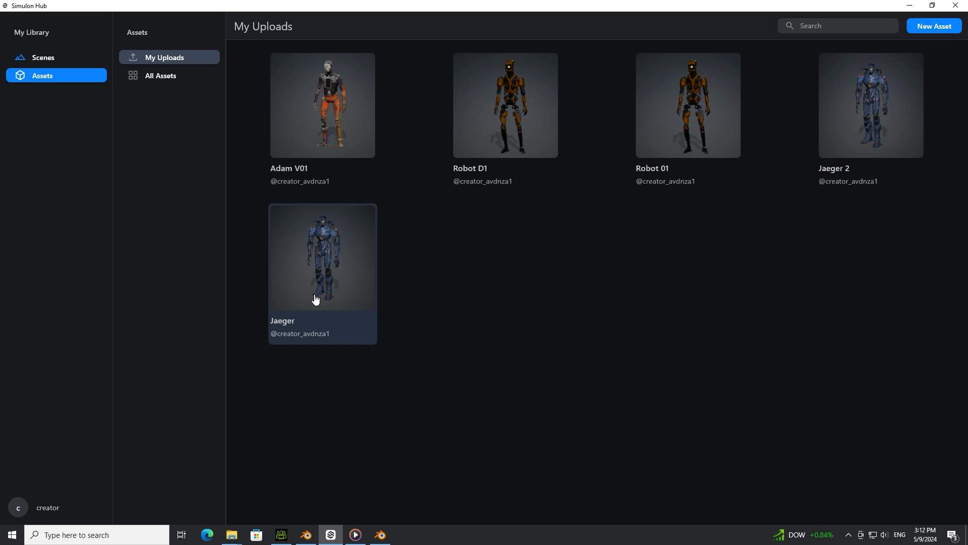
{"action": "mouse_move", "coordinate": [428, 296]}
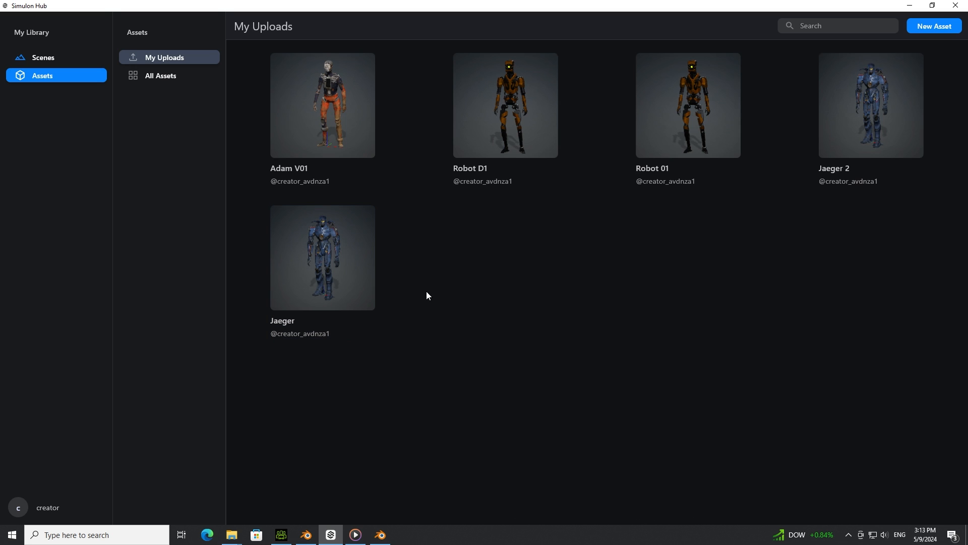
{"action": "mouse_move", "coordinate": [401, 304]}
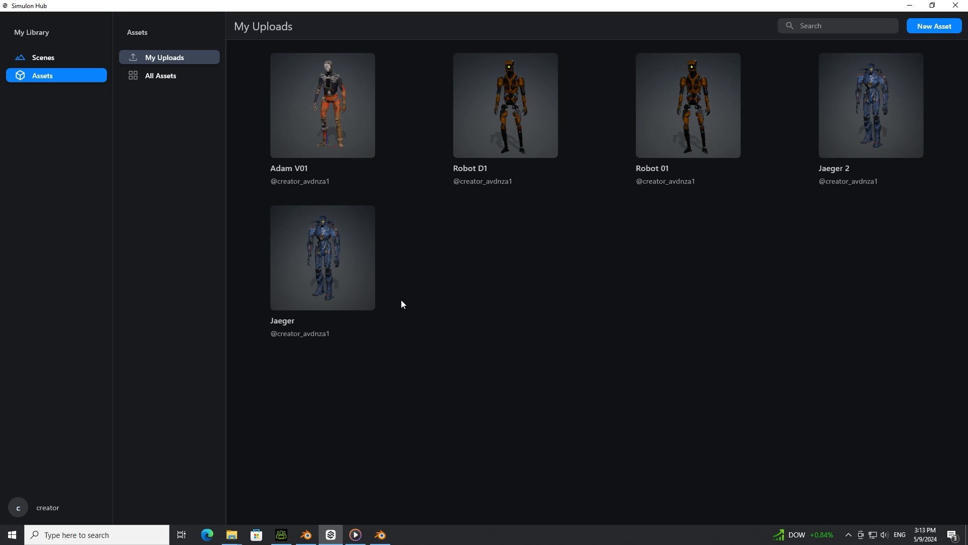
{"action": "mouse_move", "coordinate": [544, 252]}
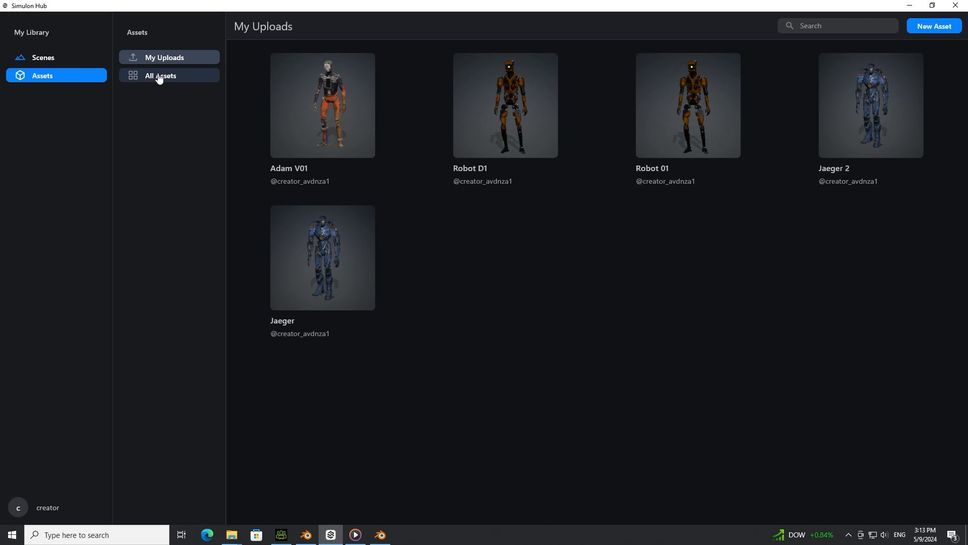
- Show All Assets and scroll through the drones, dinosaurs and robots in the library
{"action": "left_click", "coordinate": [161, 75]}
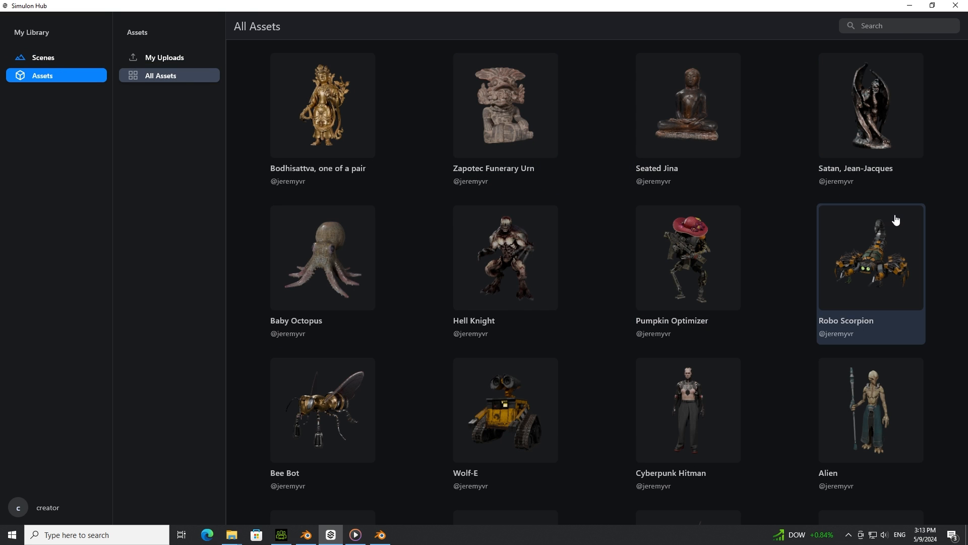
{"action": "scroll", "scroll_direction": "down", "scroll_amount": 3}
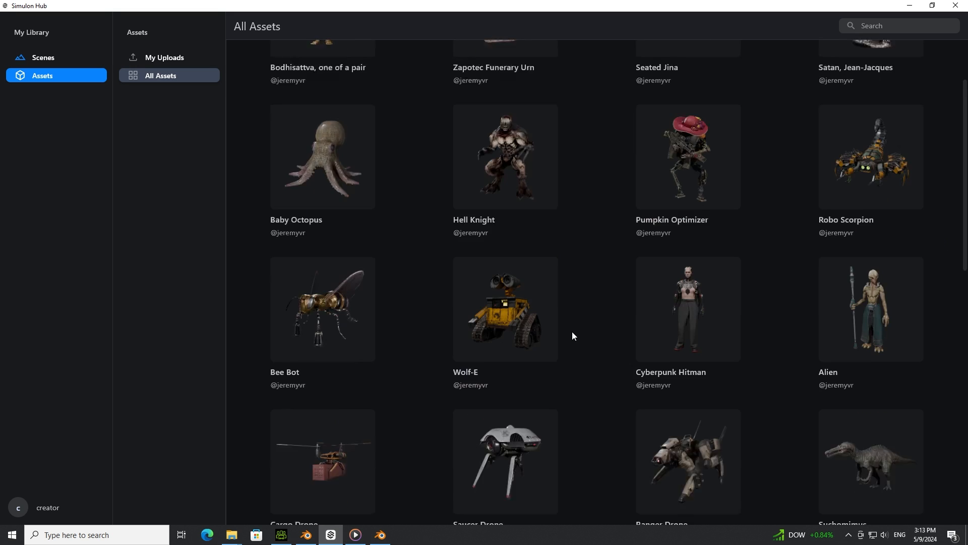
{"action": "scroll", "scroll_direction": "down", "scroll_amount": 3}
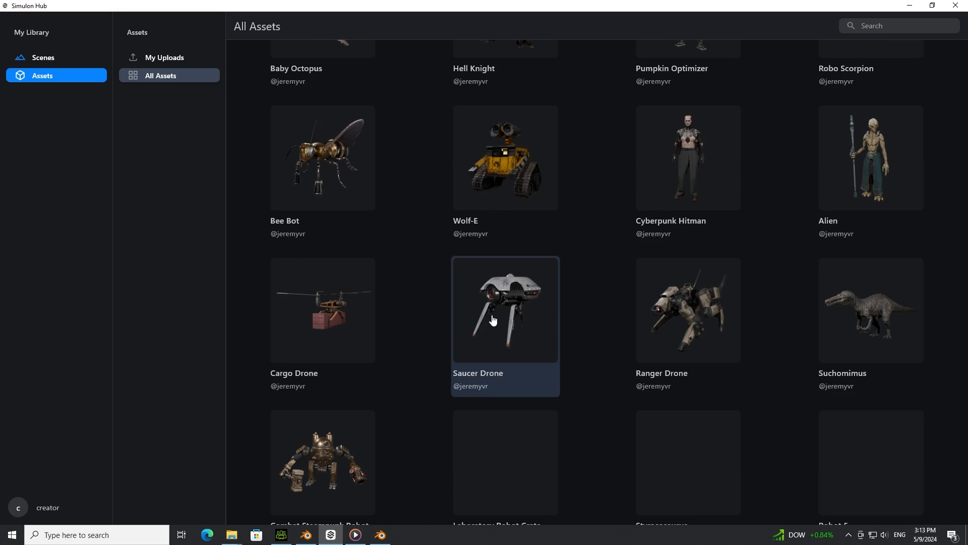
{"action": "scroll", "scroll_direction": "down", "scroll_amount": 3}
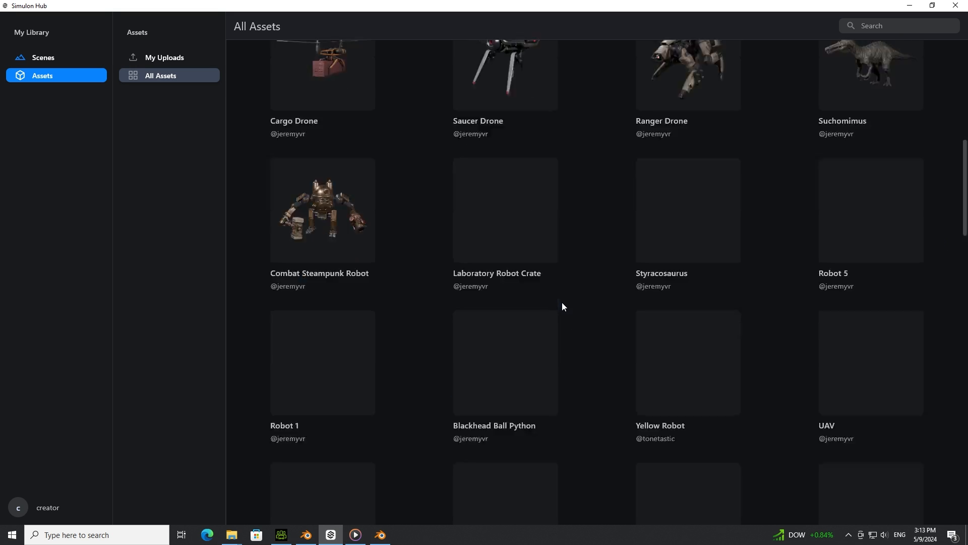
{"action": "scroll", "scroll_direction": "down", "scroll_amount": 3}
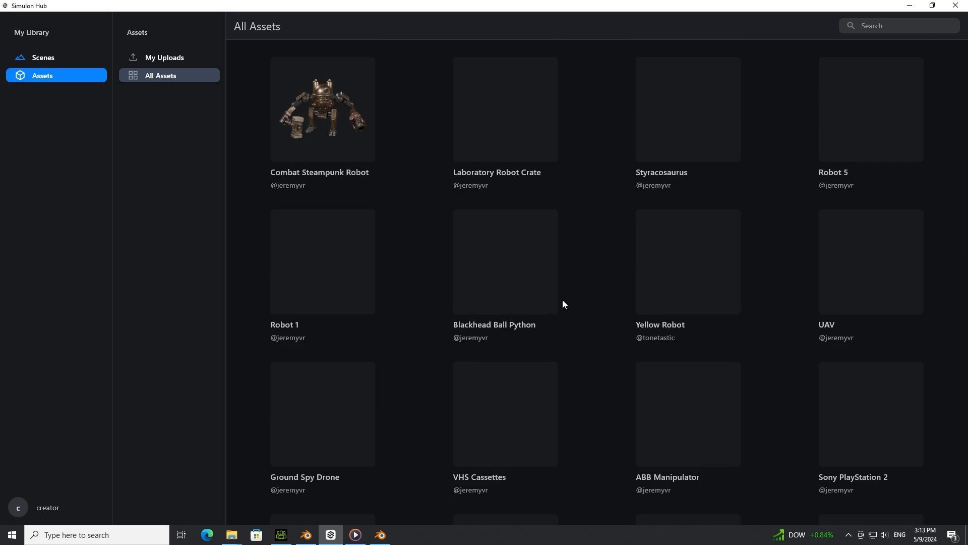
{"action": "scroll", "scroll_direction": "down", "scroll_amount": 3}
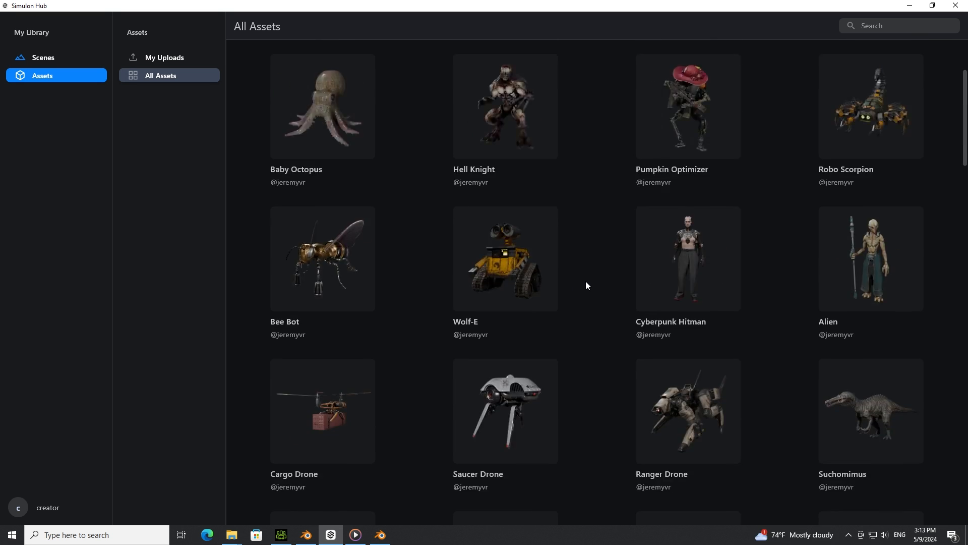
{"action": "scroll", "scroll_direction": "down", "scroll_amount": 3}
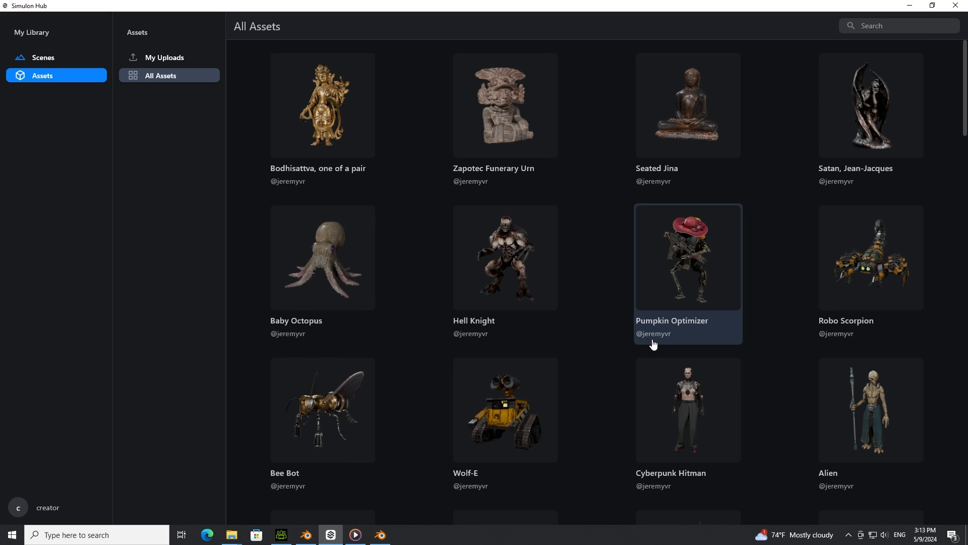
{"action": "mouse_move", "coordinate": [205, 140]}
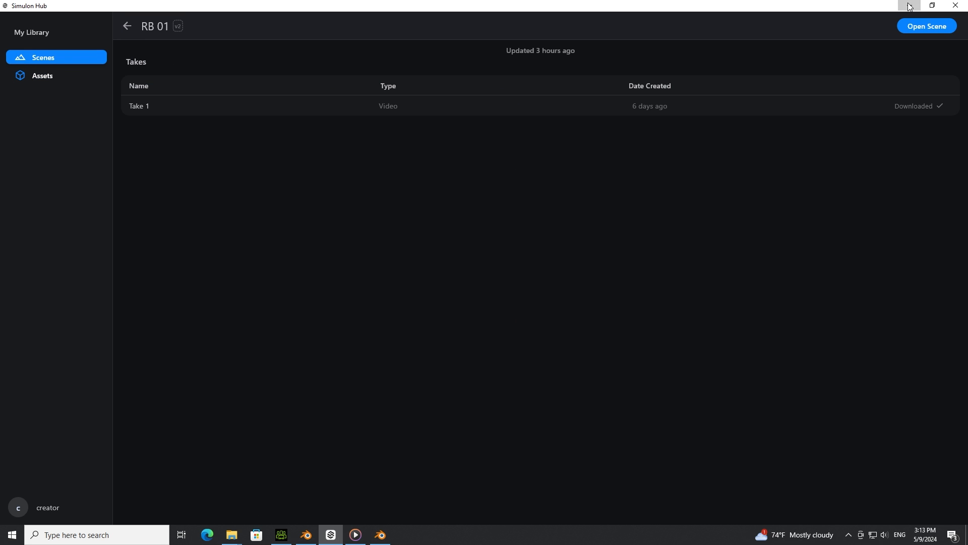
- Minimize Simulon Hub to reveal the Blender scene with the robot over the backyard footage
{"action": "left_click", "coordinate": [381, 534]}
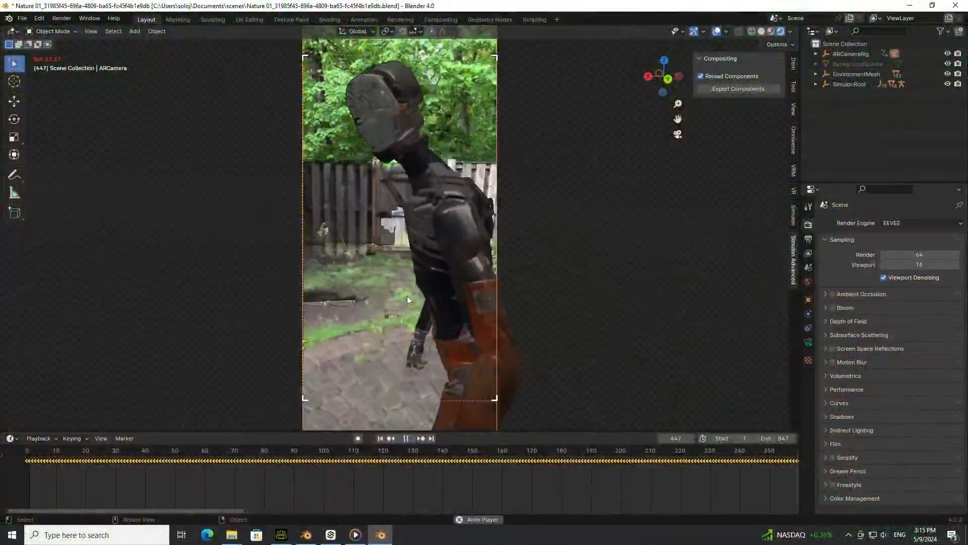
- Play and pause Adam's M_Look cautious motion, then scrub back near the start
{"action": "left_click", "coordinate": [280, 535]}
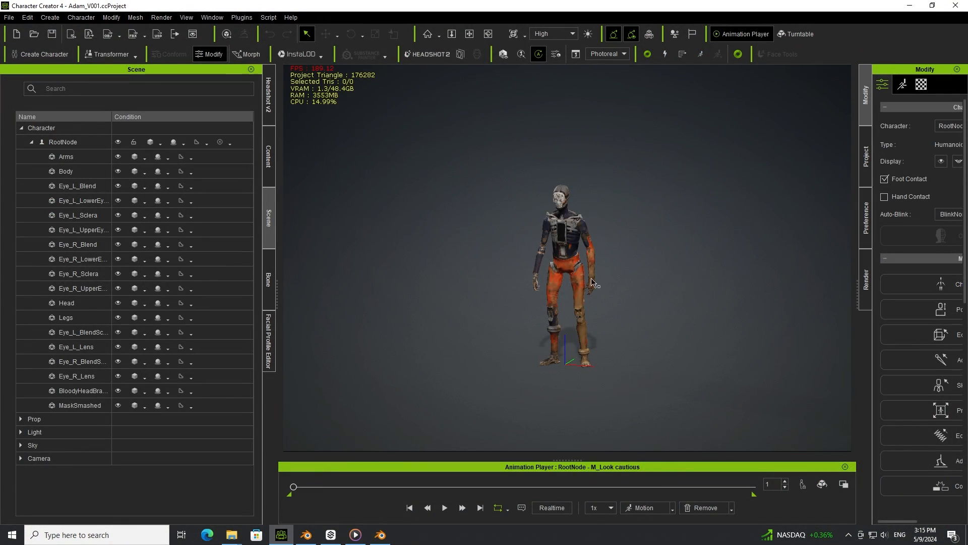
{"action": "left_click", "coordinate": [444, 507]}
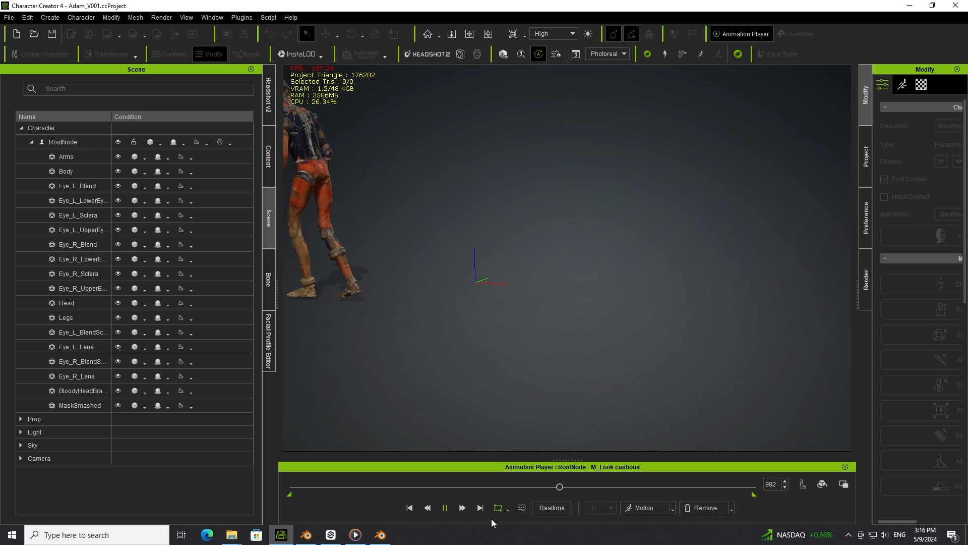
{"action": "left_click", "coordinate": [444, 507]}
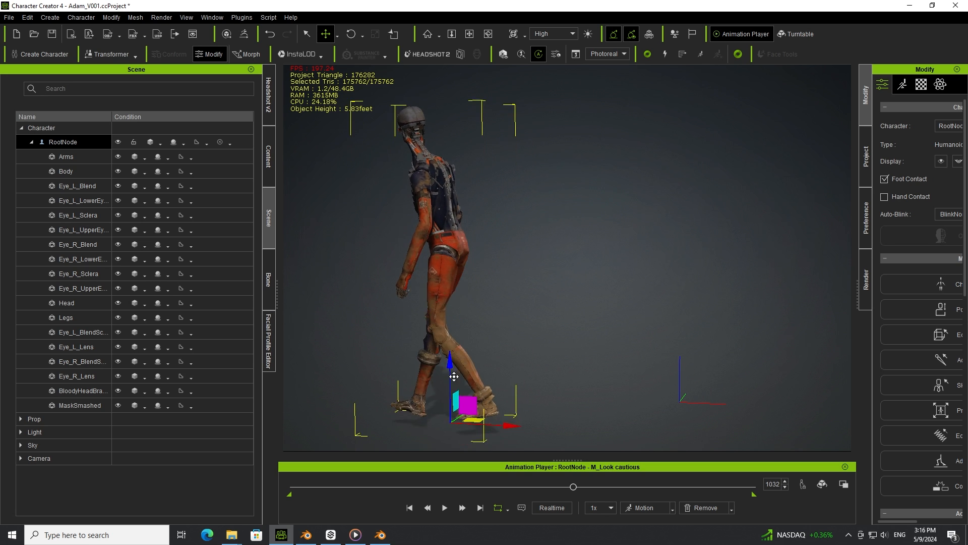
{"action": "left_click", "coordinate": [443, 507]}
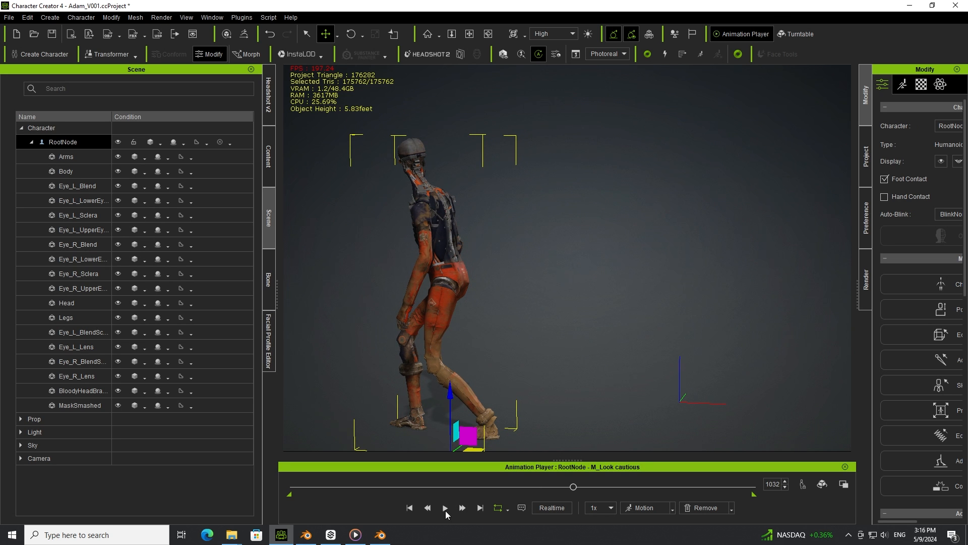
{"action": "left_click", "coordinate": [443, 507]}
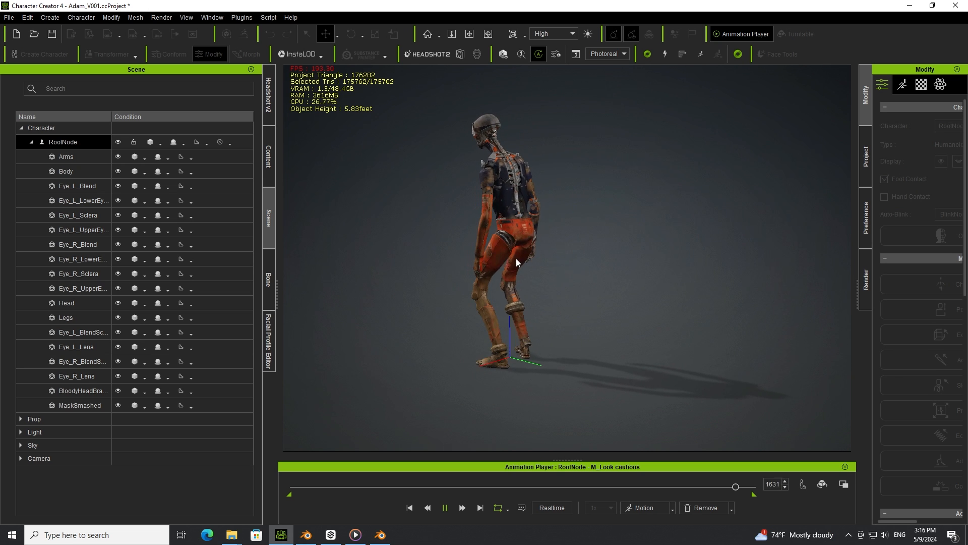
{"action": "left_click_drag", "start_coordinate": [735, 486], "coordinate": [307, 487]}
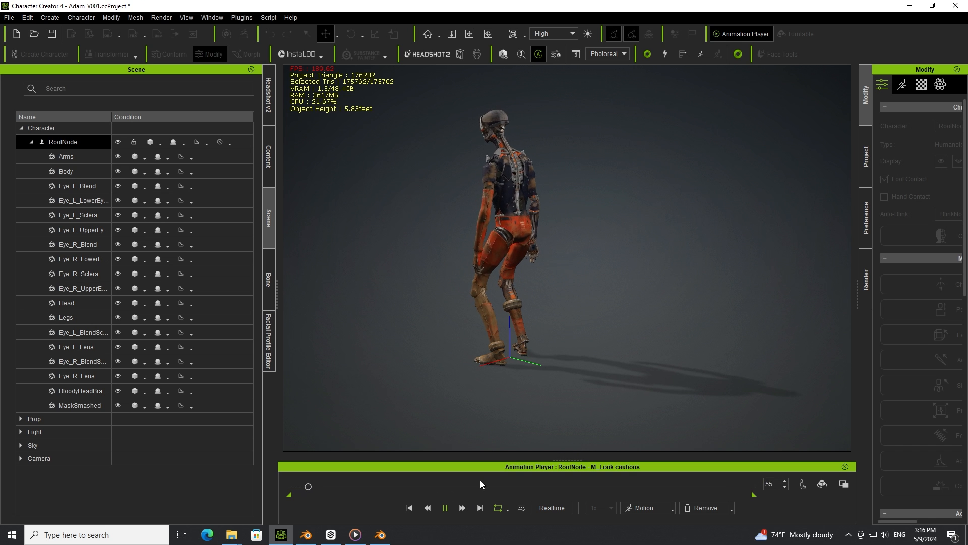